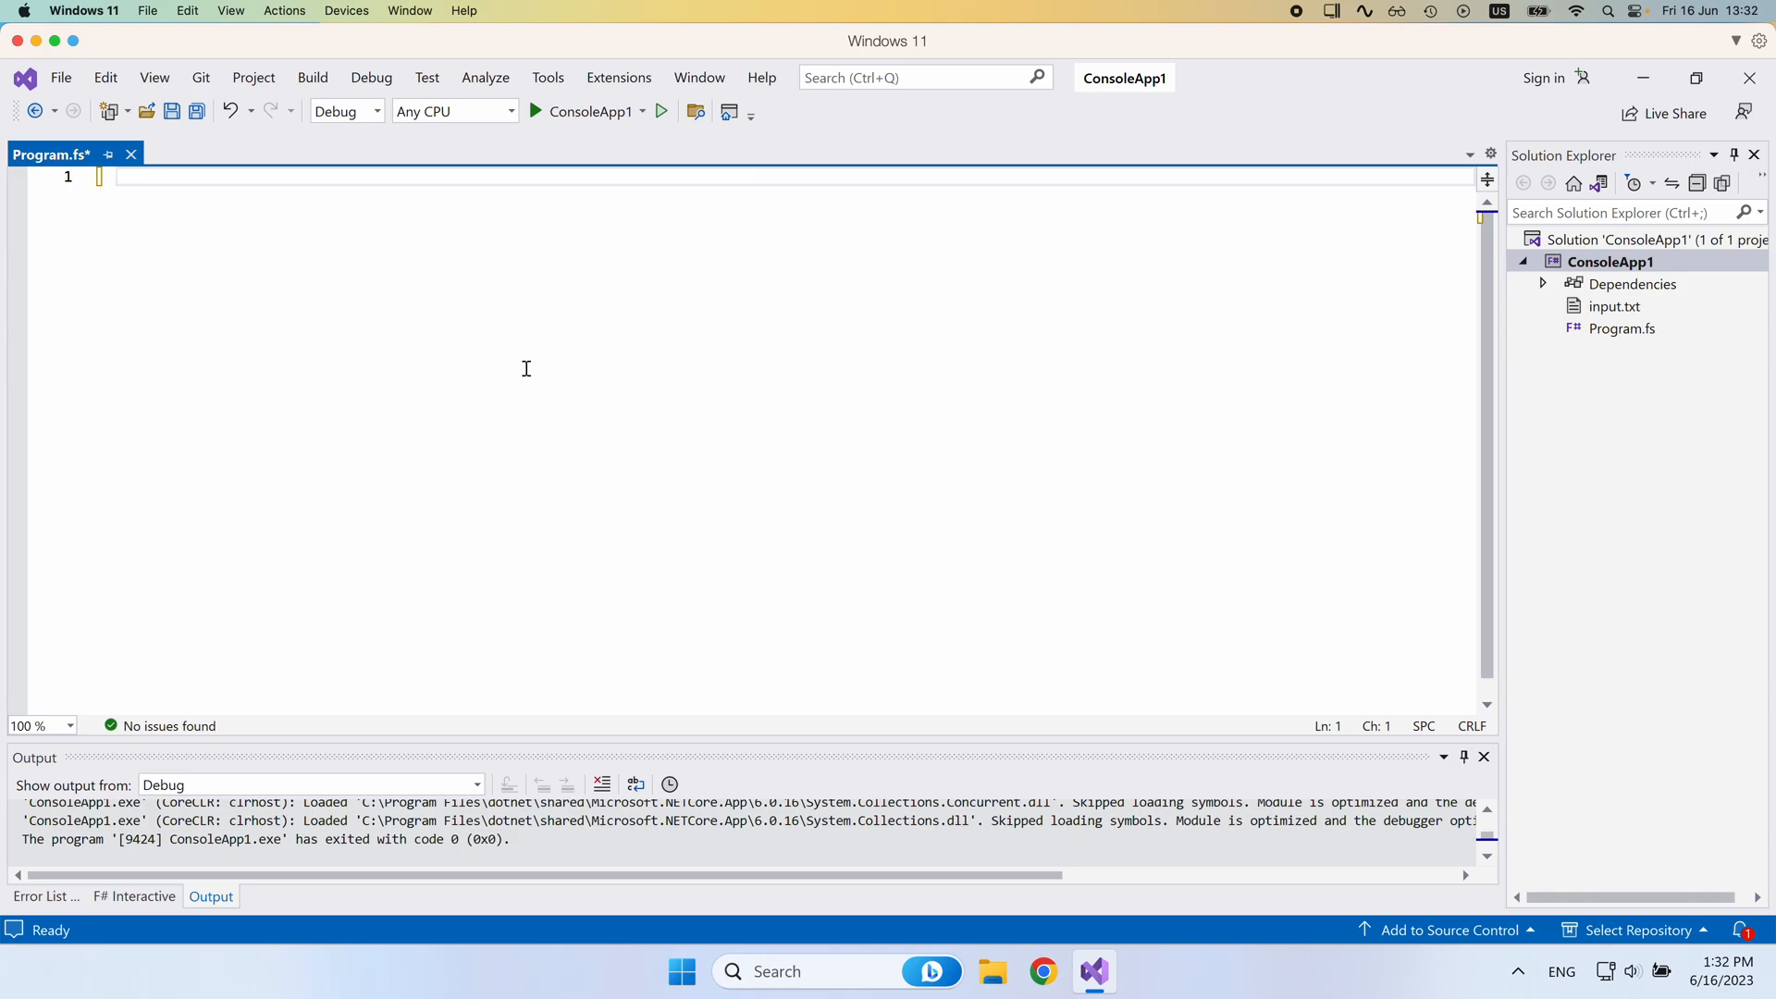
# Define the union type myList with cases Empty and Element of int * myList.
pyautogui.write('type myList =')
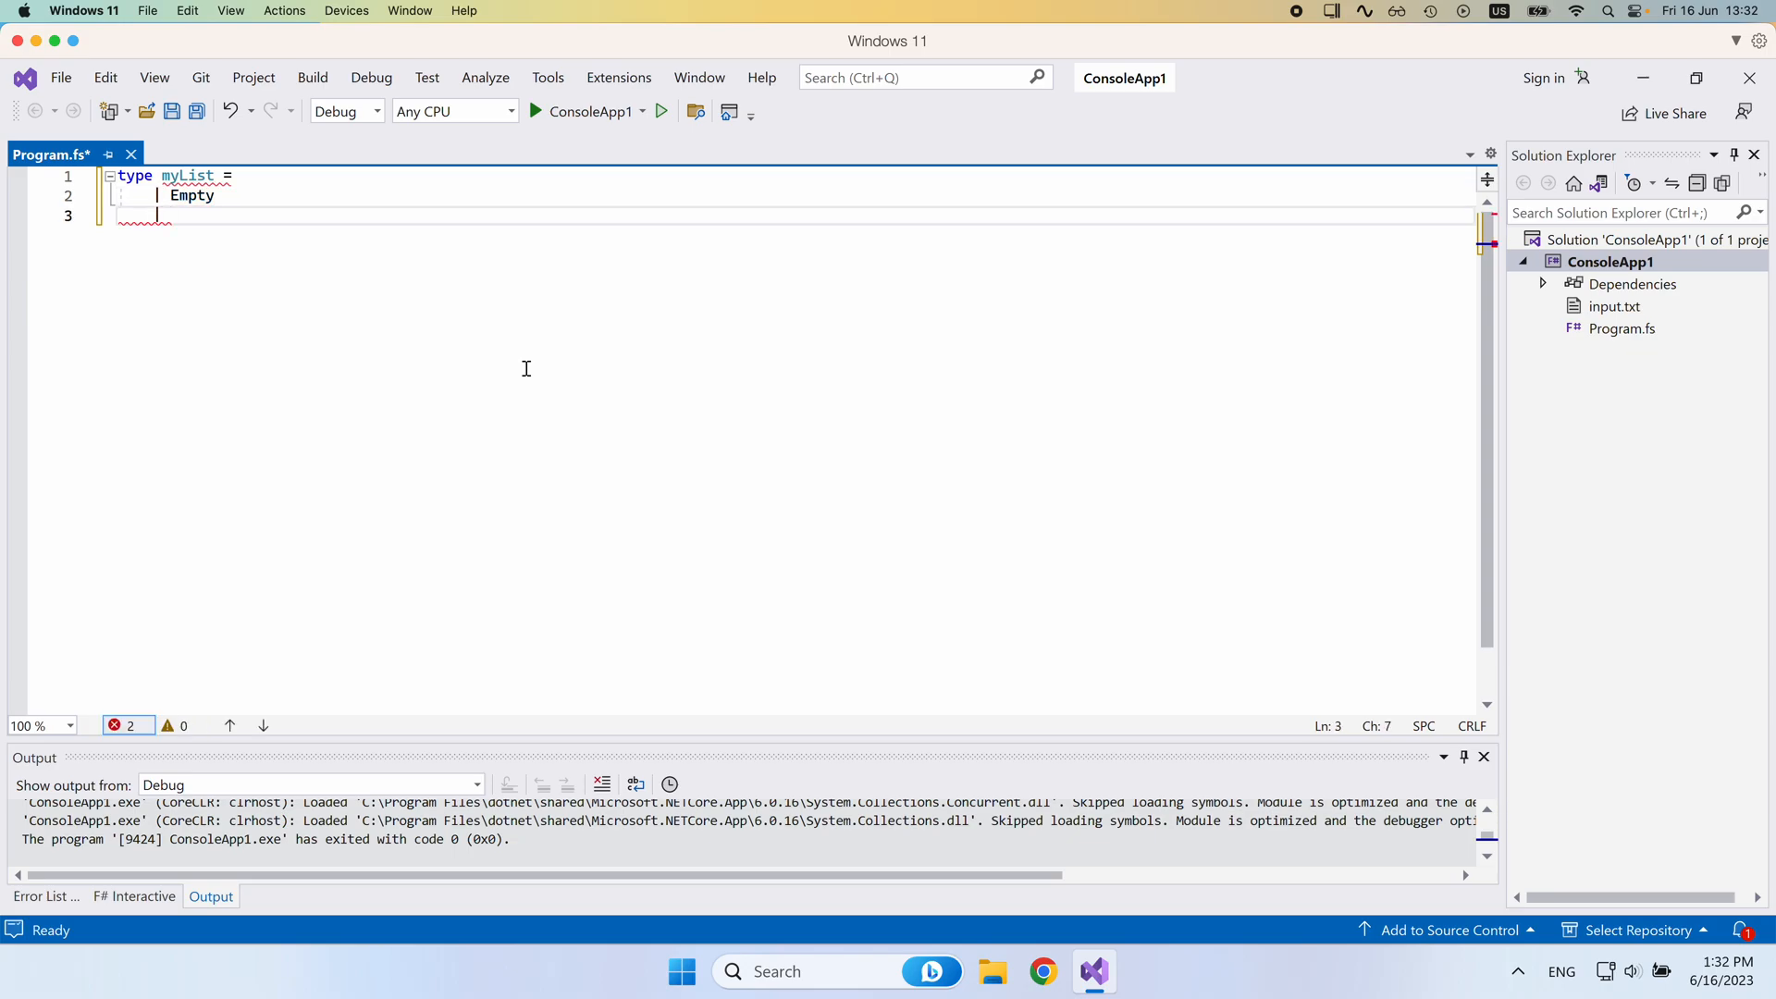
pyautogui.write('Element')
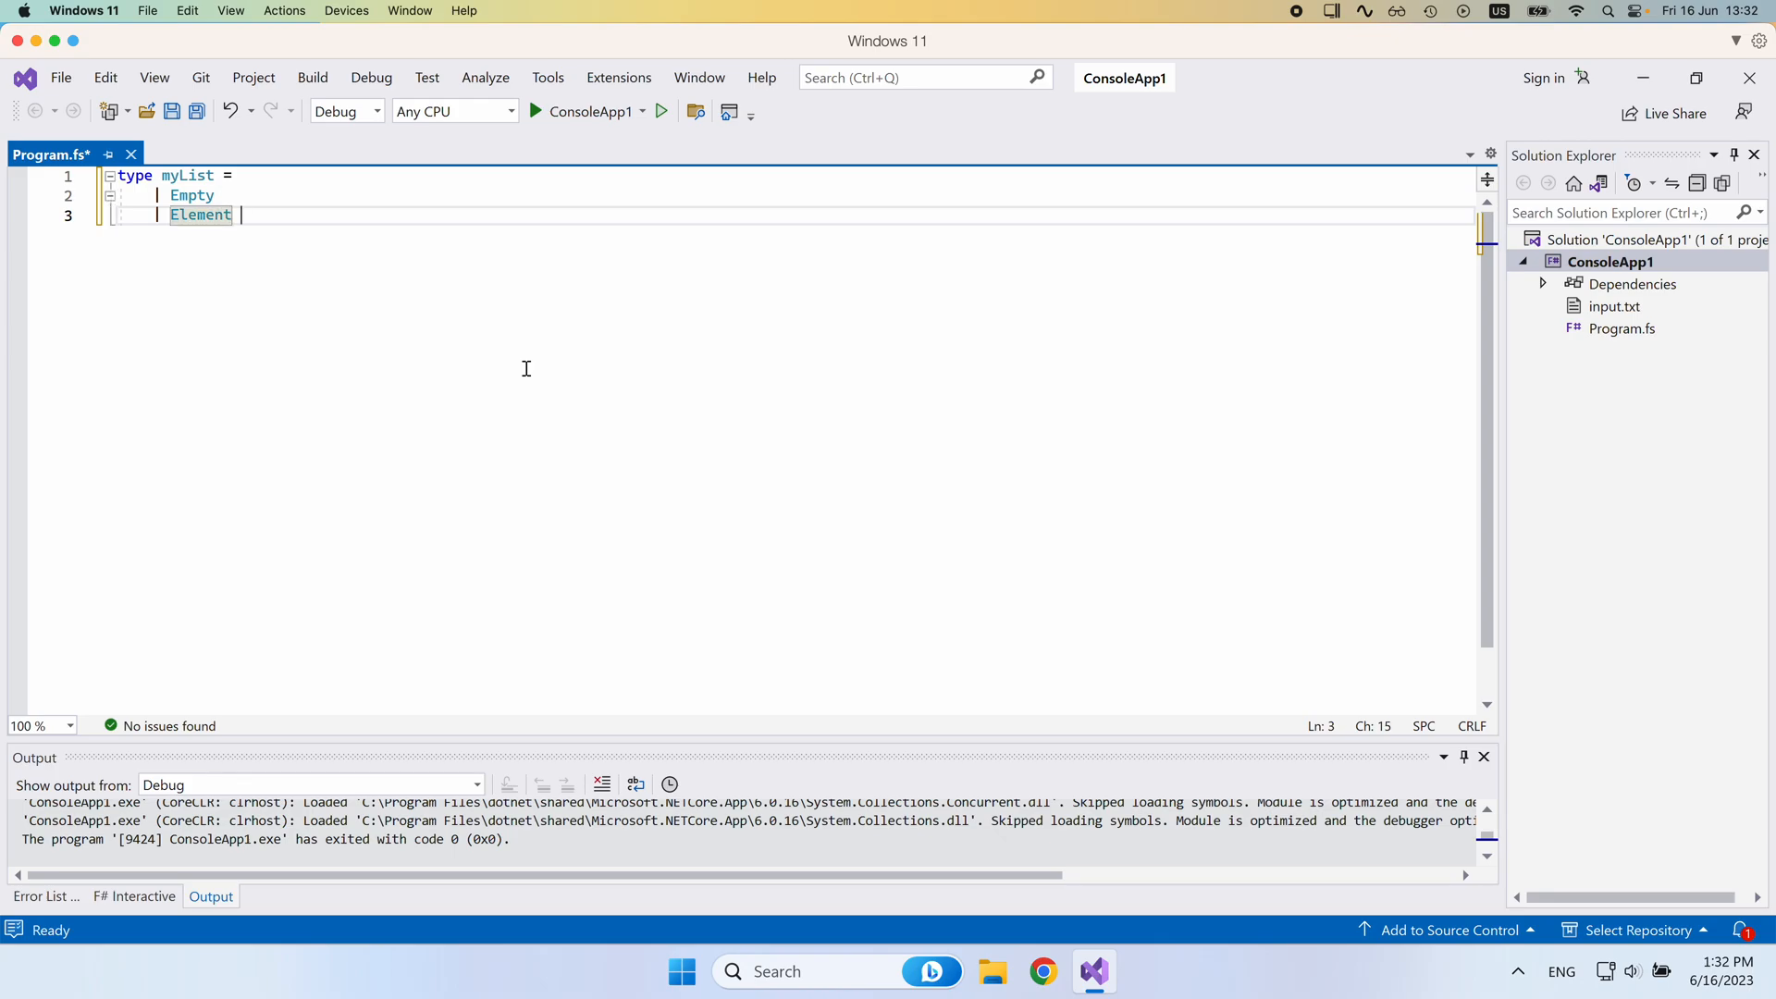
pyautogui.write('of in')
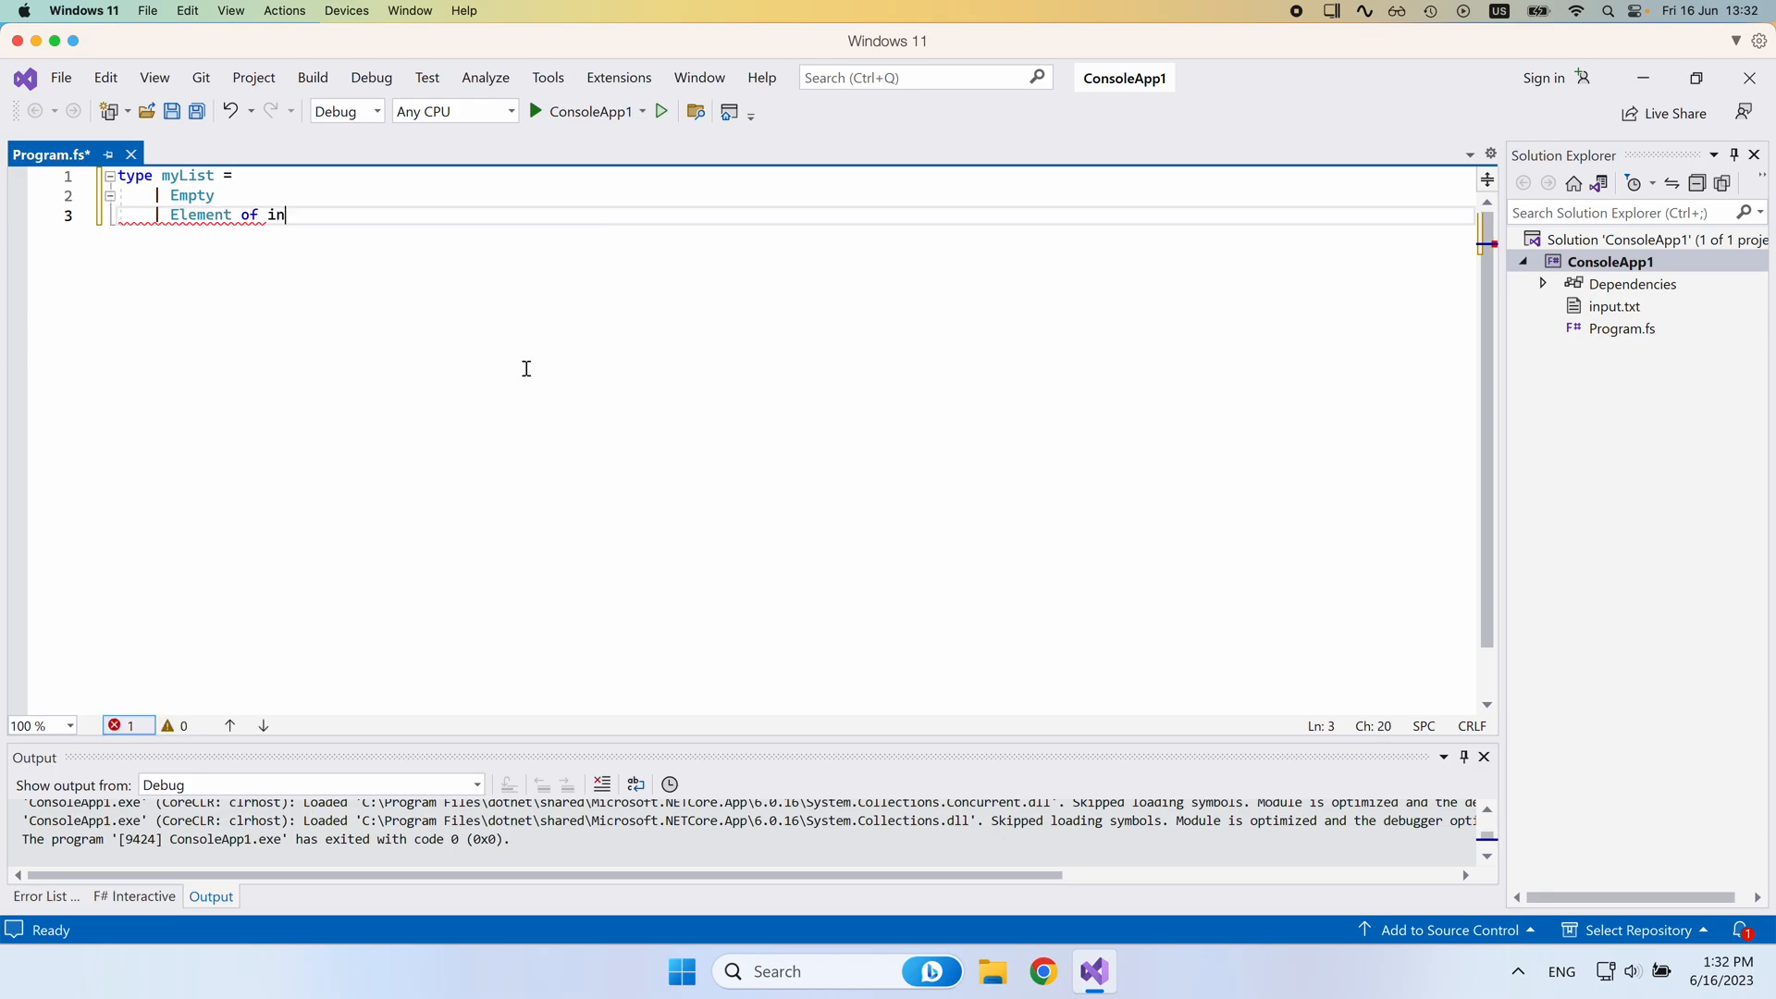
pyautogui.write('t')
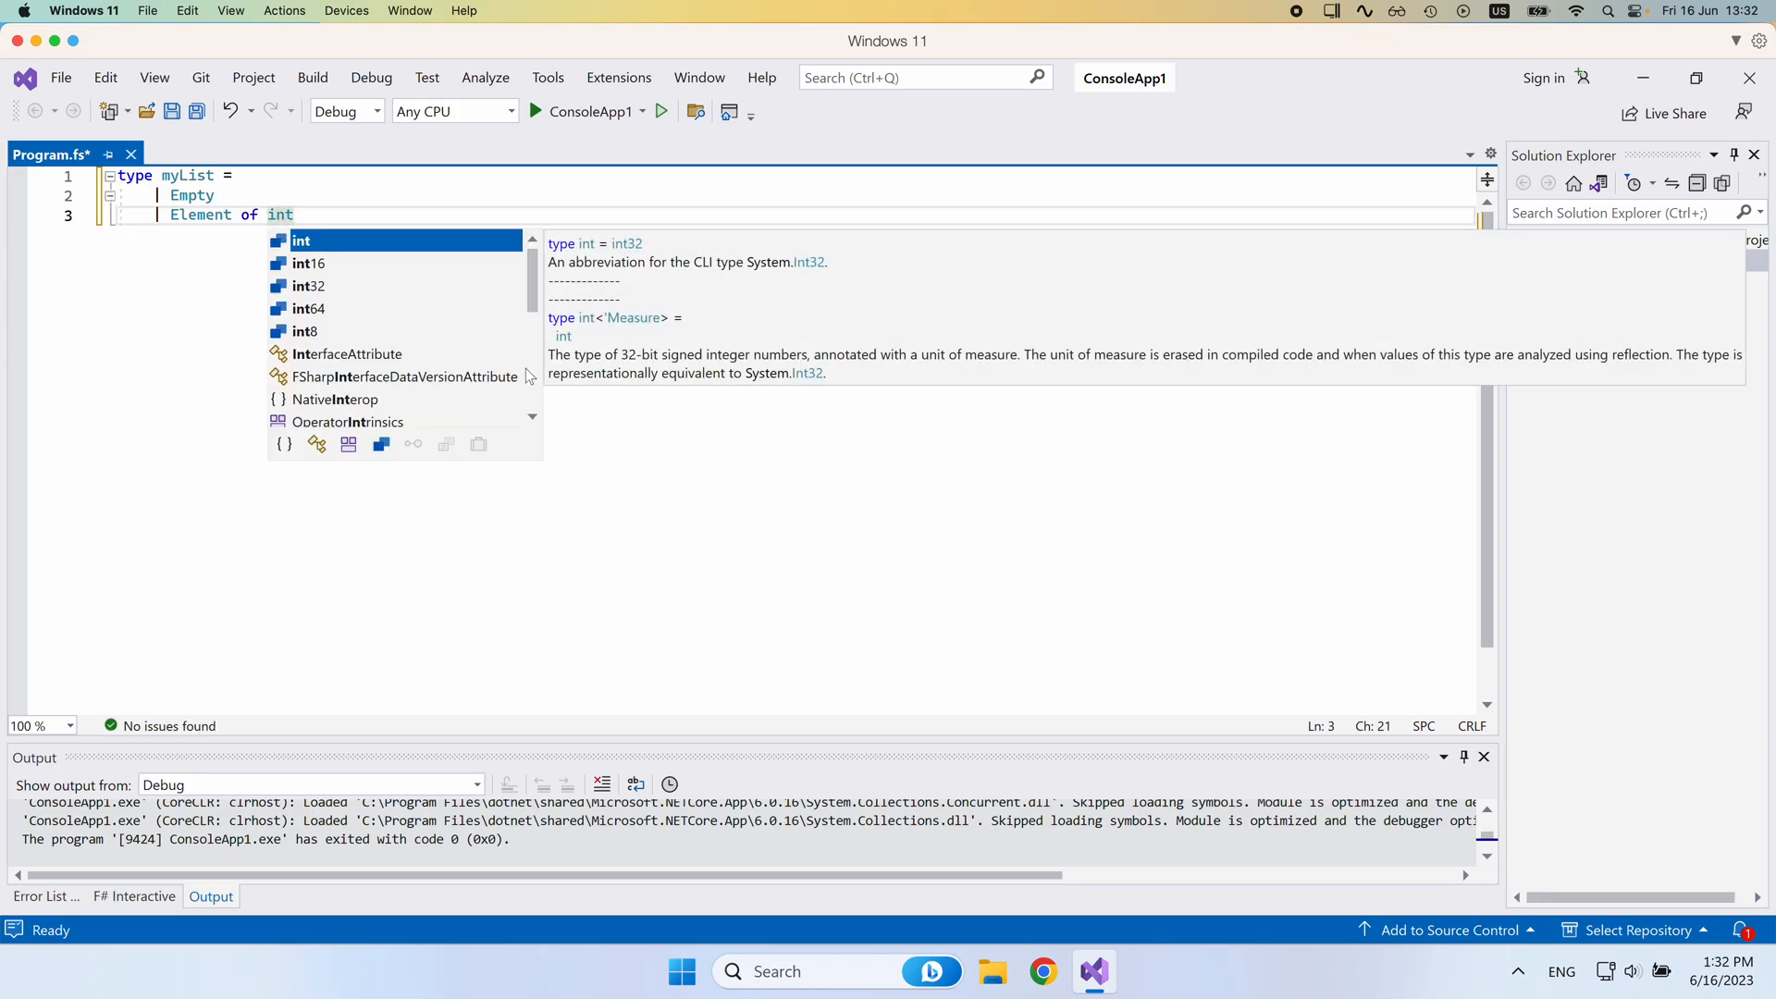
pyautogui.write('* myList')
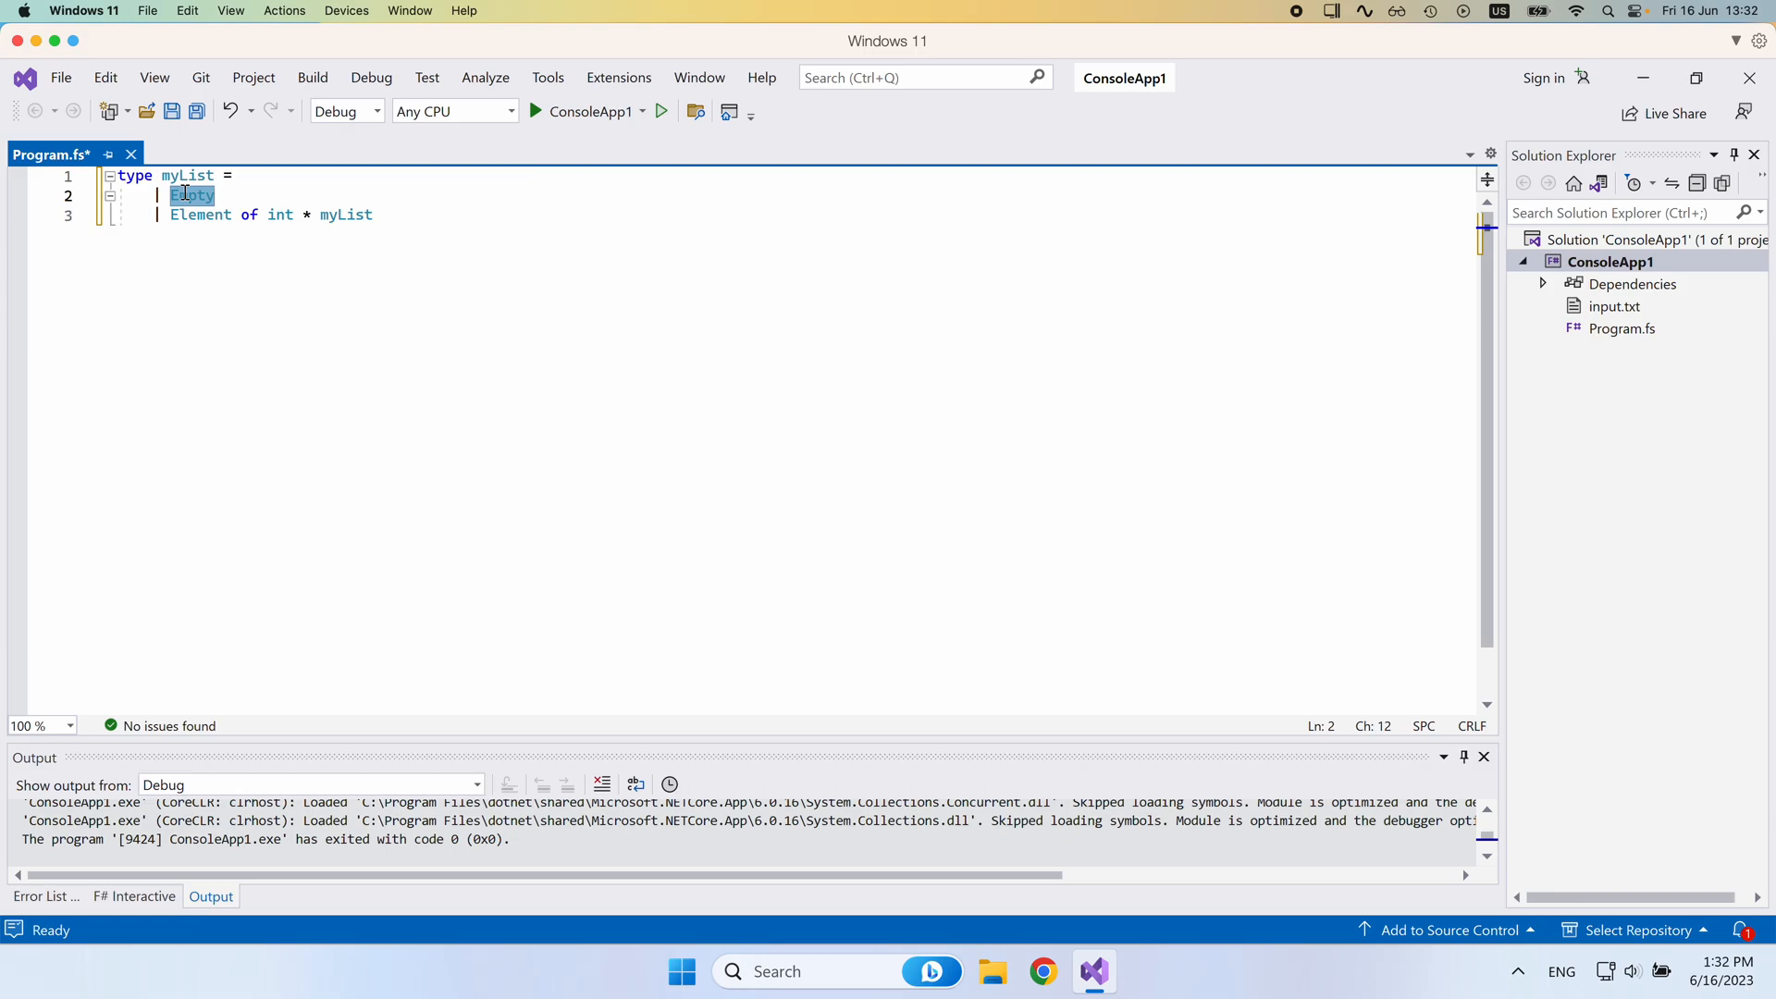
# Highlight the Empty and Element case names to point them out, then clear the selection.
pyautogui.doubleClick(200, 213)
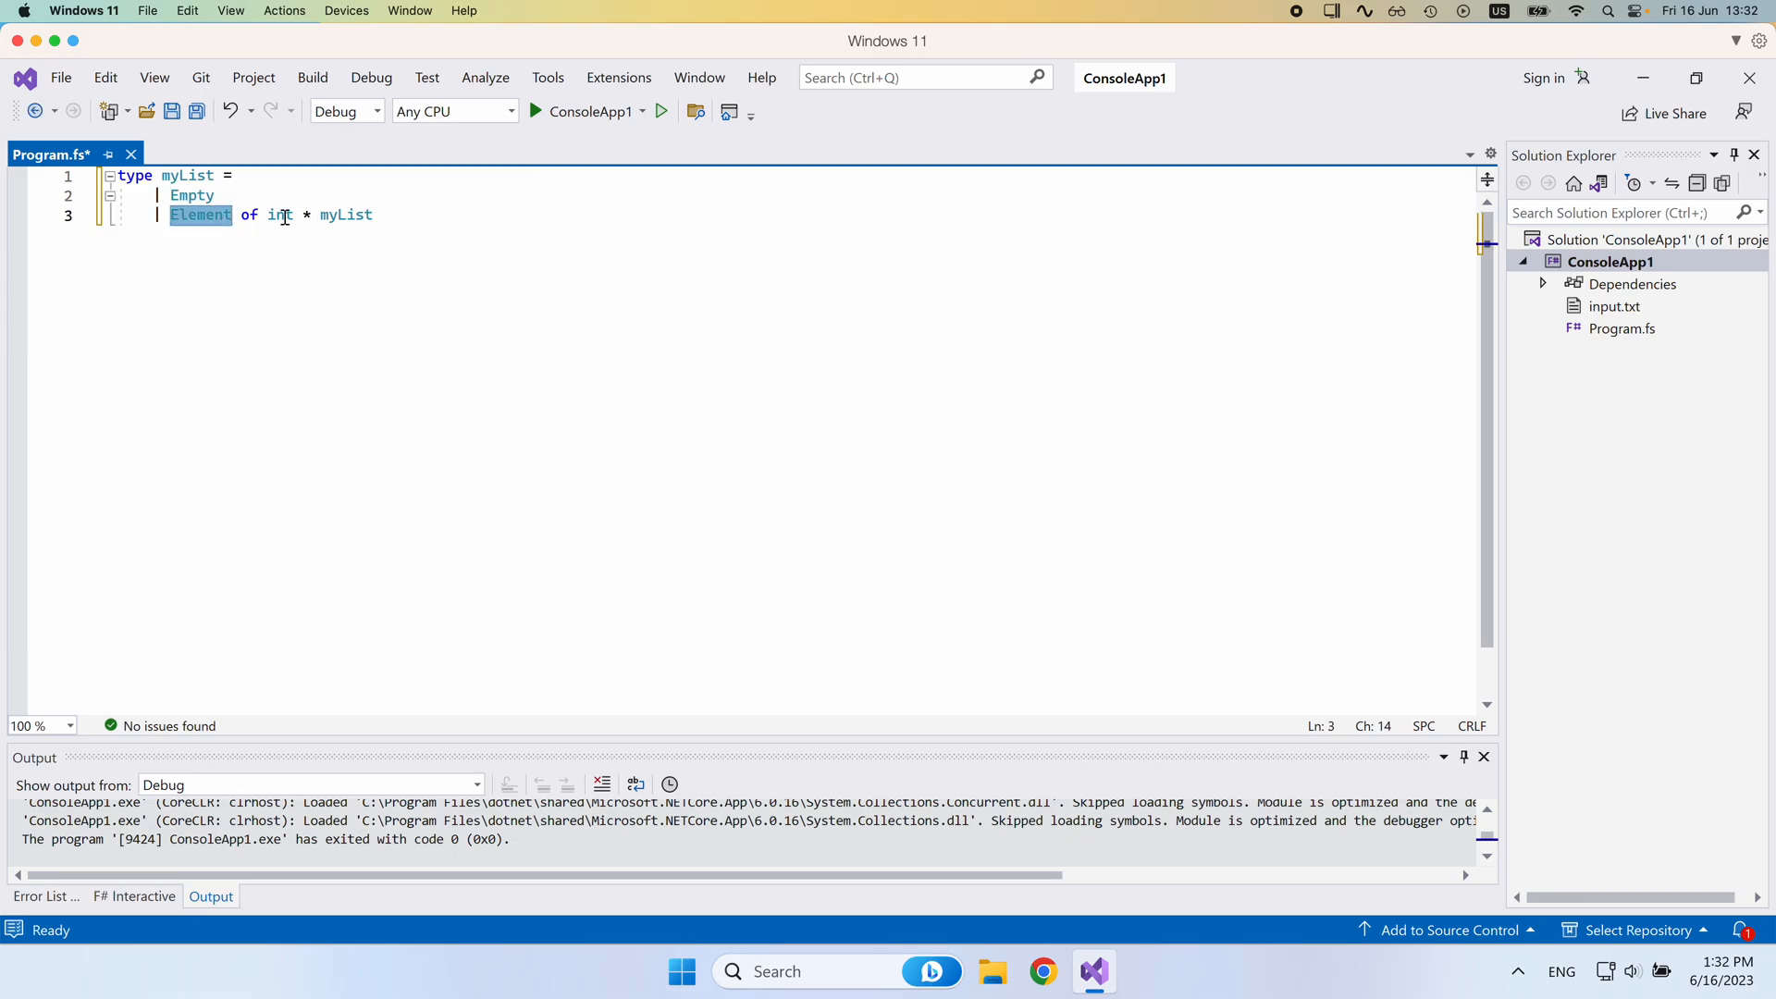
pyautogui.doubleClick(278, 215)
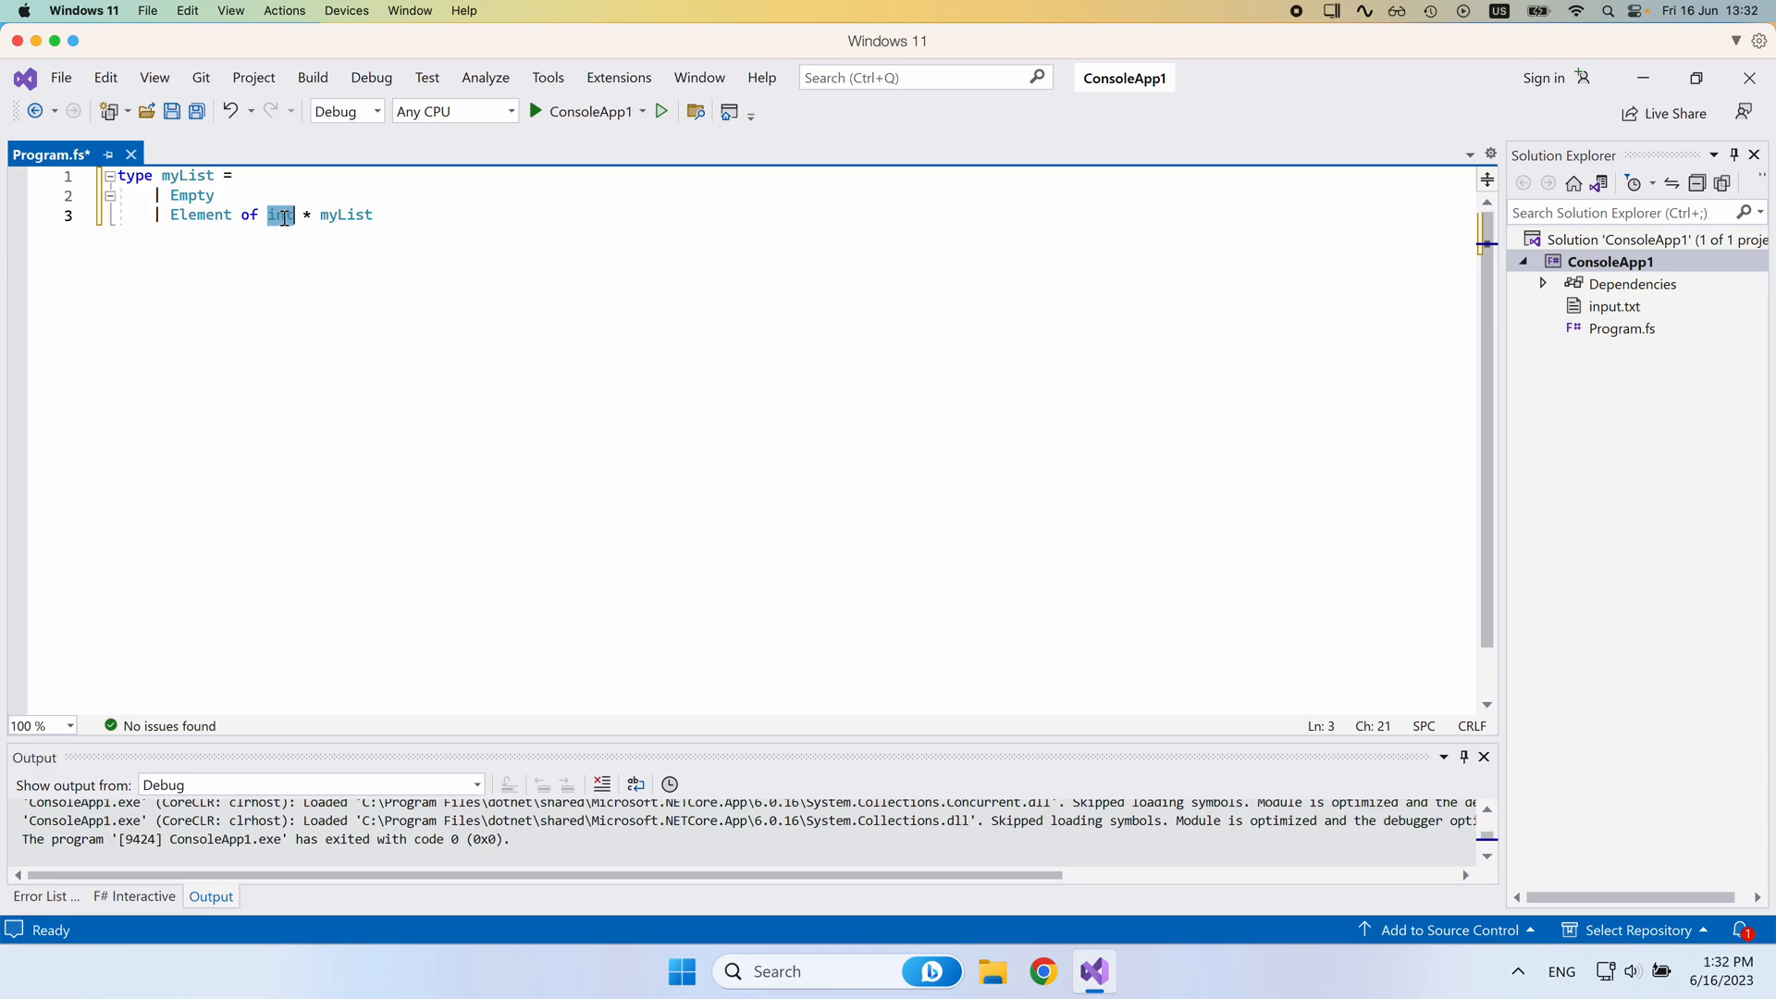
pyautogui.moveTo(349, 216)
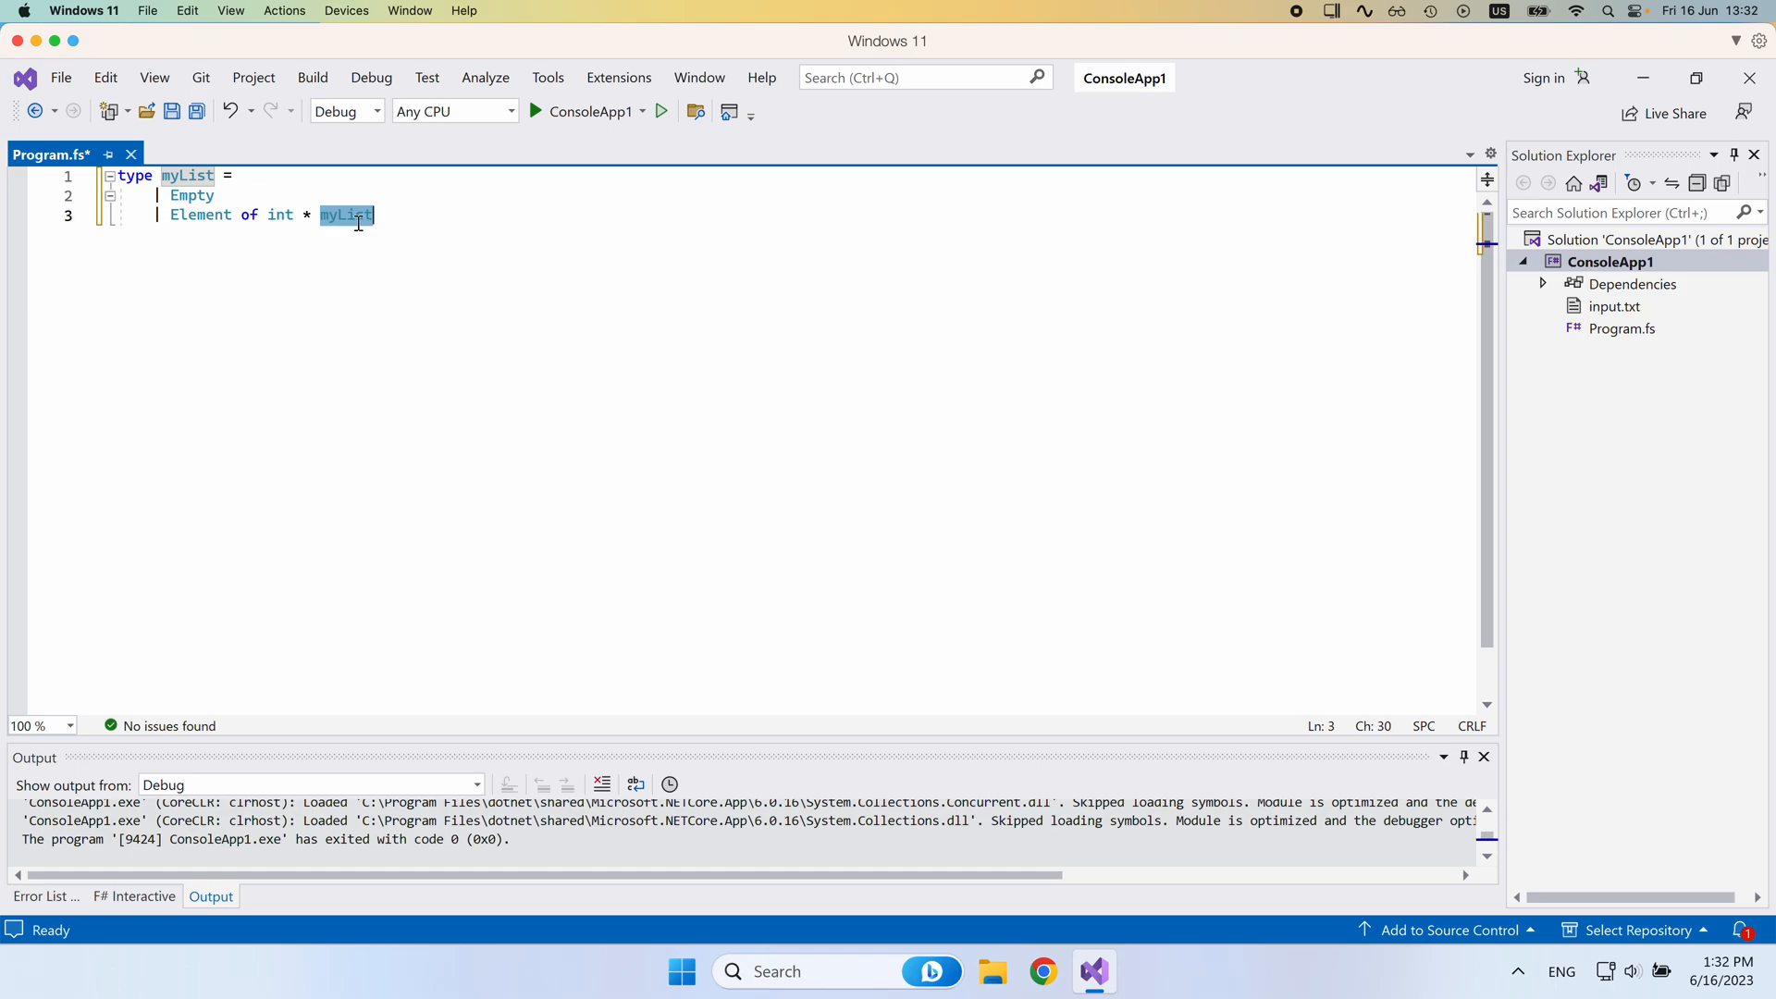
pyautogui.moveTo(434, 272)
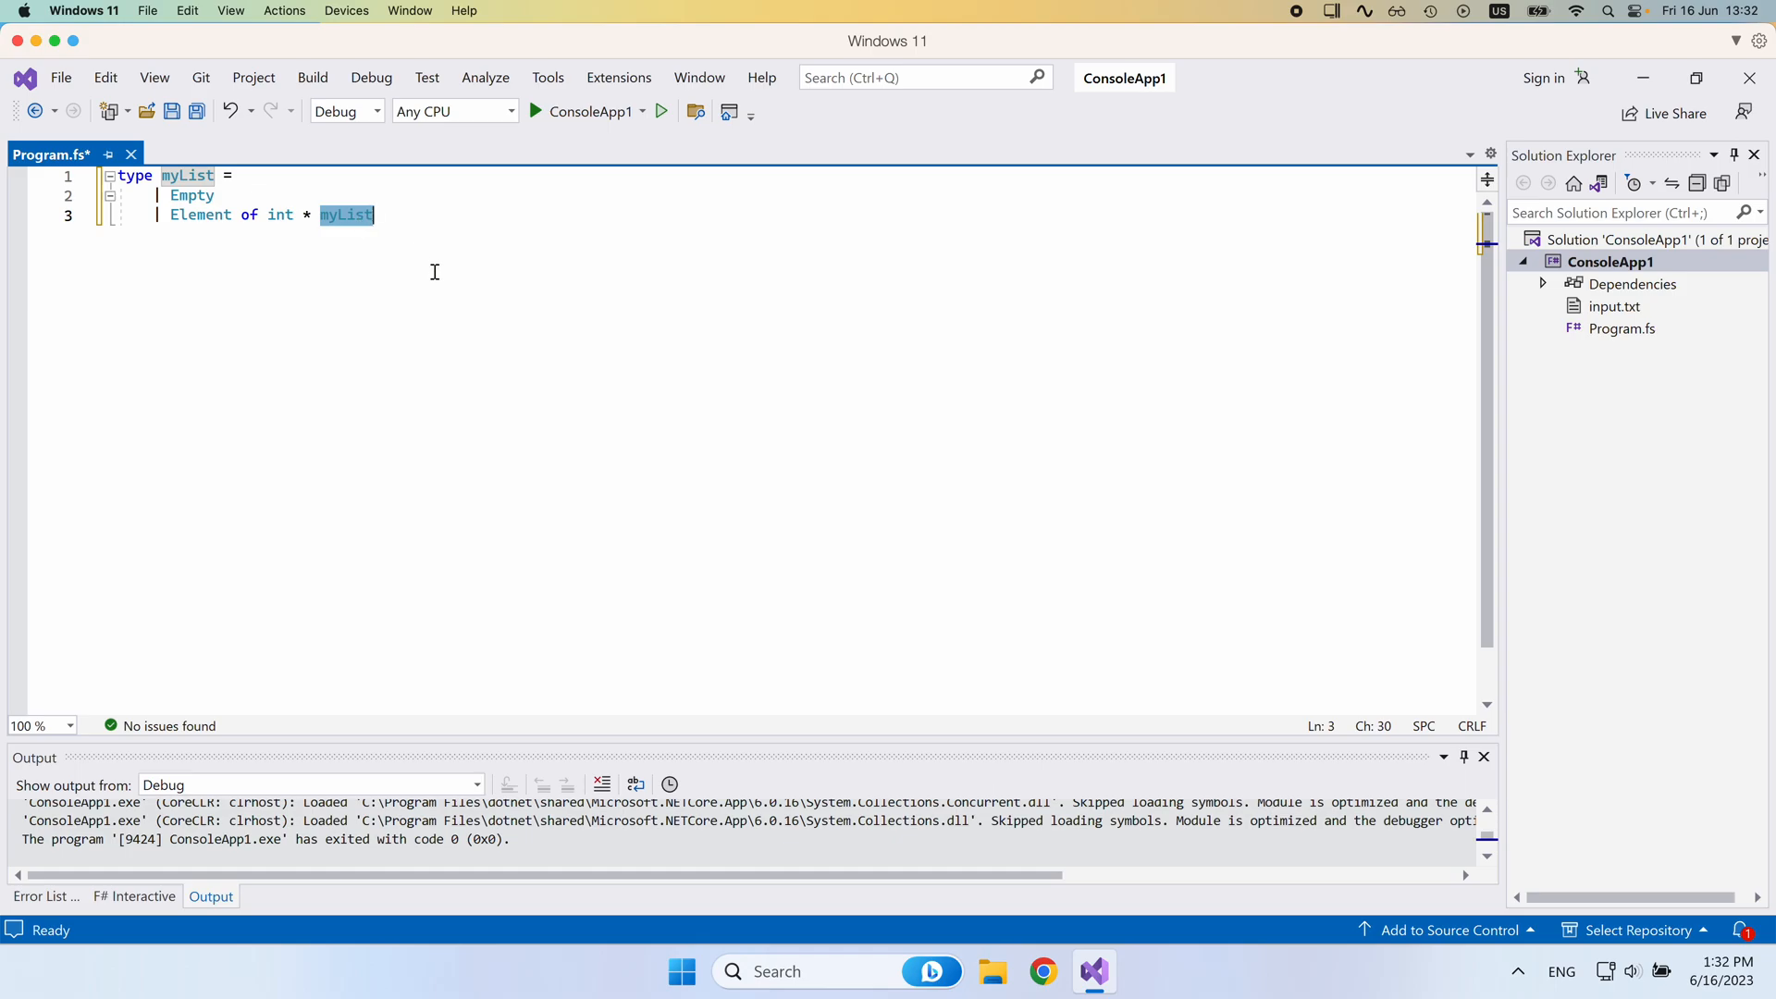
pyautogui.click(374, 216)
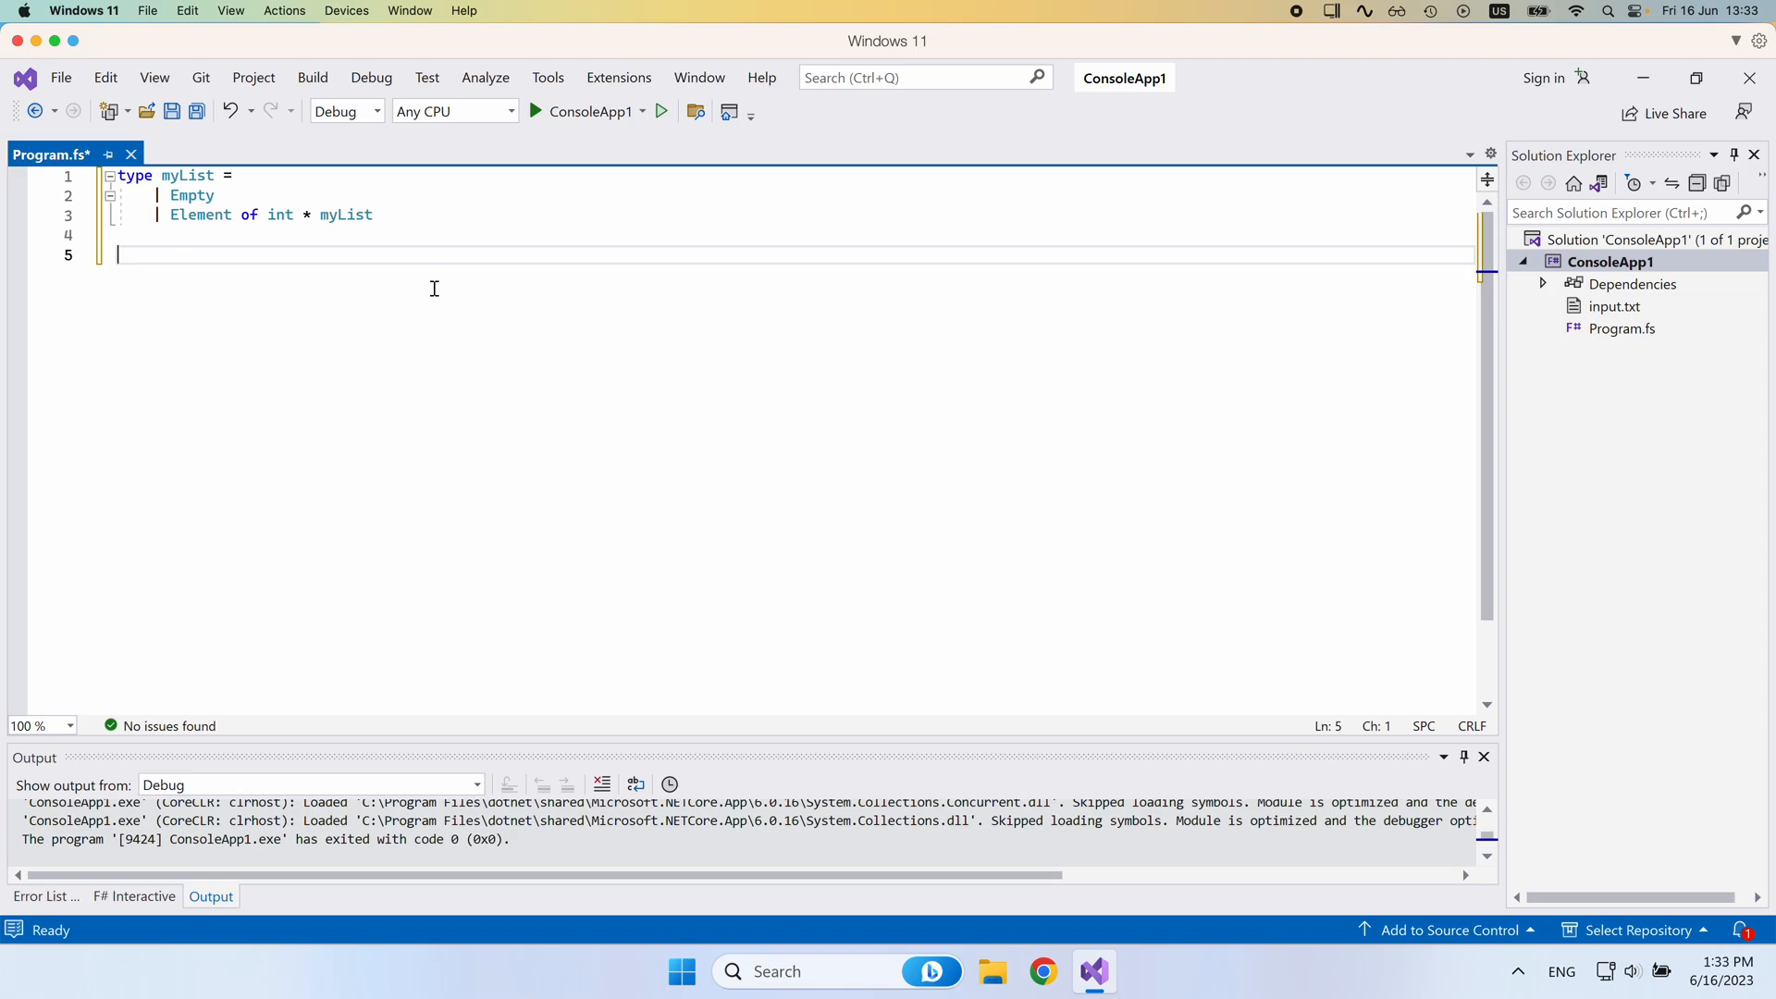
# Start the function 'let rec sumList list =' with 'match list with'.
pyautogui.write('let')
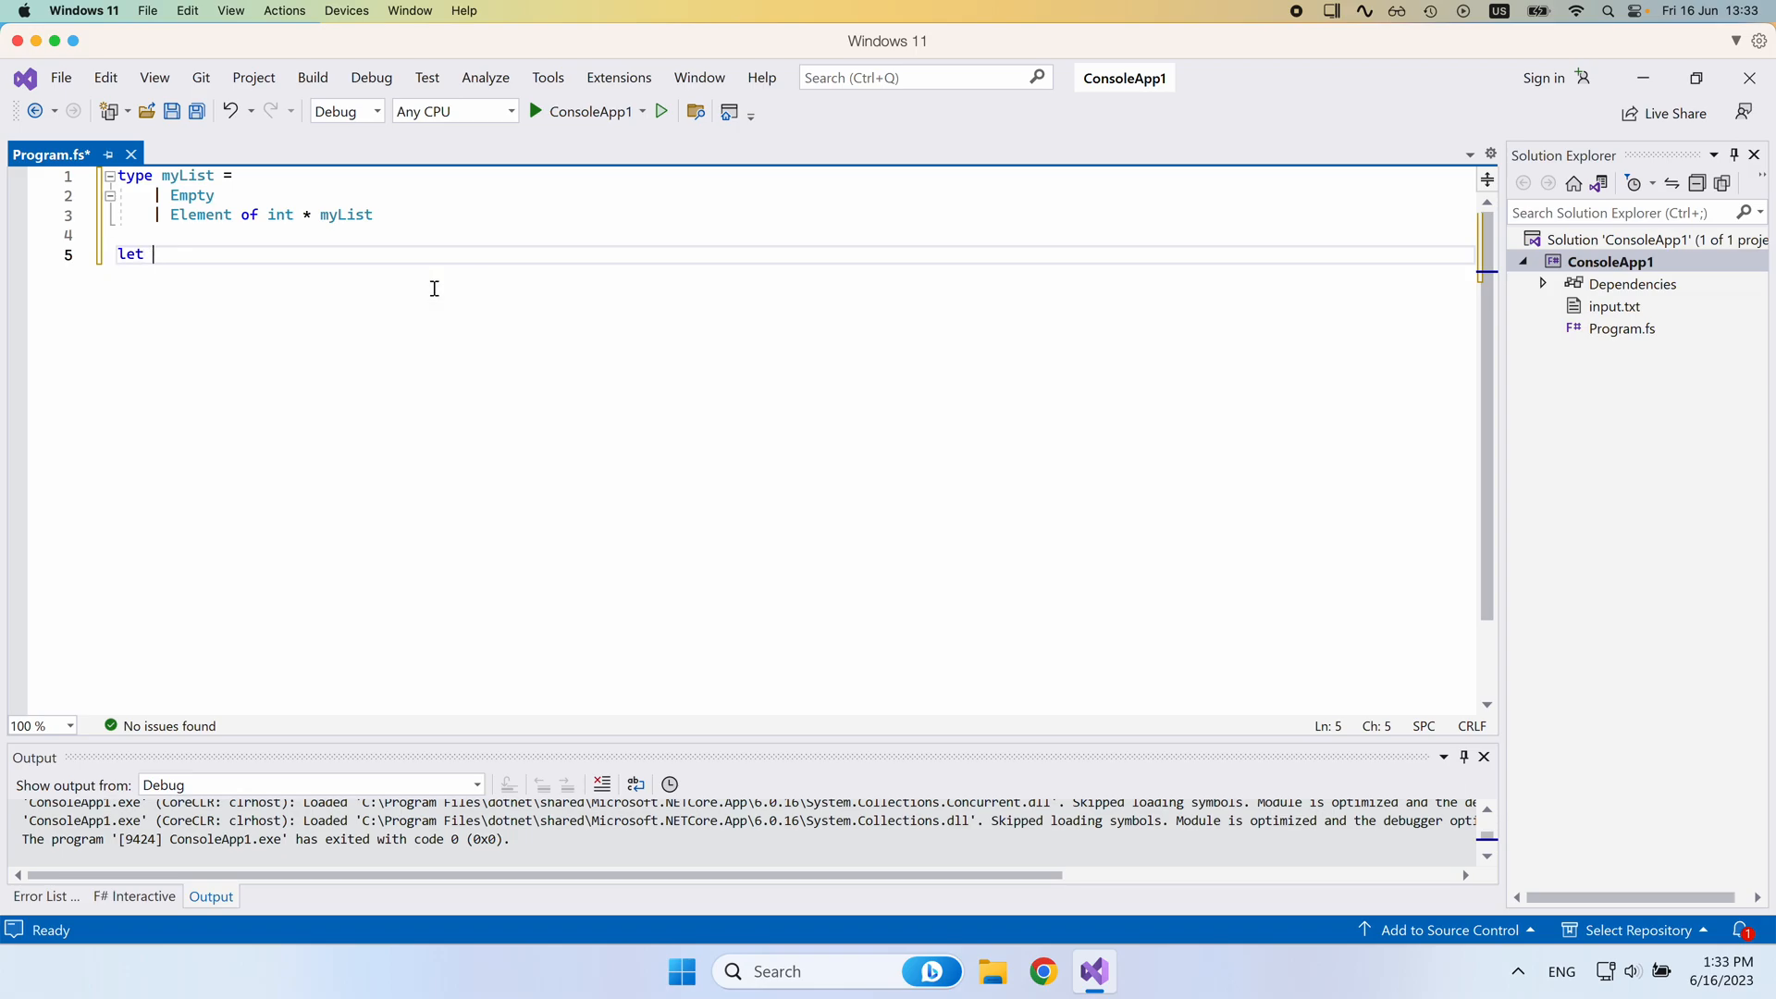
pyautogui.write('rec')
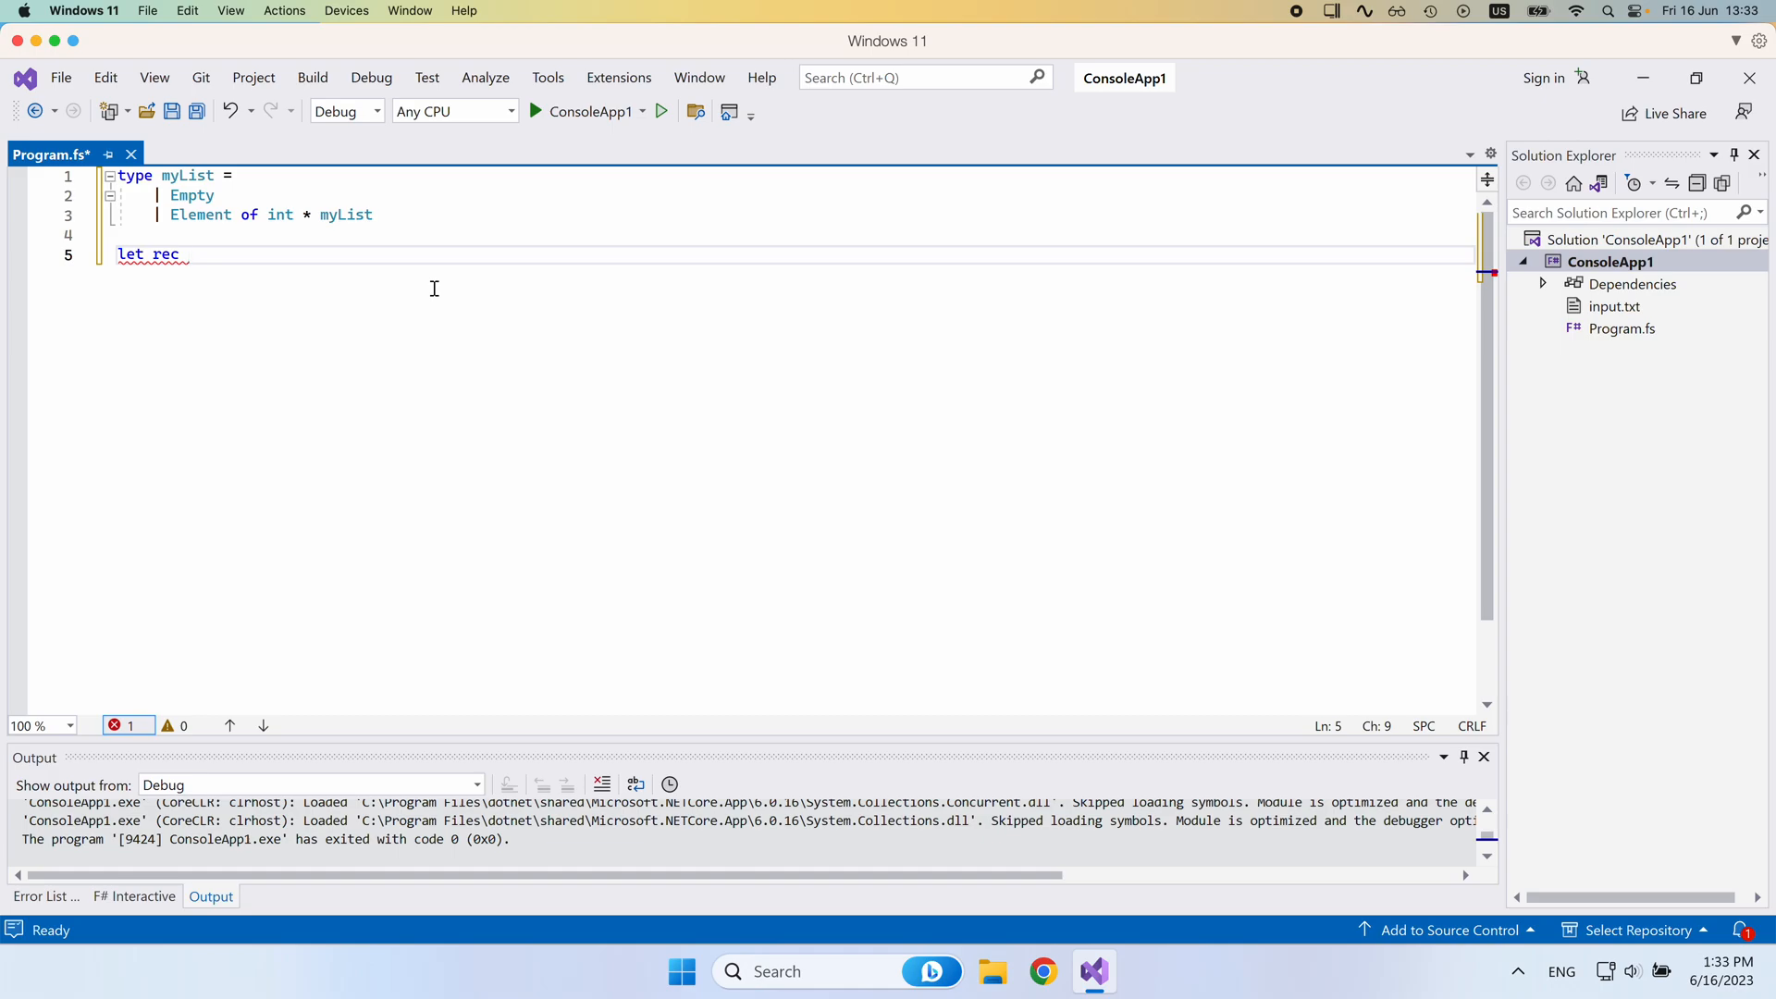
pyautogui.write('sumLi')
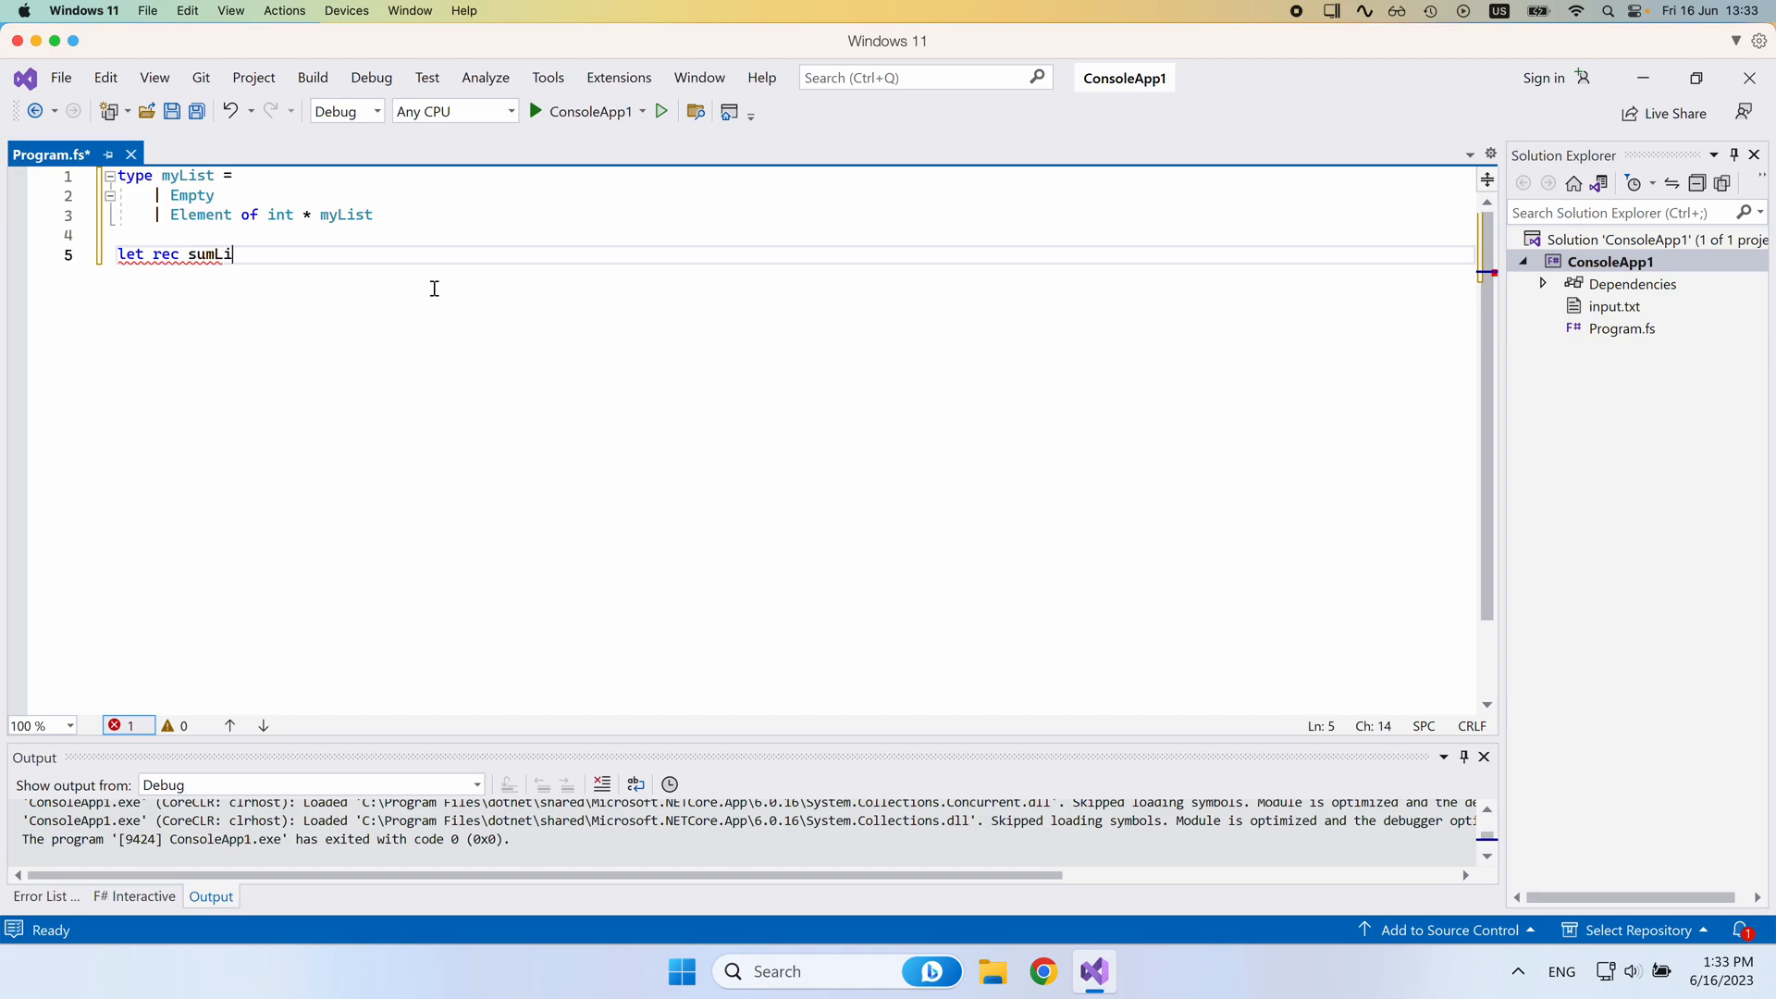
pyautogui.write('st list =')
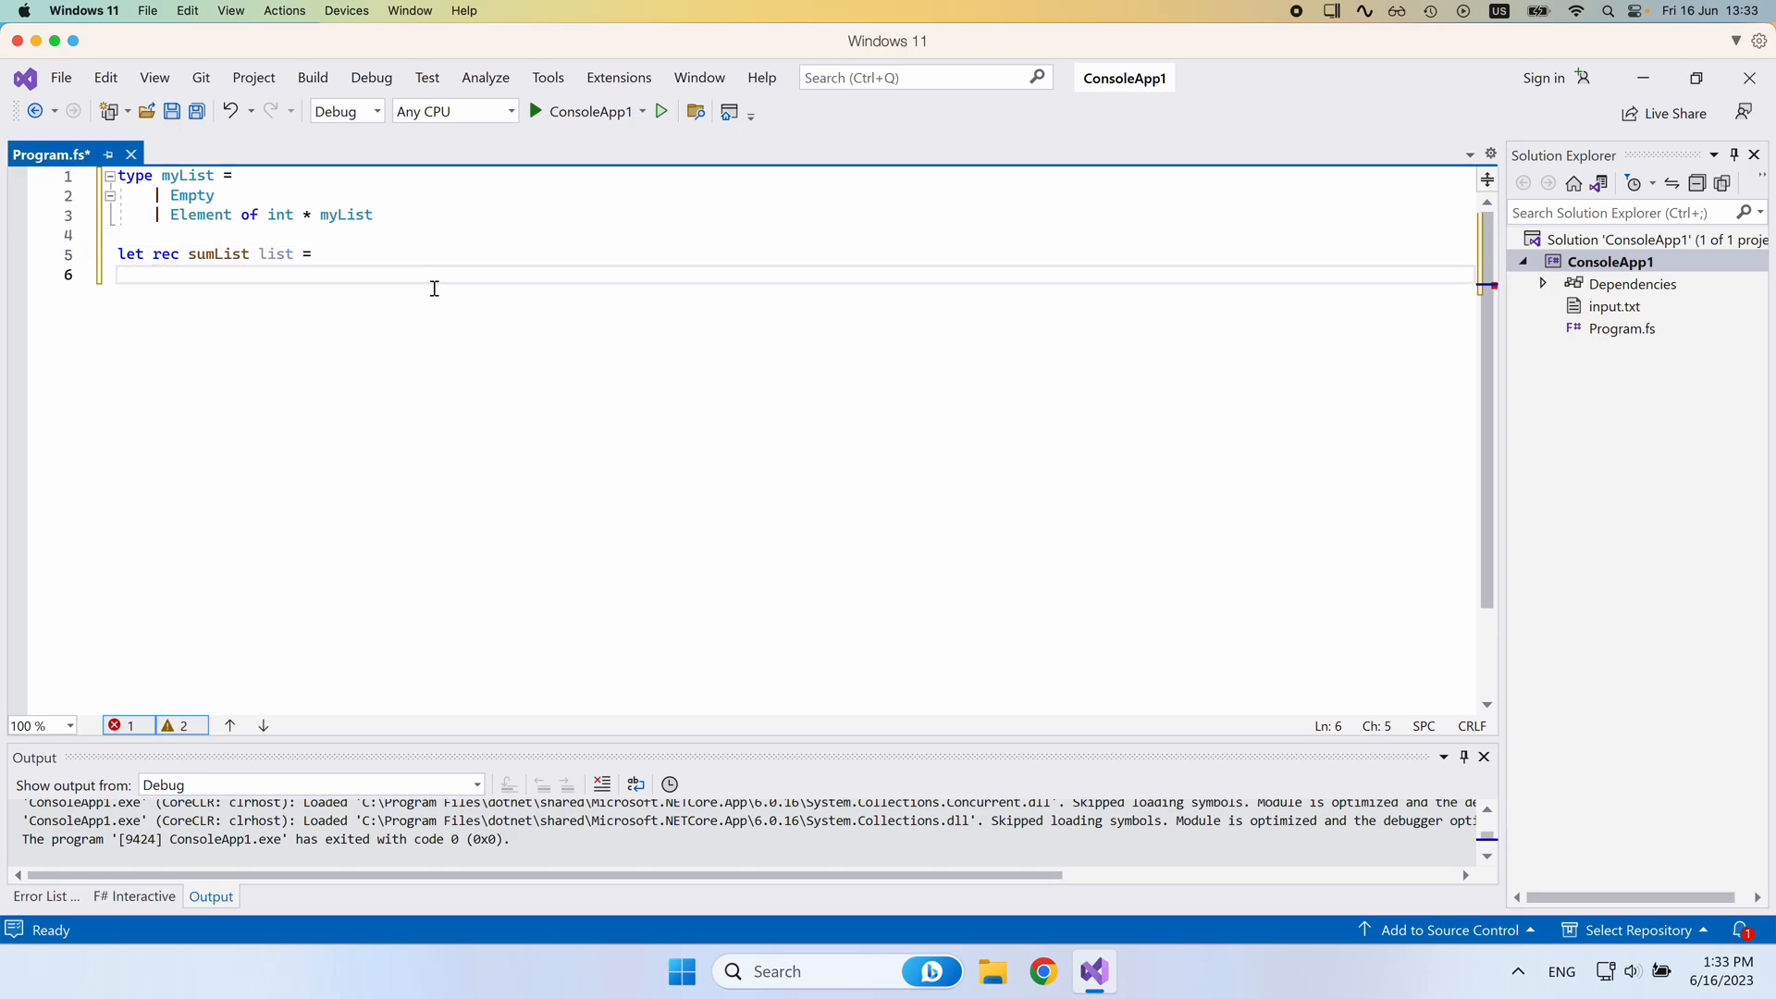
pyautogui.write('match')
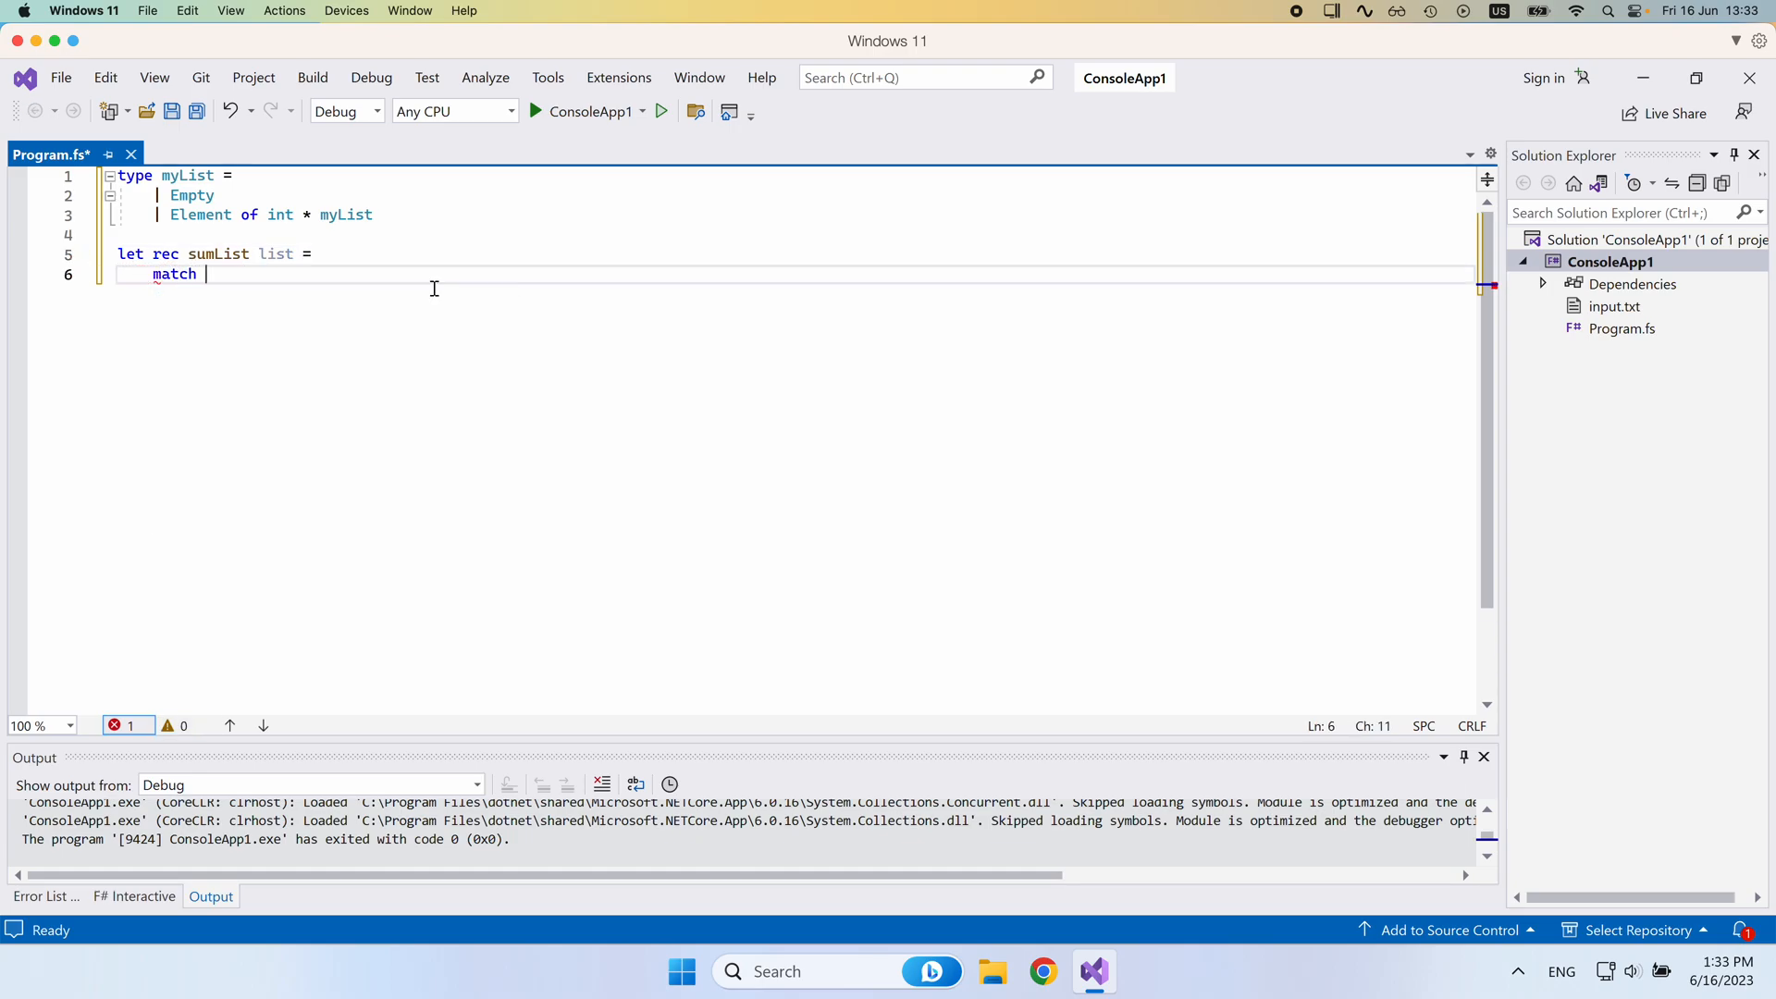
pyautogui.write('list with')
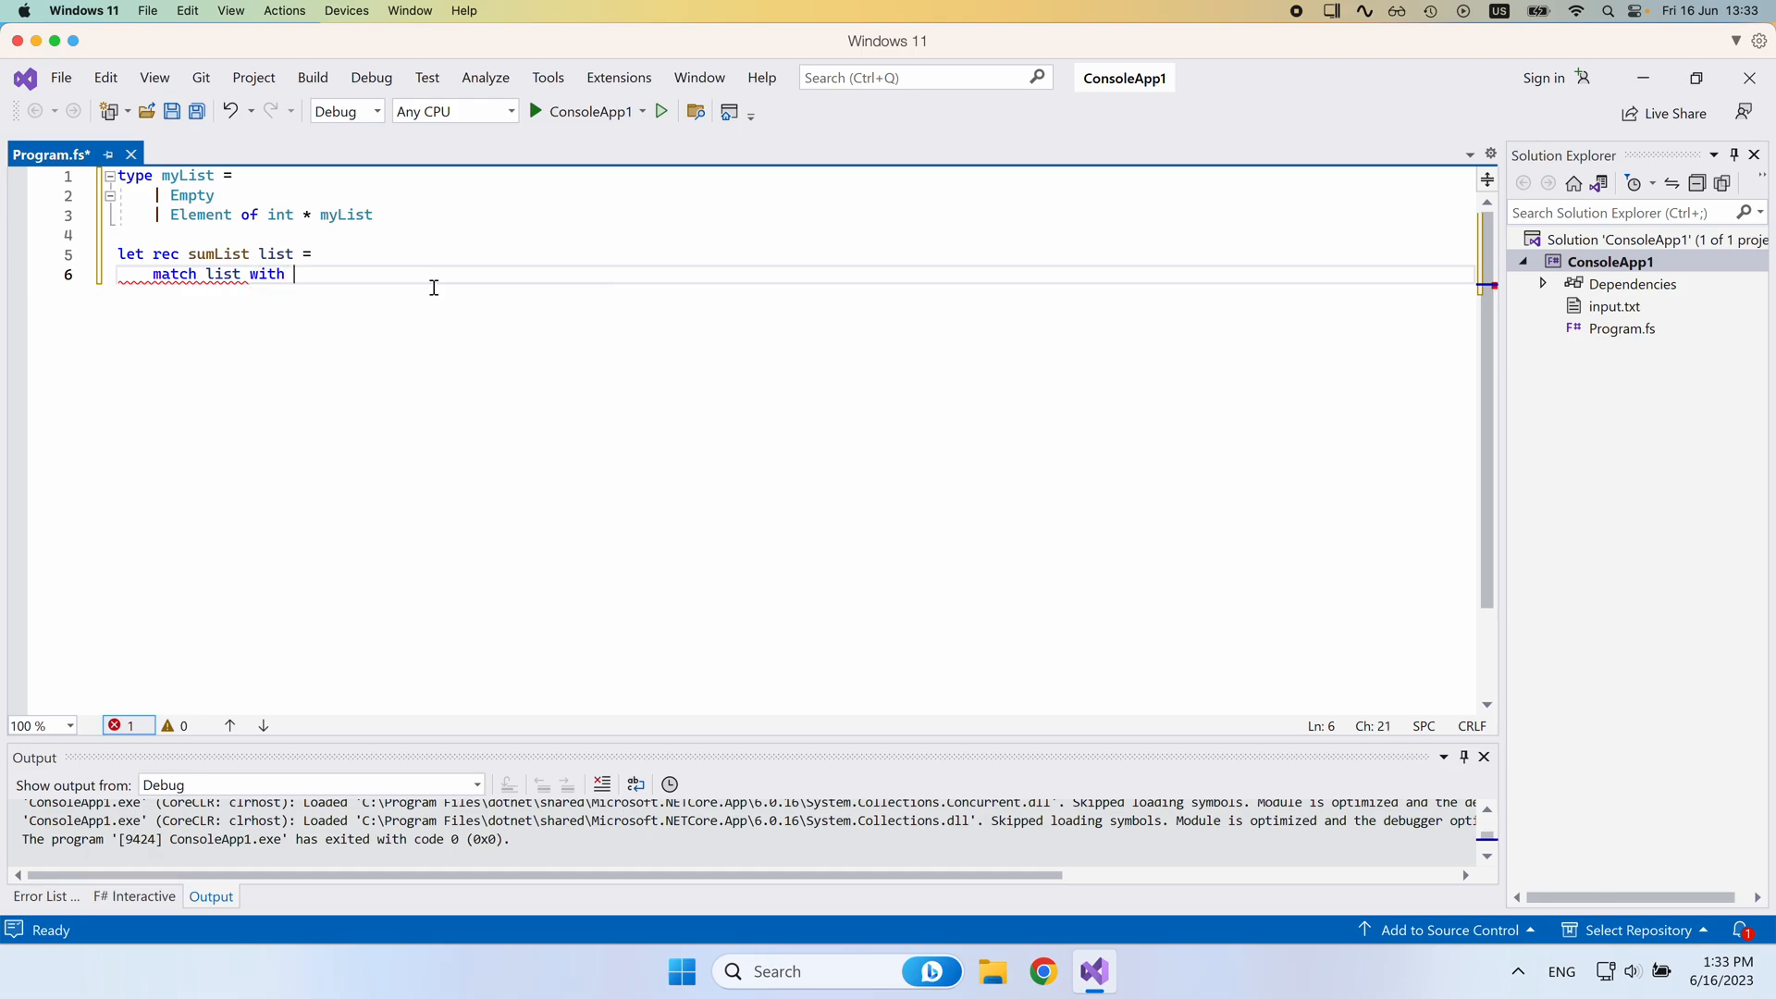
pyautogui.press('Return')
pyautogui.write('| Empty')
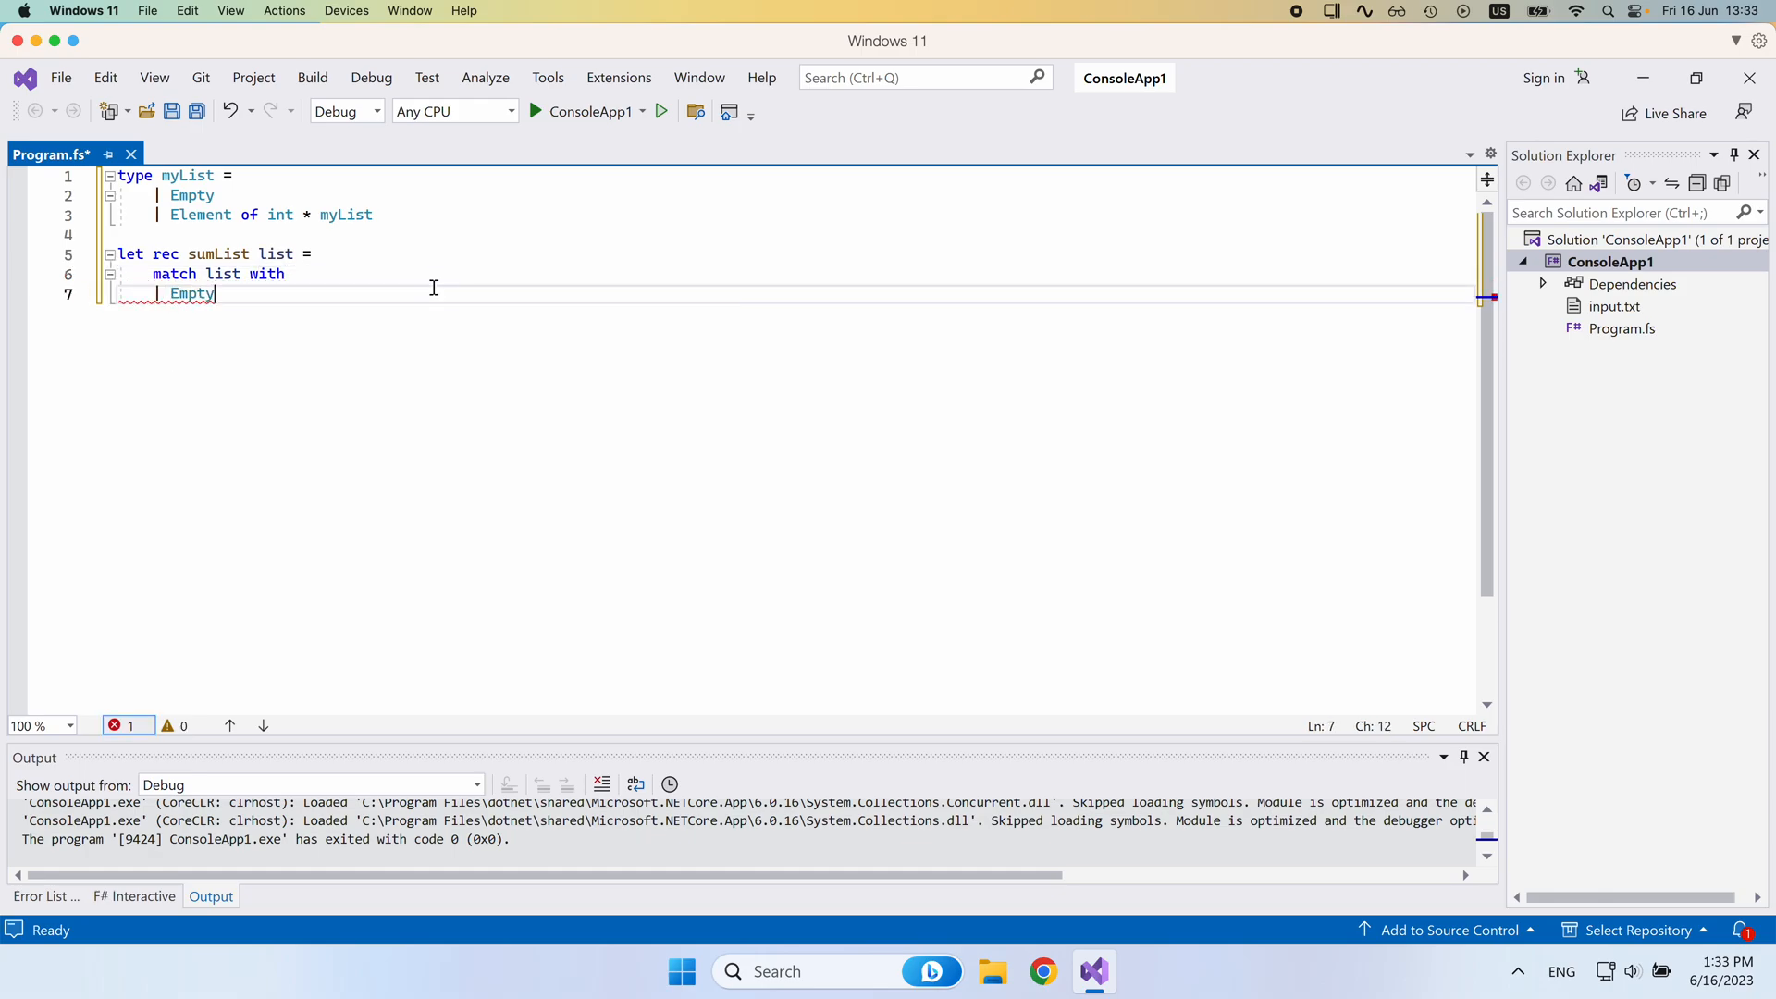
# Add match cases Empty -> 0 and Element(value, rest) -> value + sumList rest.
pyautogui.write('-> 0')
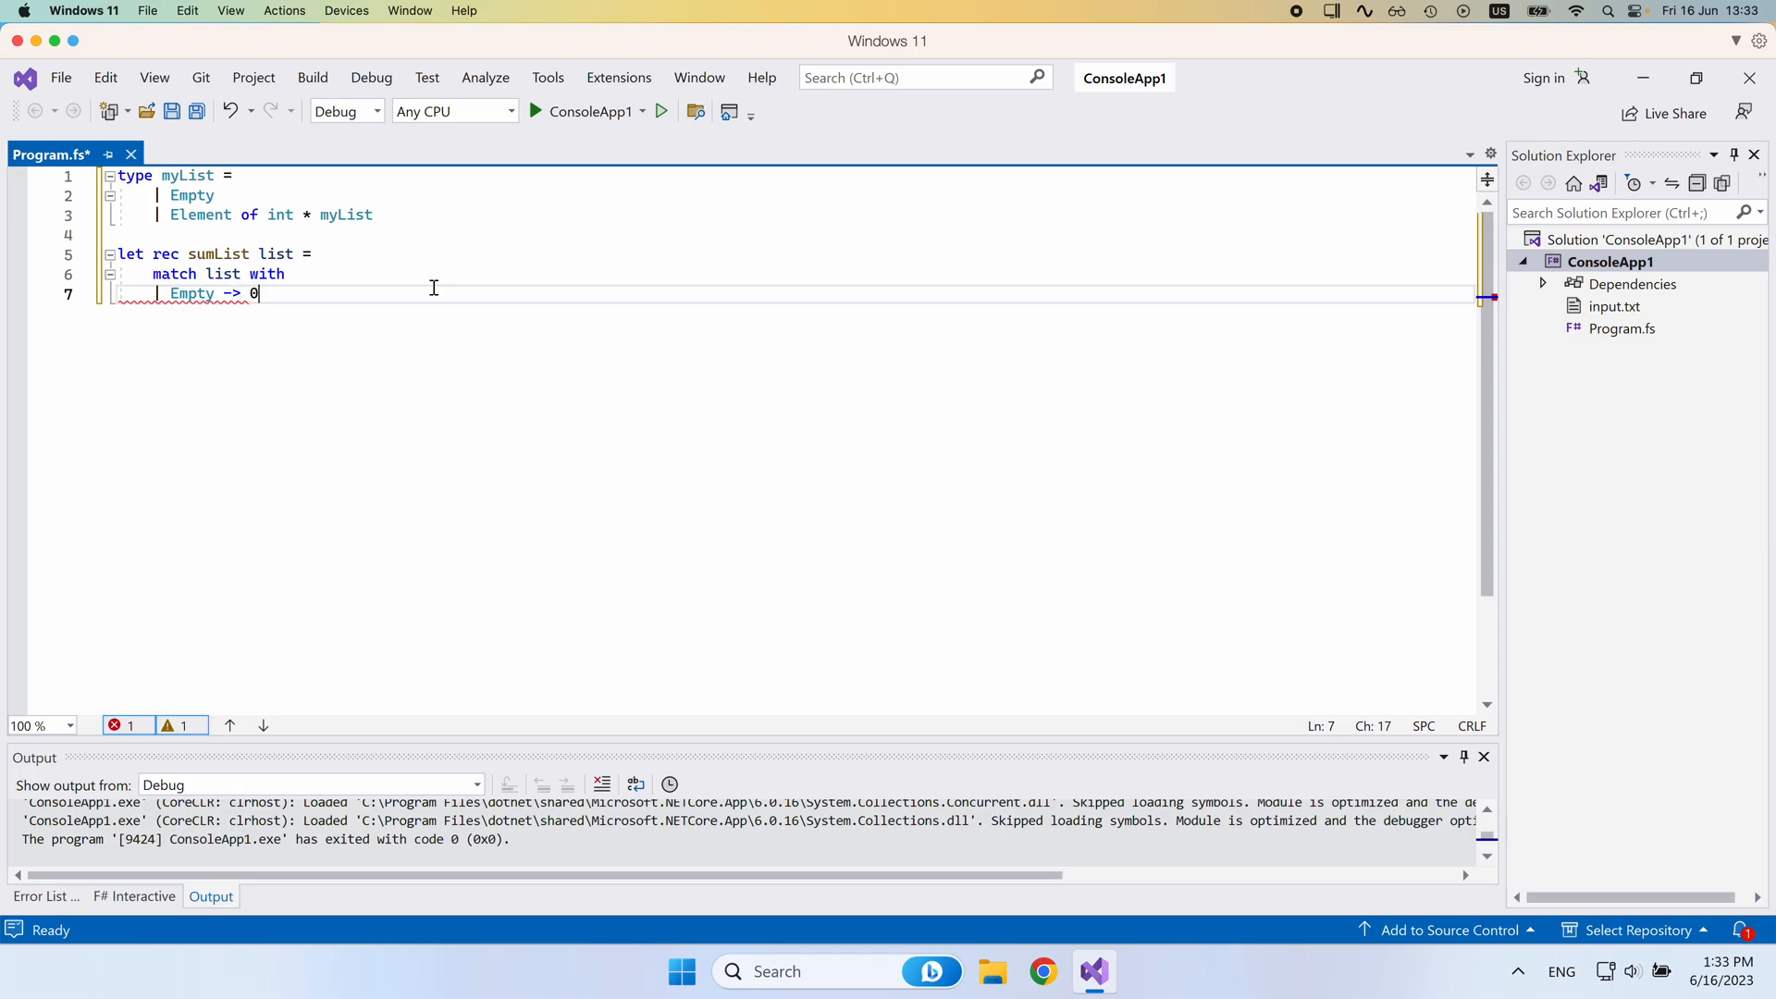
pyautogui.press('Return')
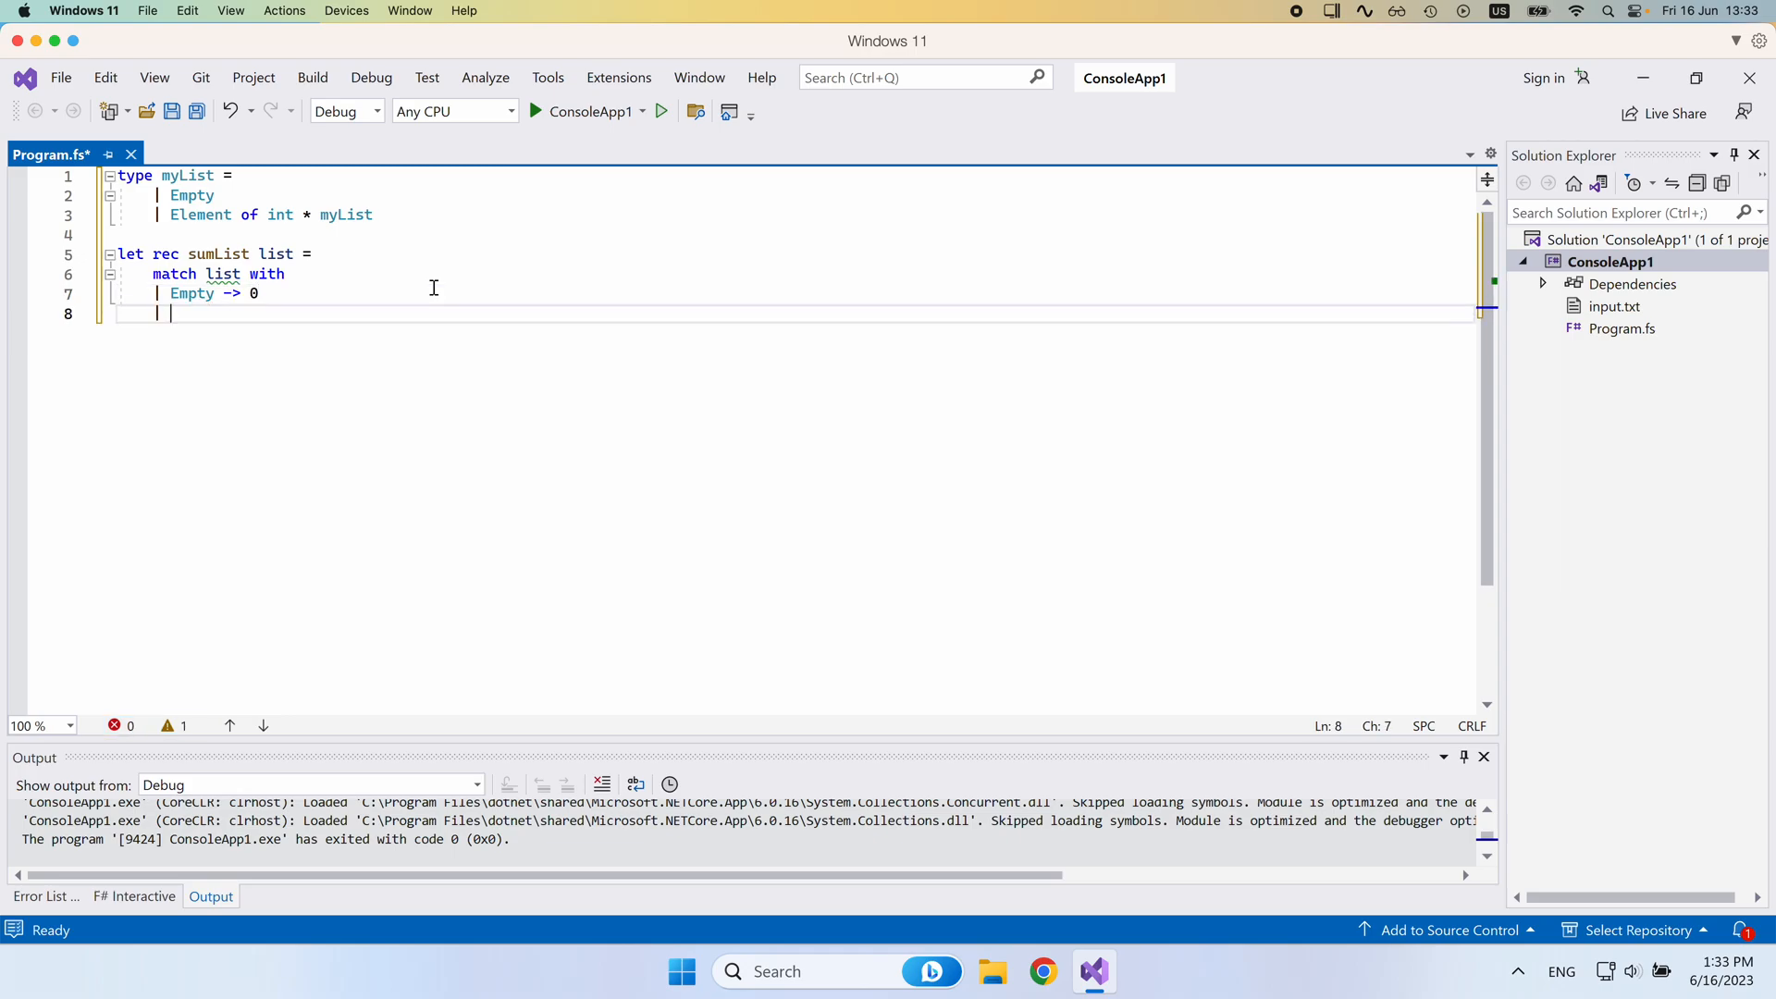
pyautogui.write('Element(')
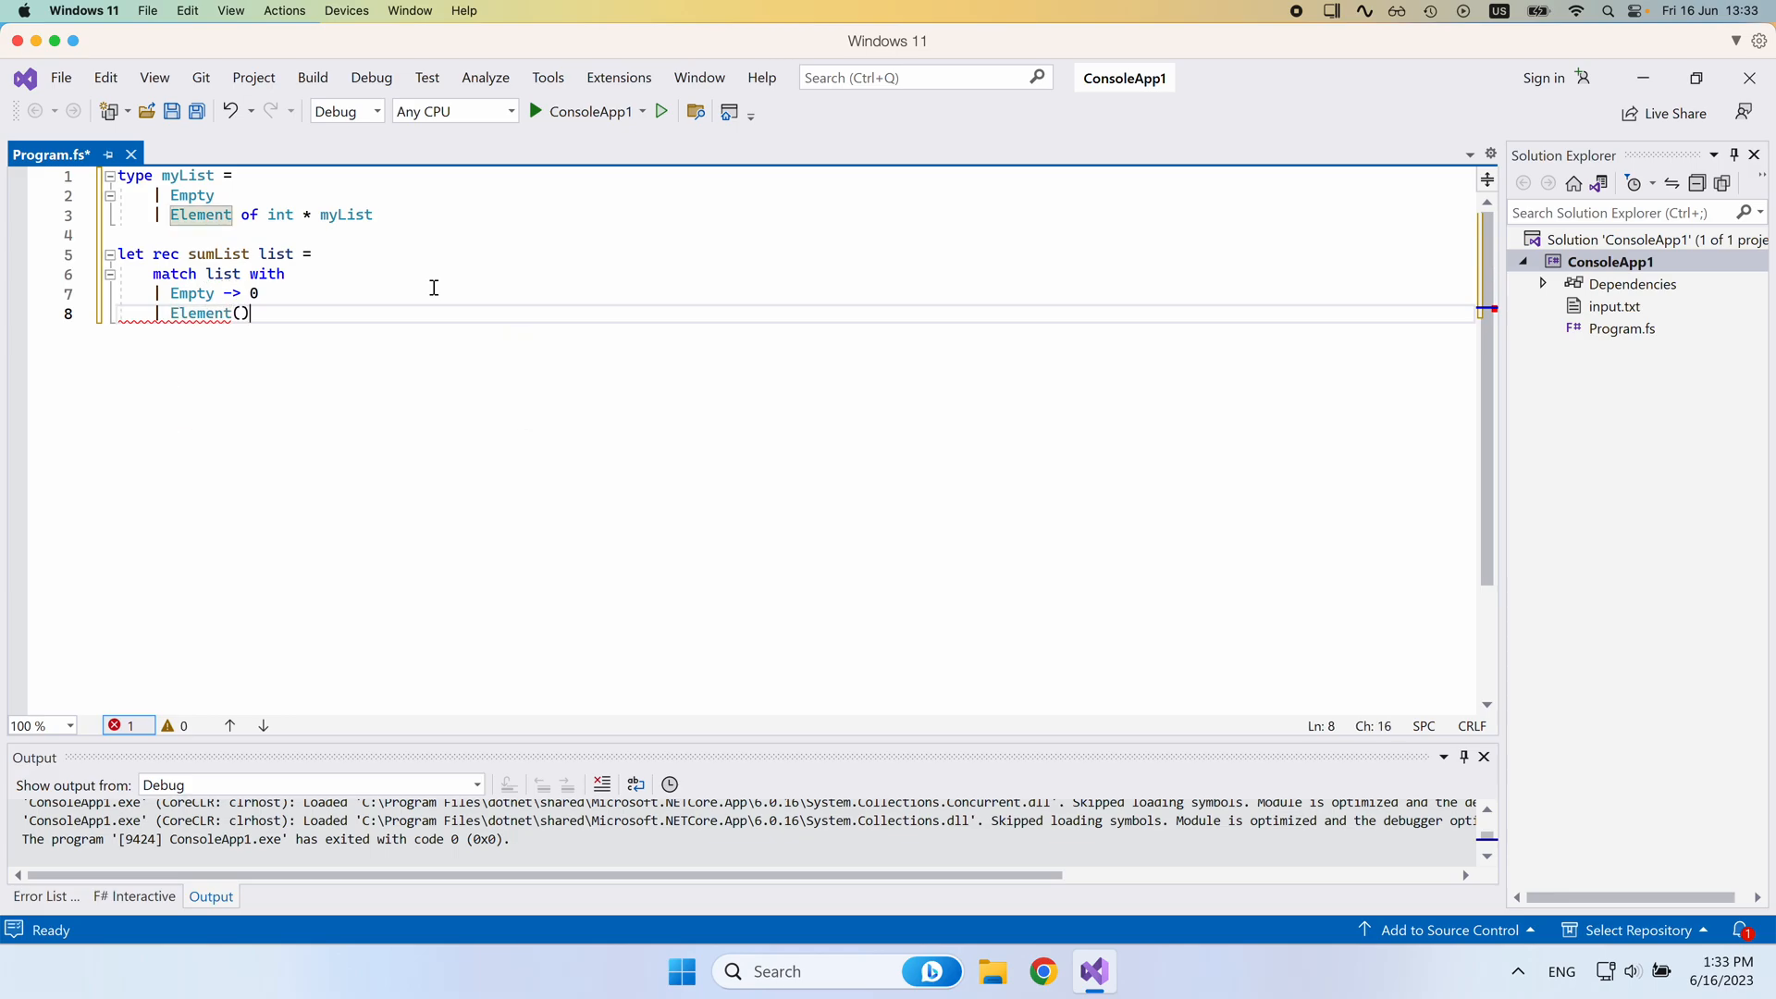
pyautogui.write('value')
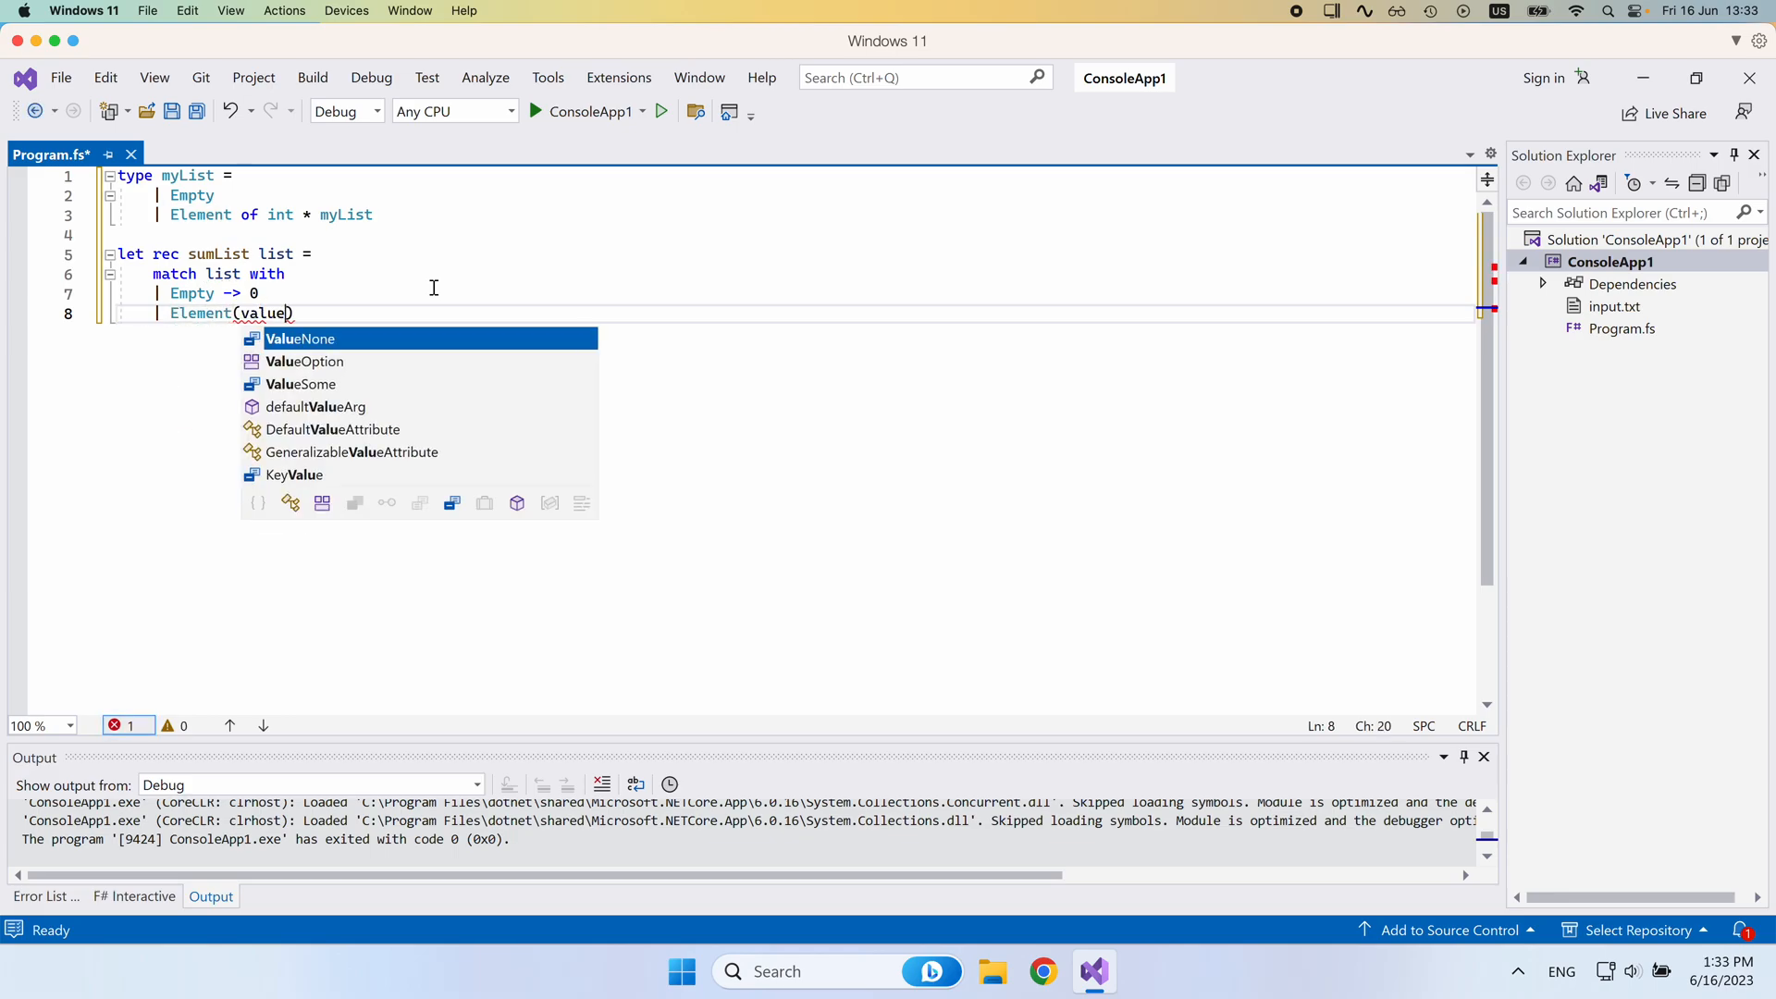
pyautogui.write(', rest')
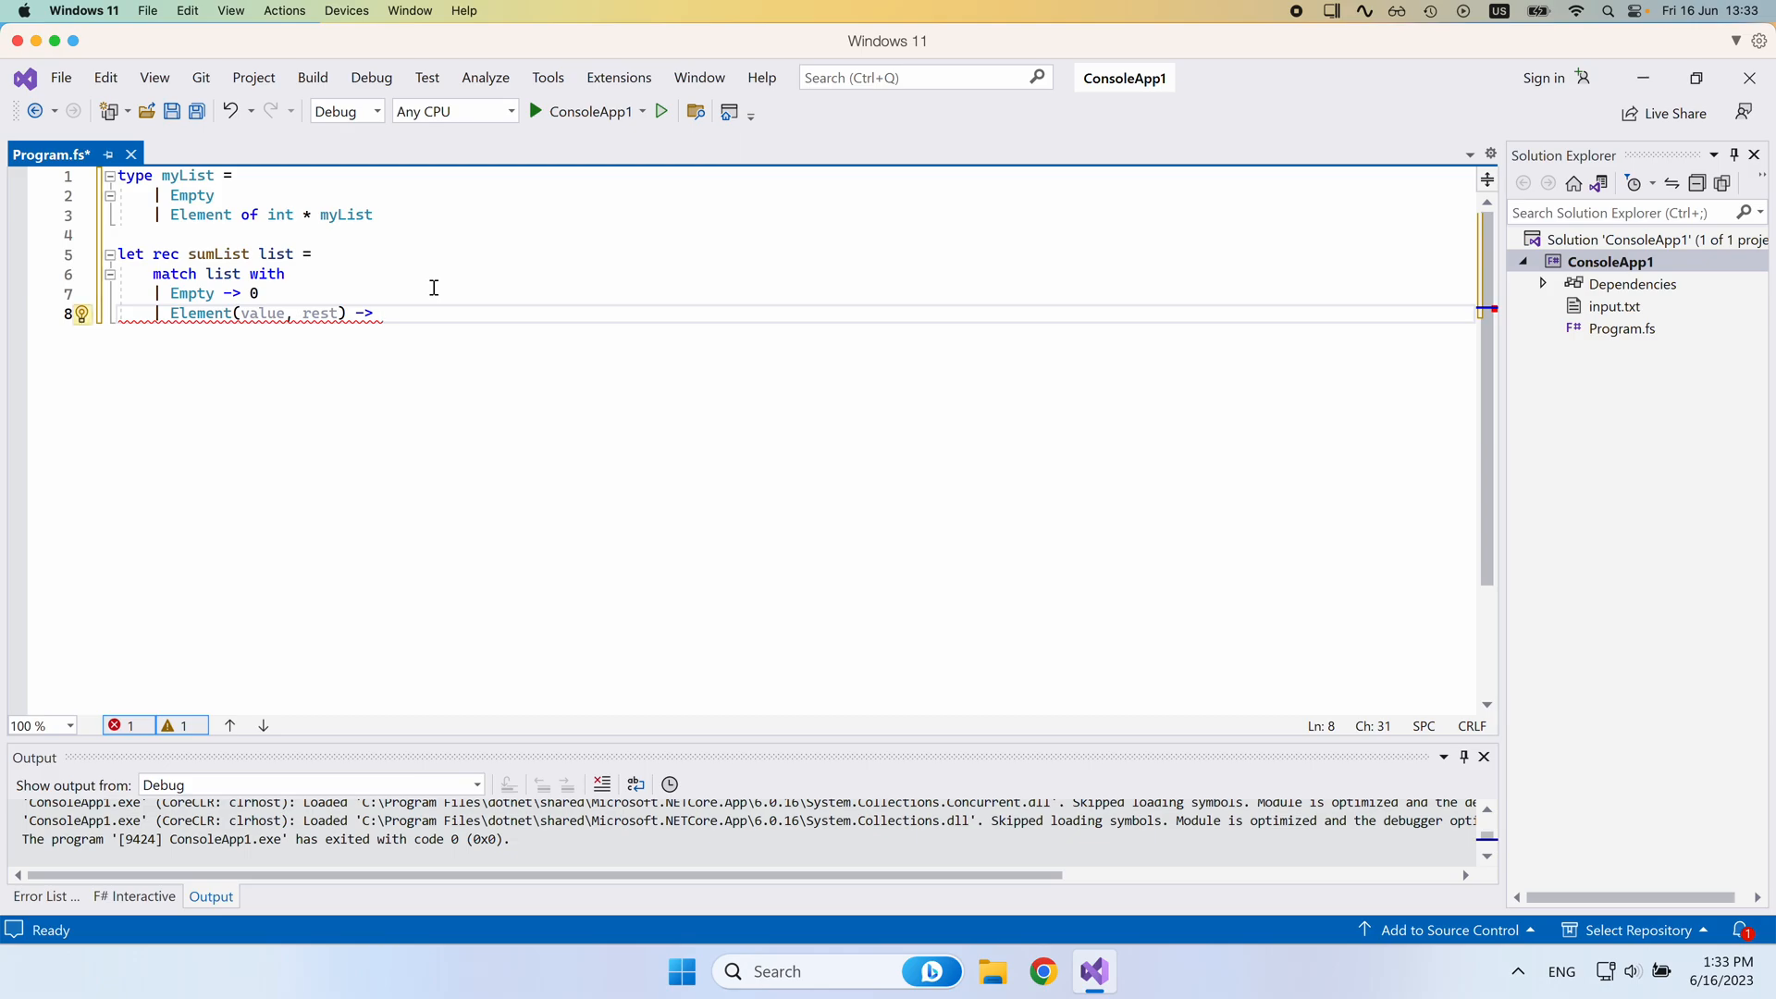
pyautogui.write('value +')
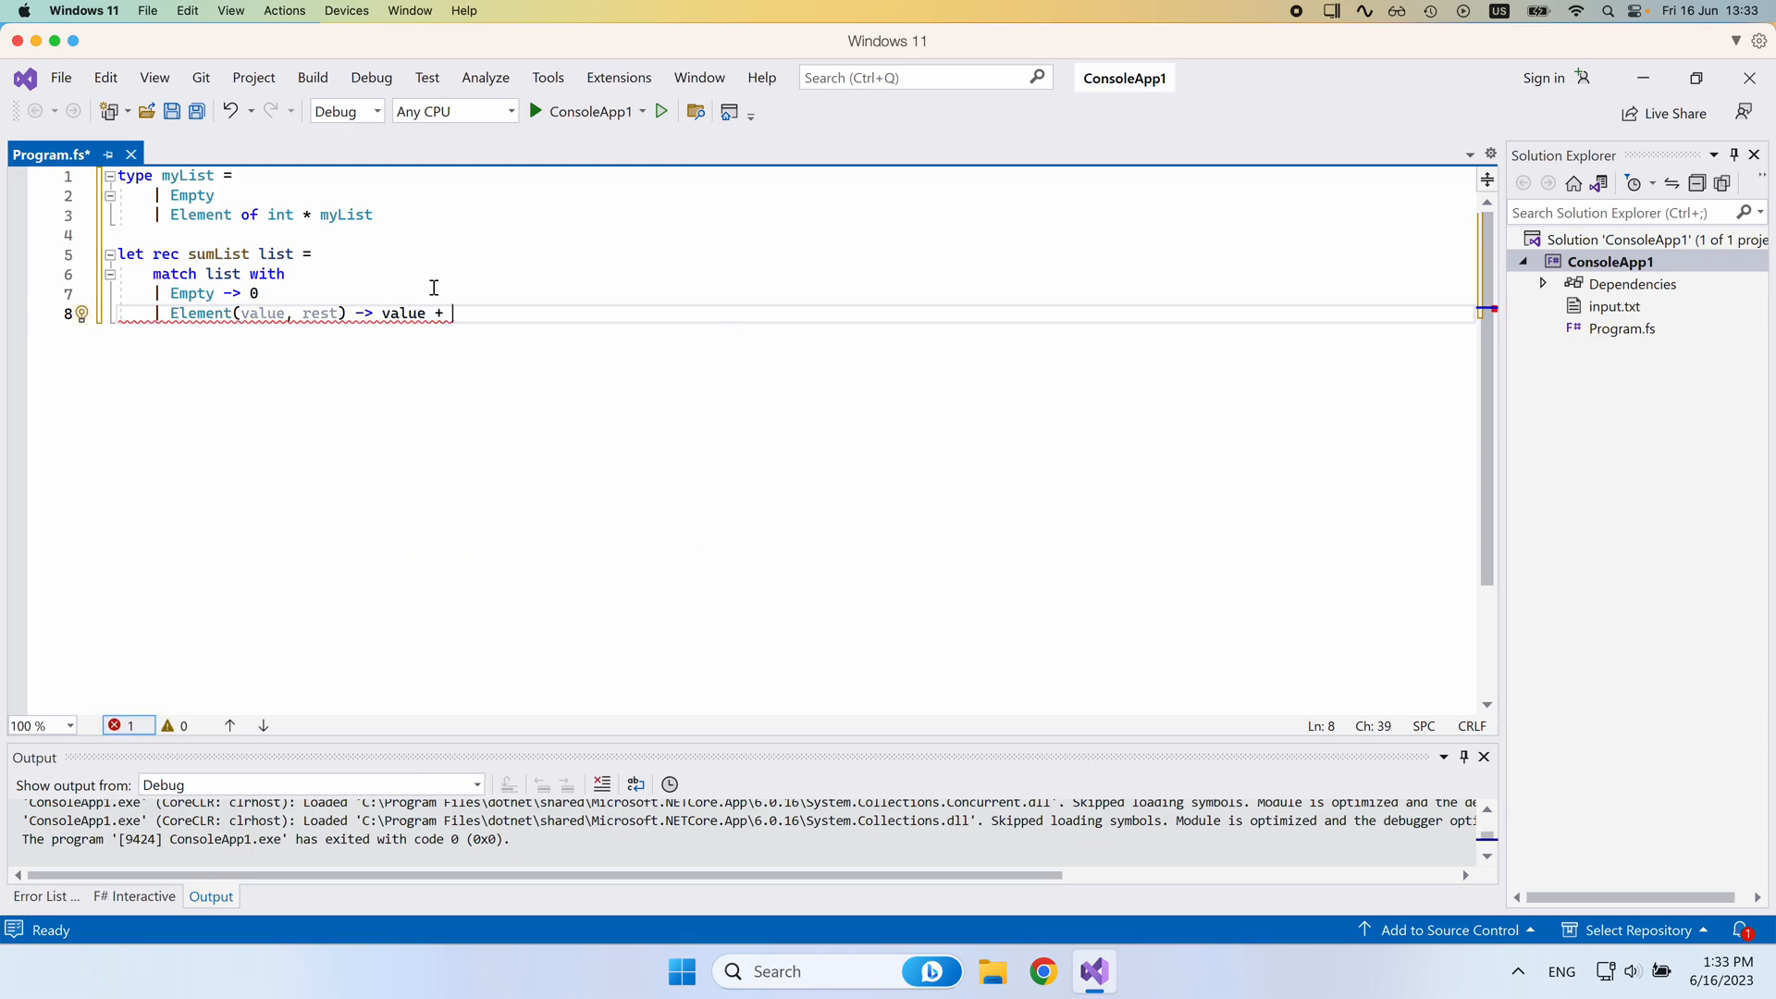
pyautogui.write('sumList')
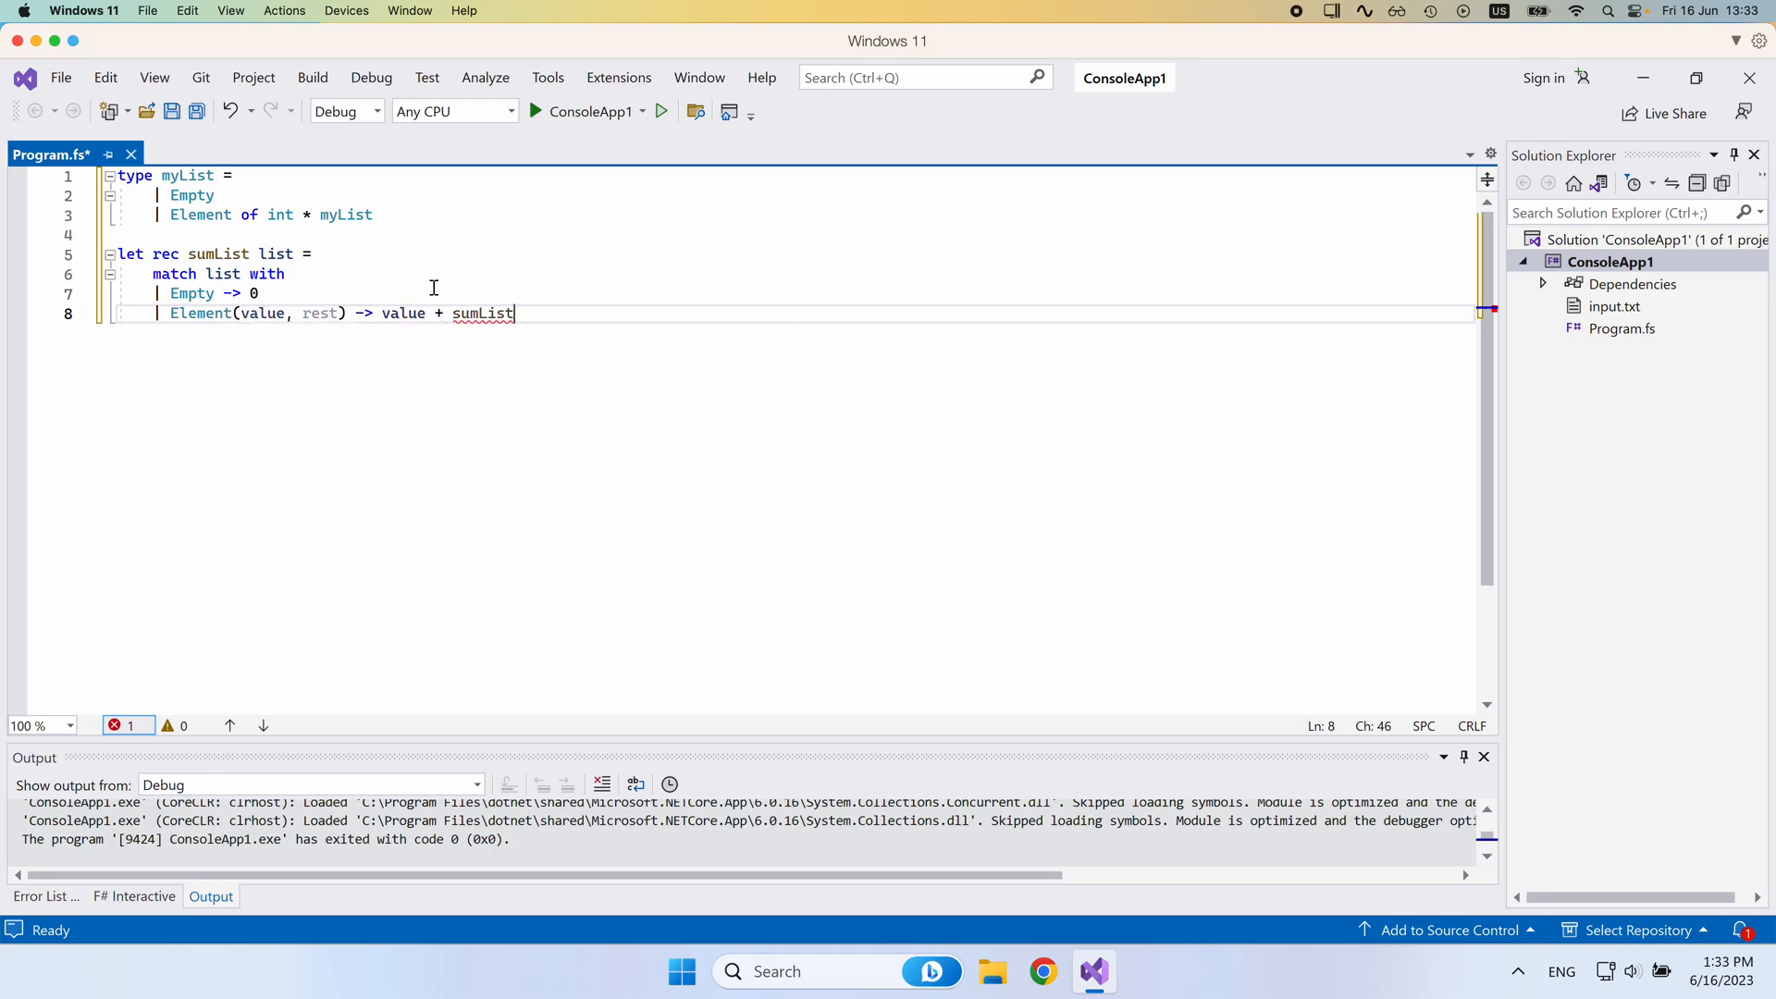
pyautogui.write('rest')
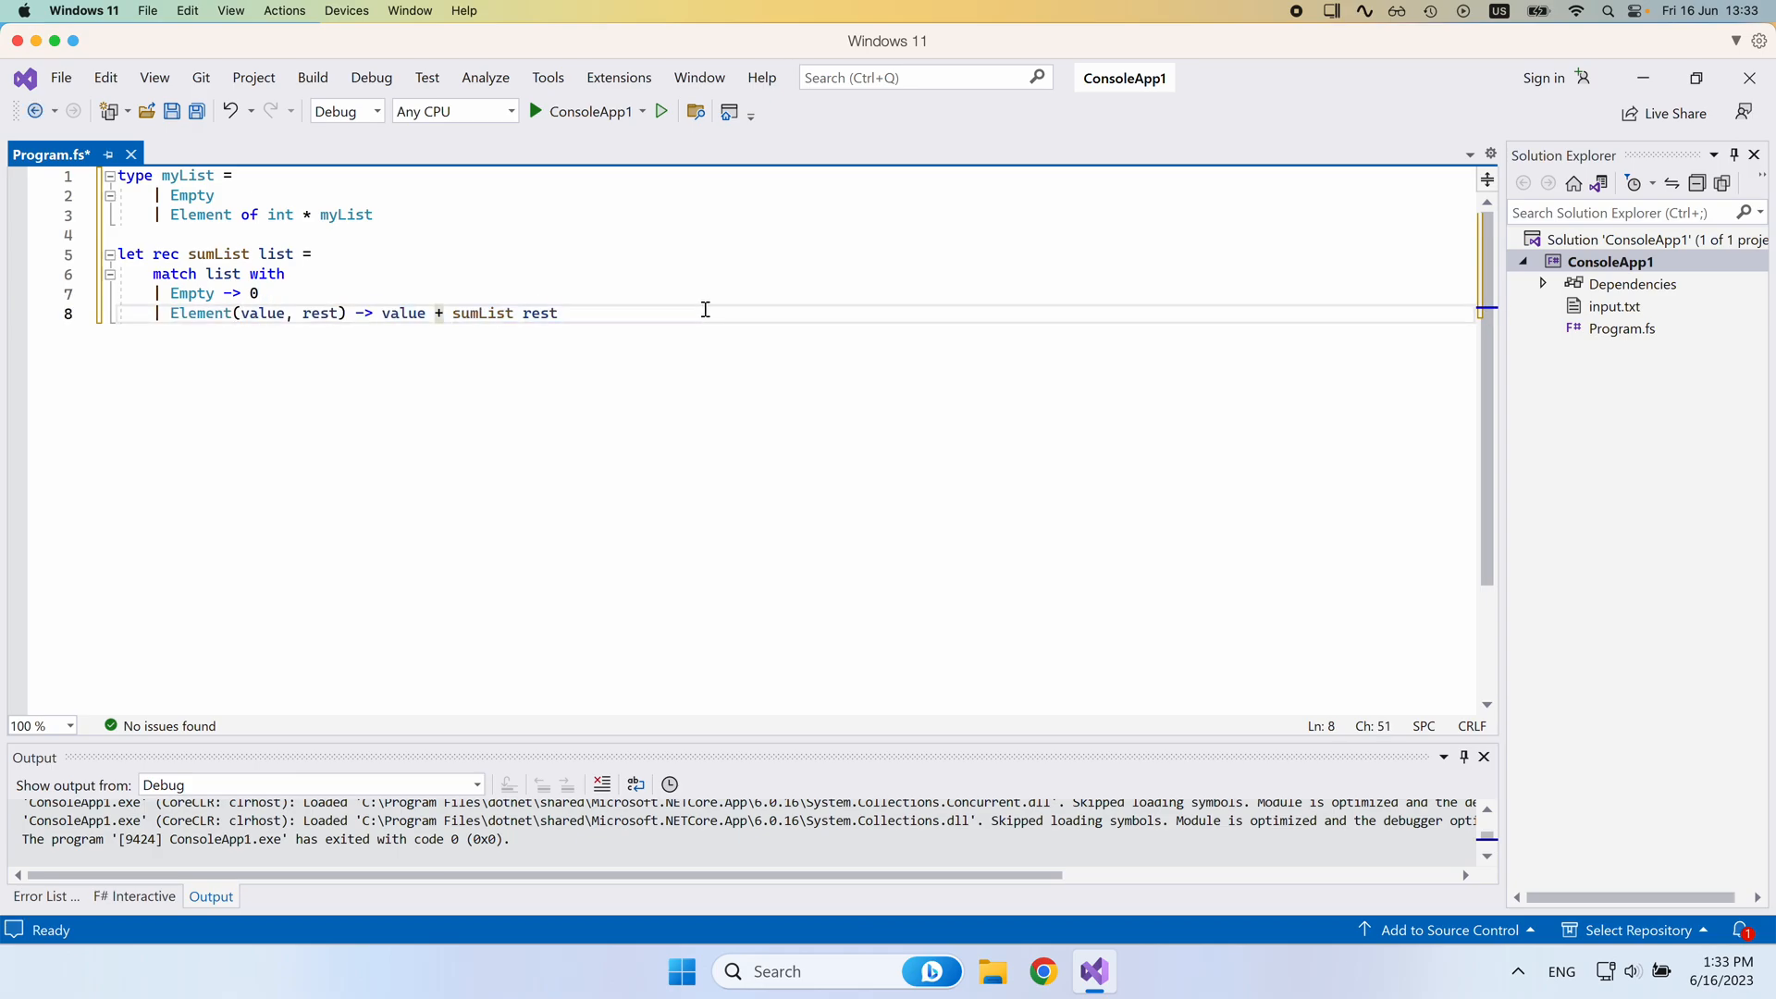
pyautogui.press('Return')
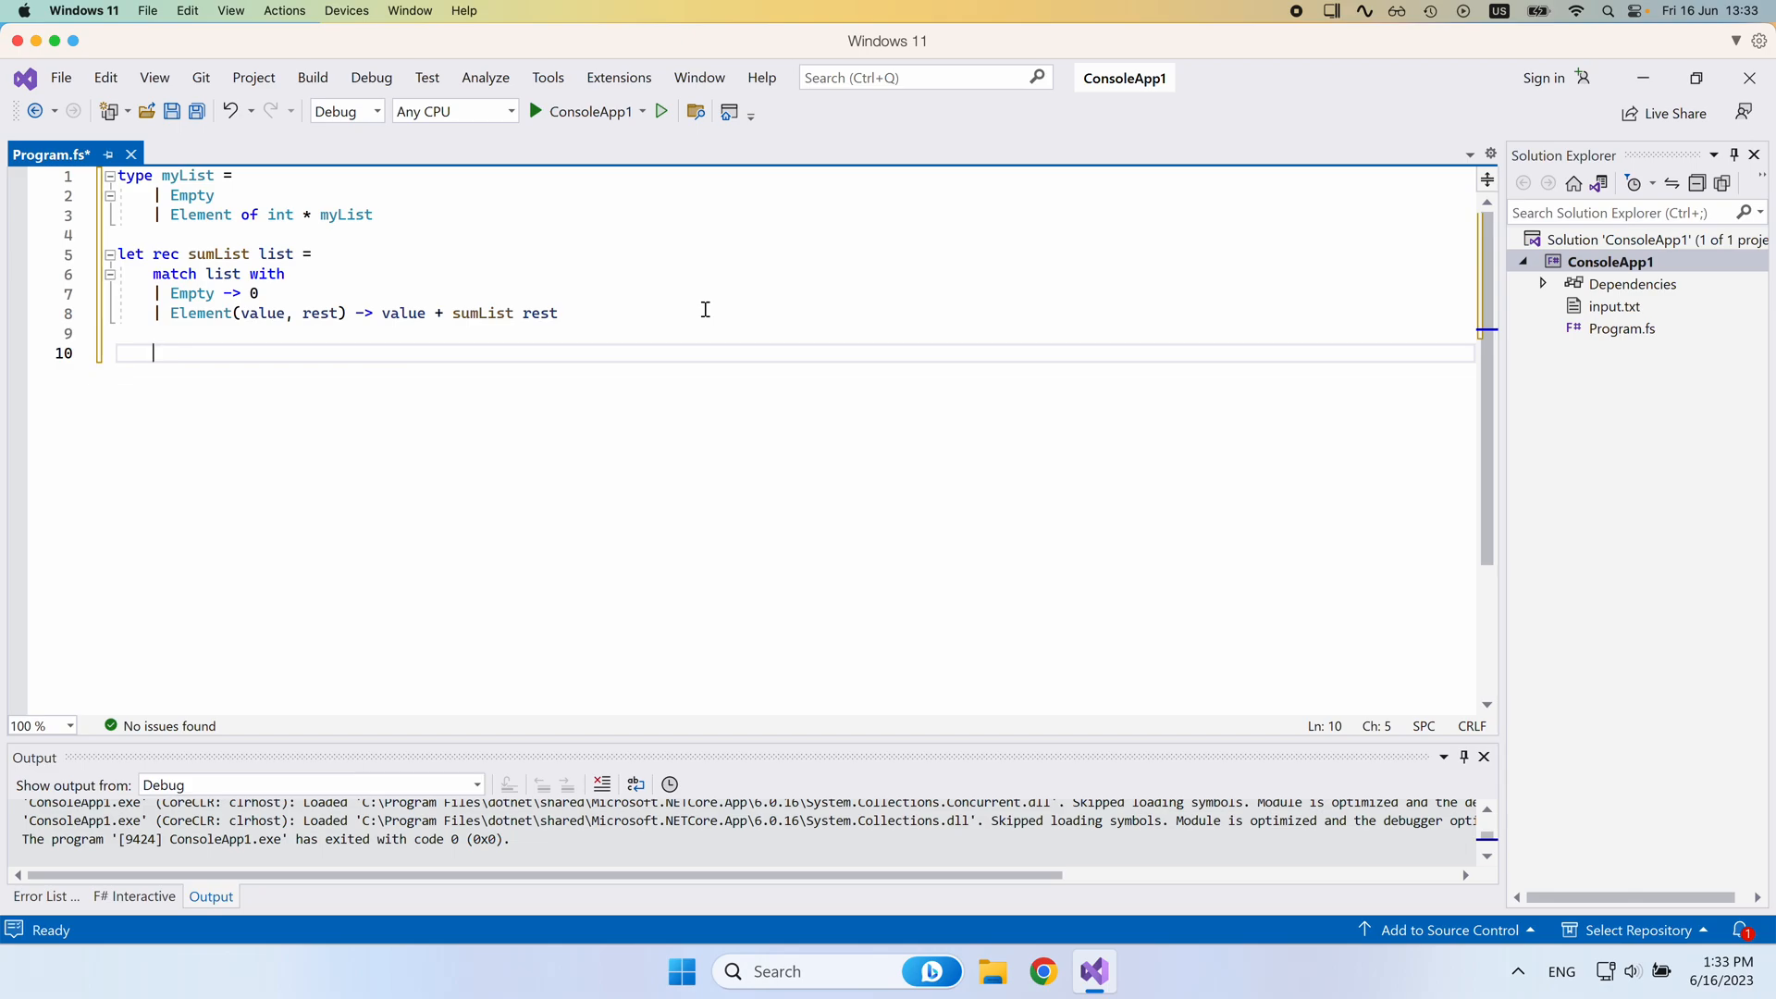
# Bind myInstance to Element(1, Element(2, Element(3, Empty))) after a blank line.
pyautogui.press('Home')
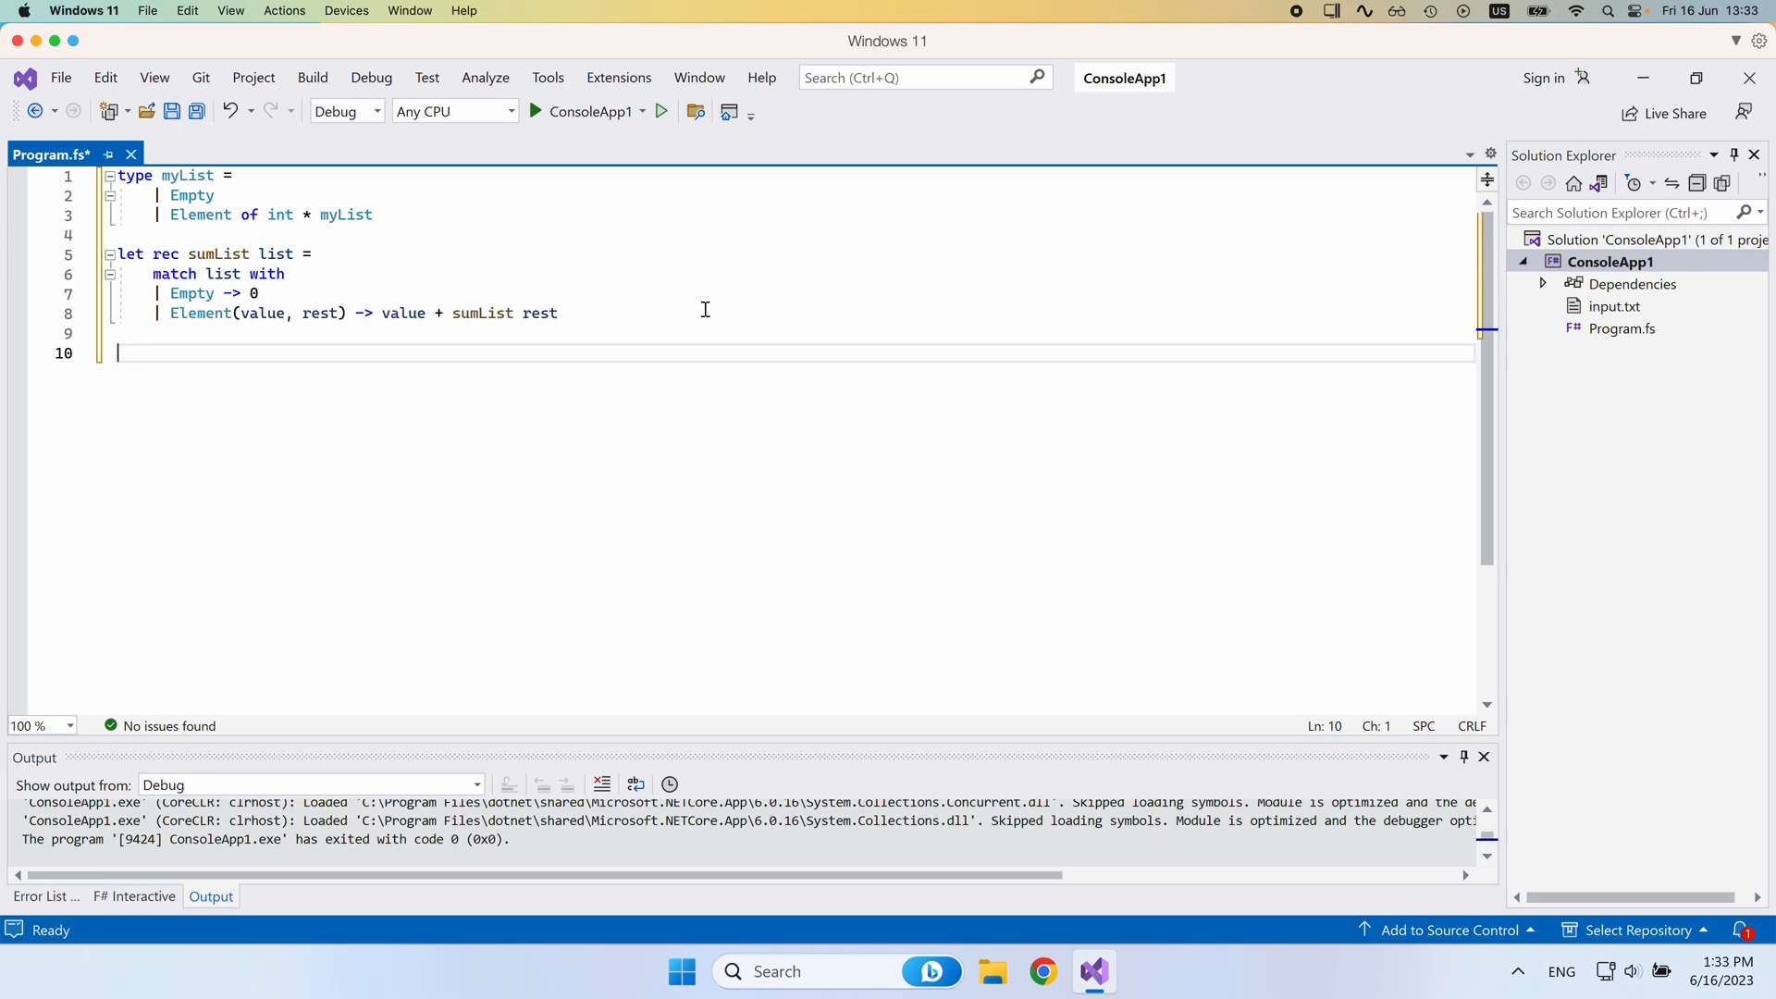
pyautogui.write('let my')
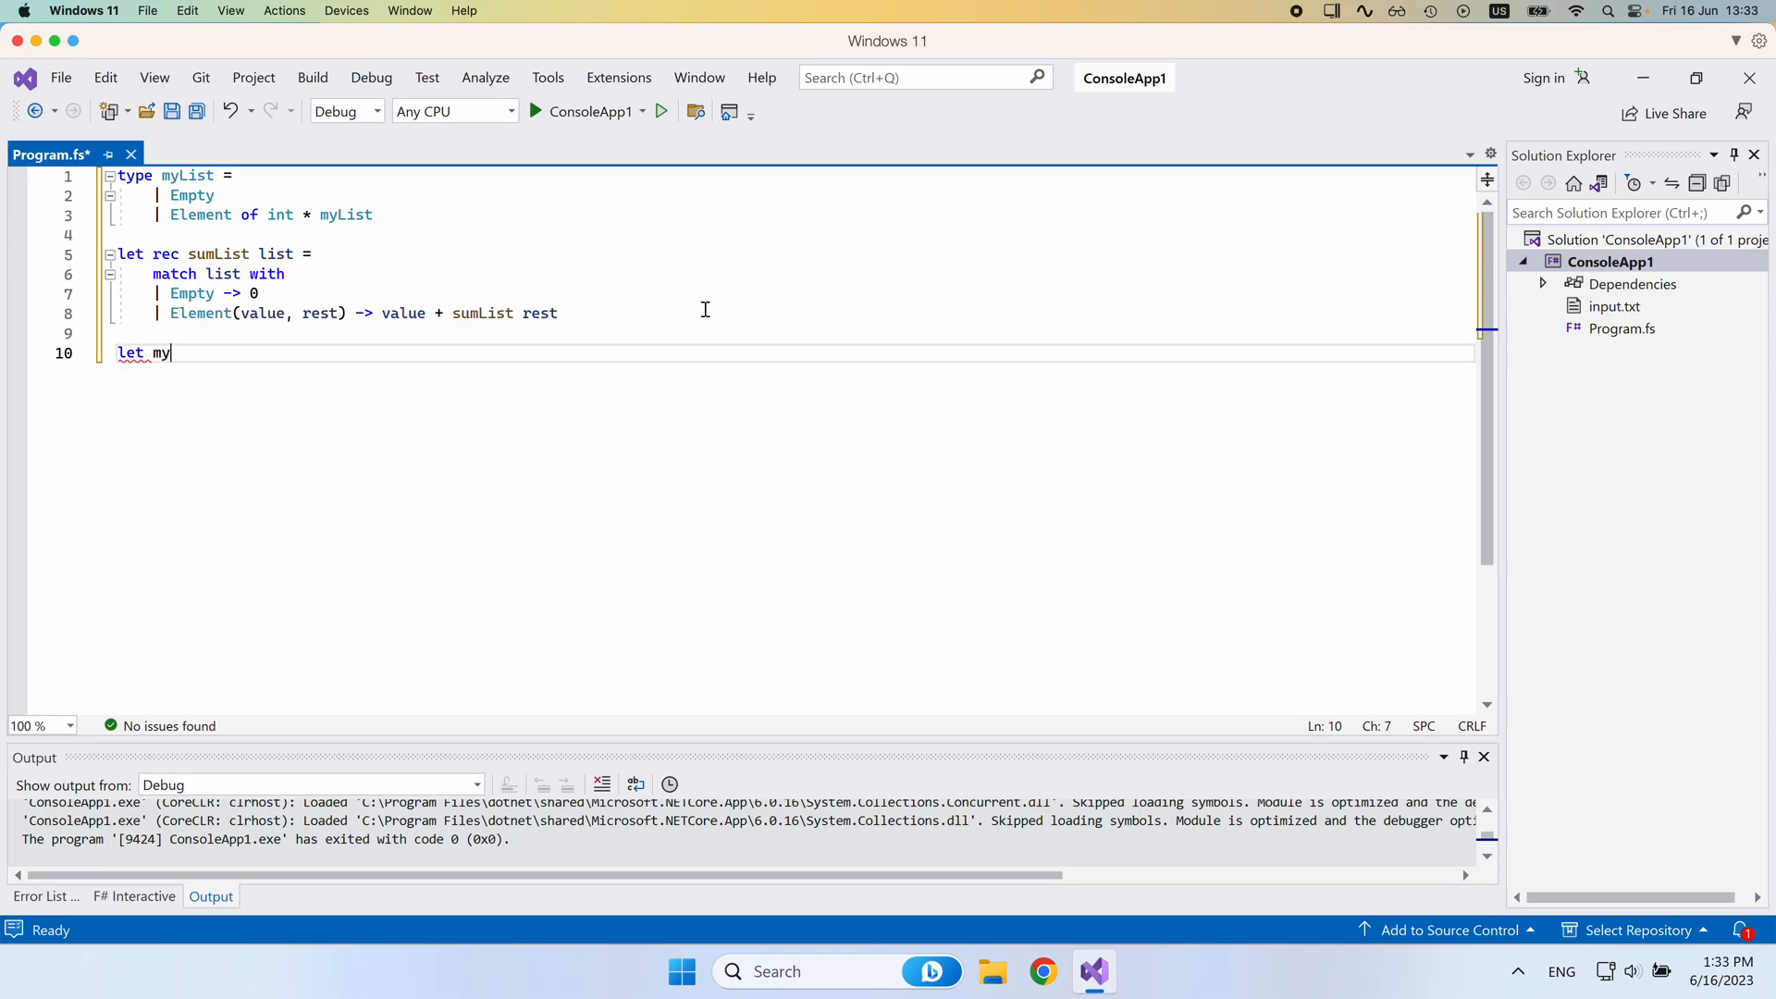
pyautogui.write('Instance =')
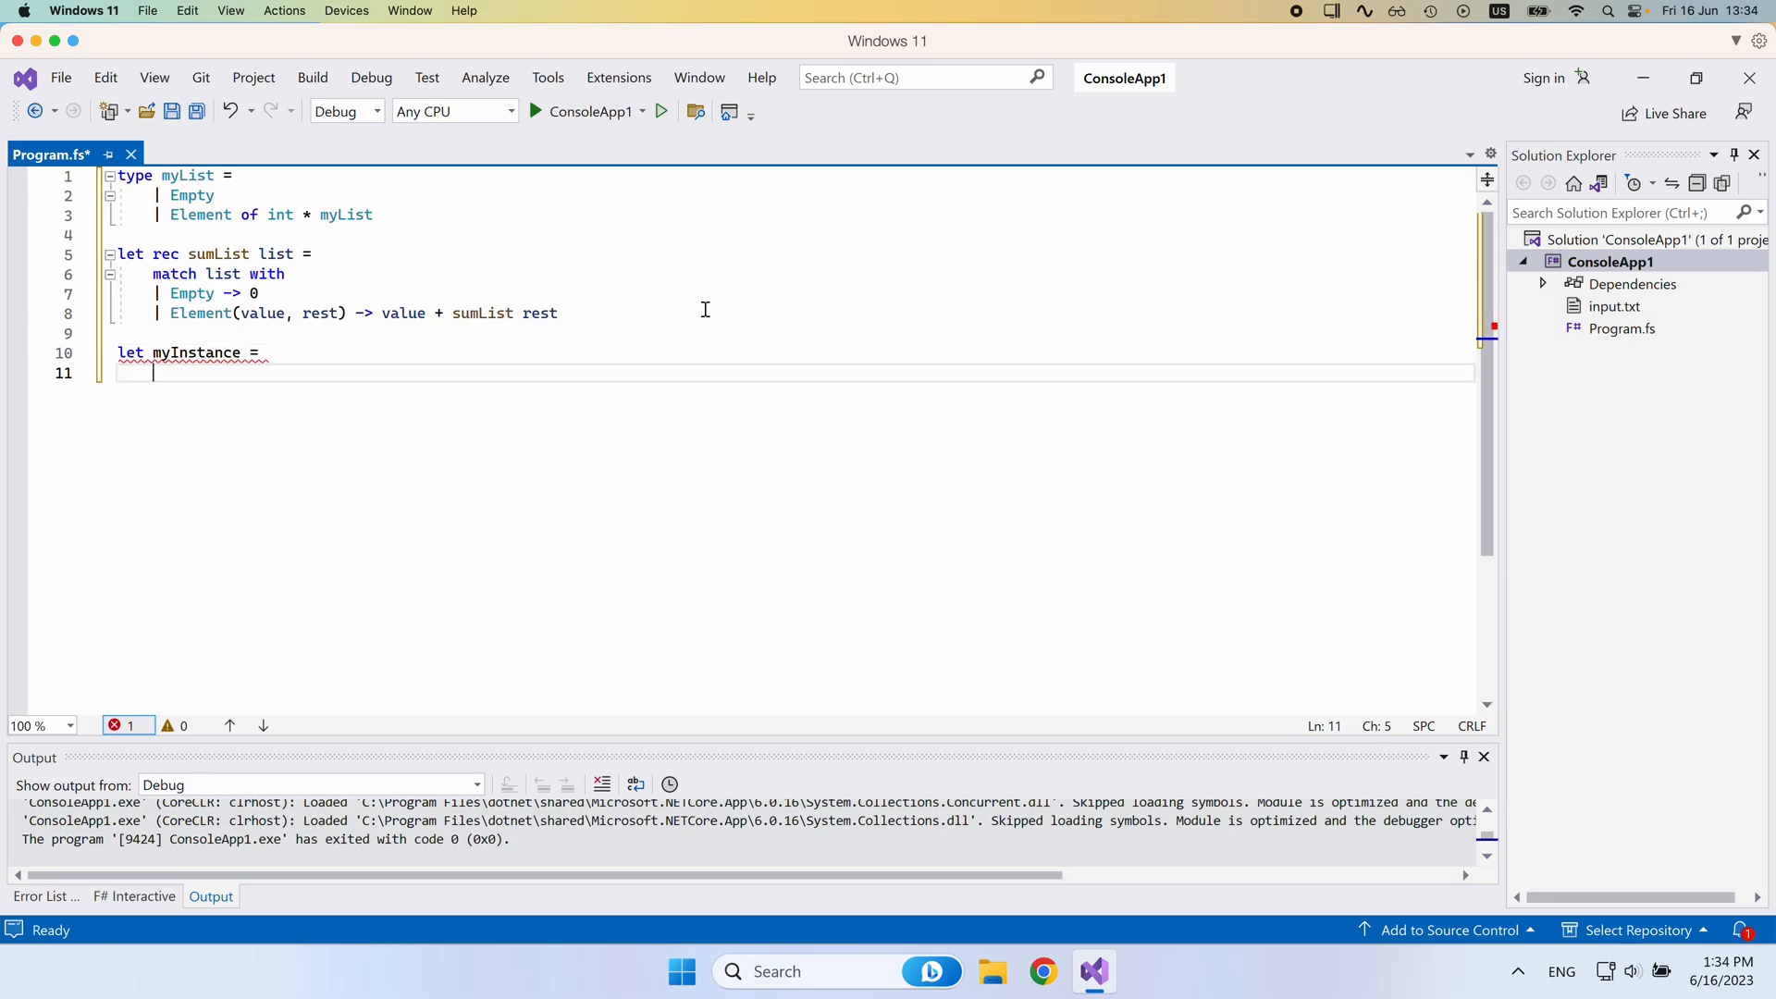
pyautogui.write('Element')
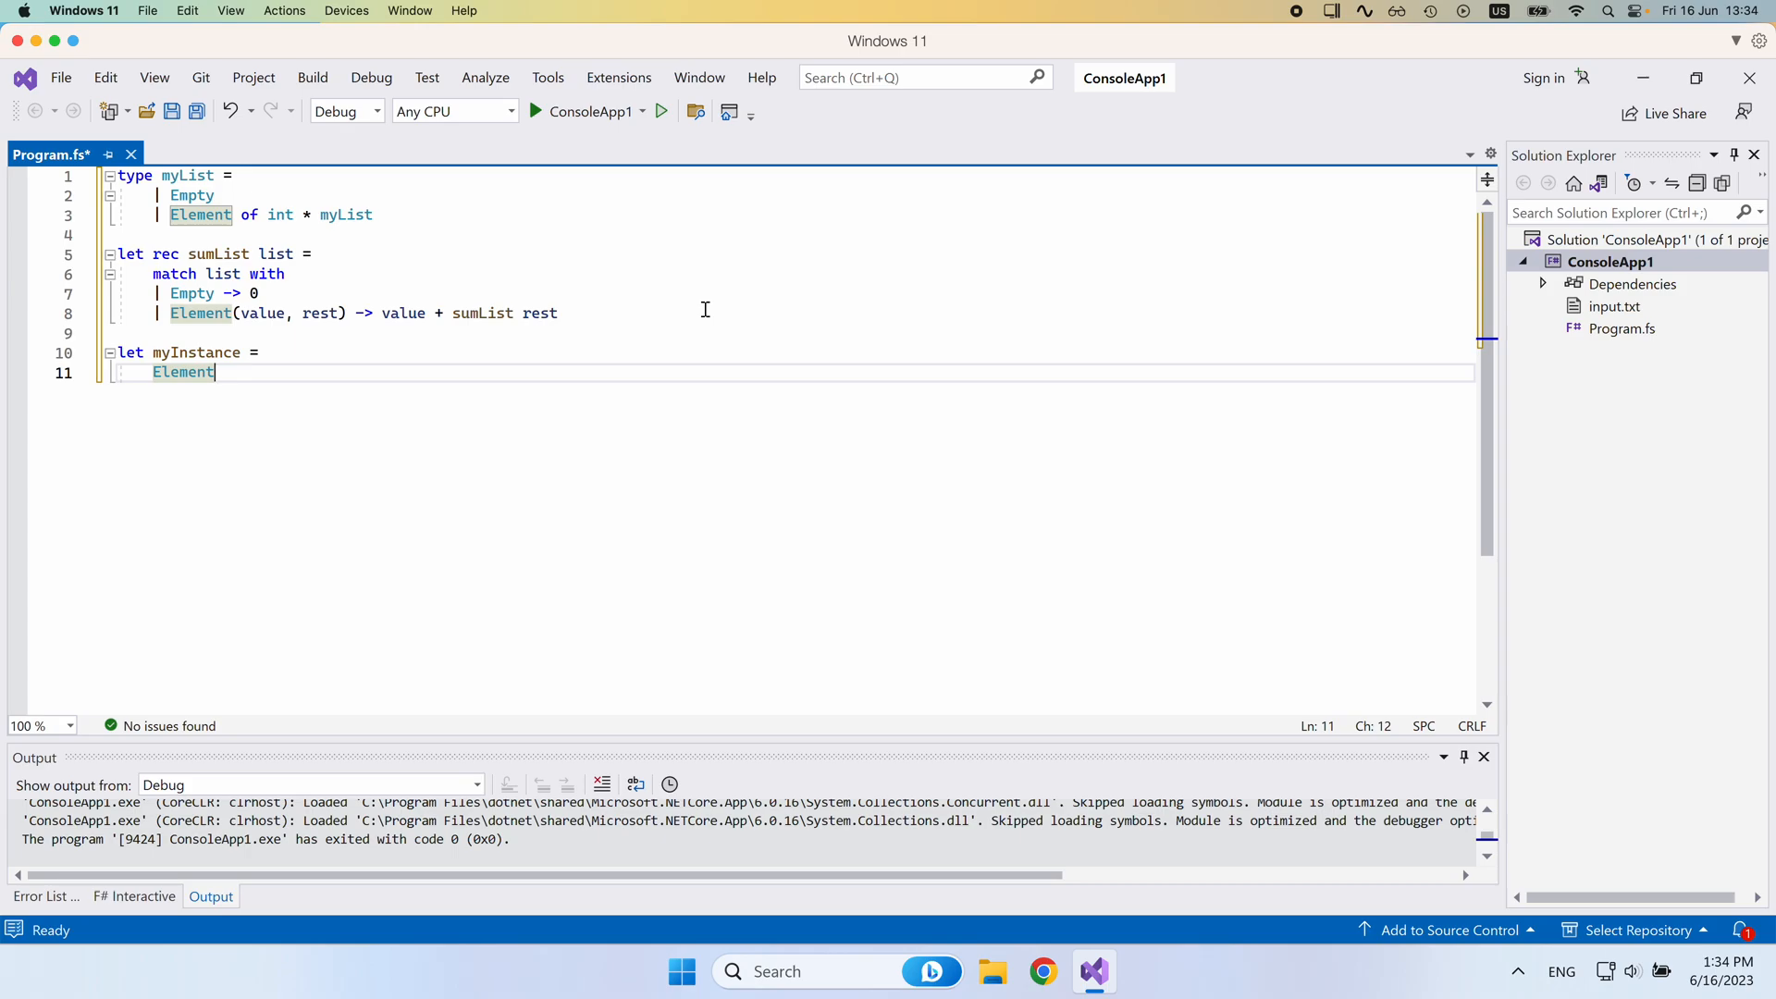
pyautogui.moveTo(529, 393)
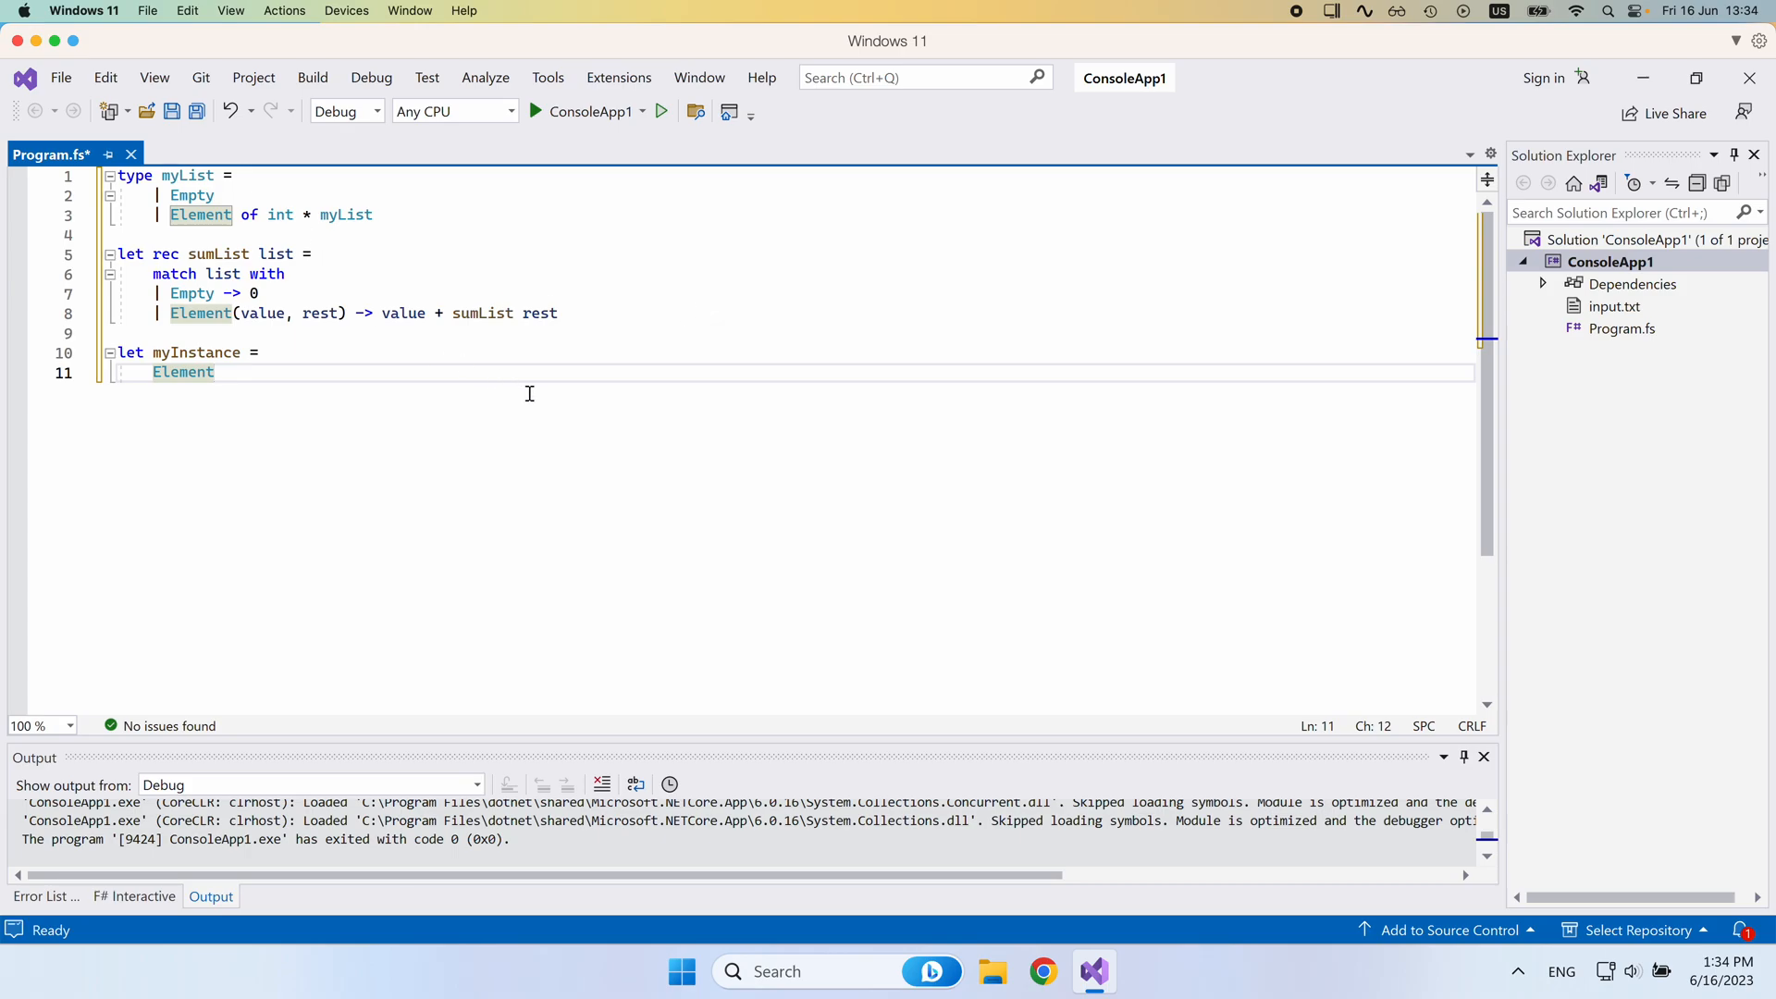
pyautogui.write('(1)')
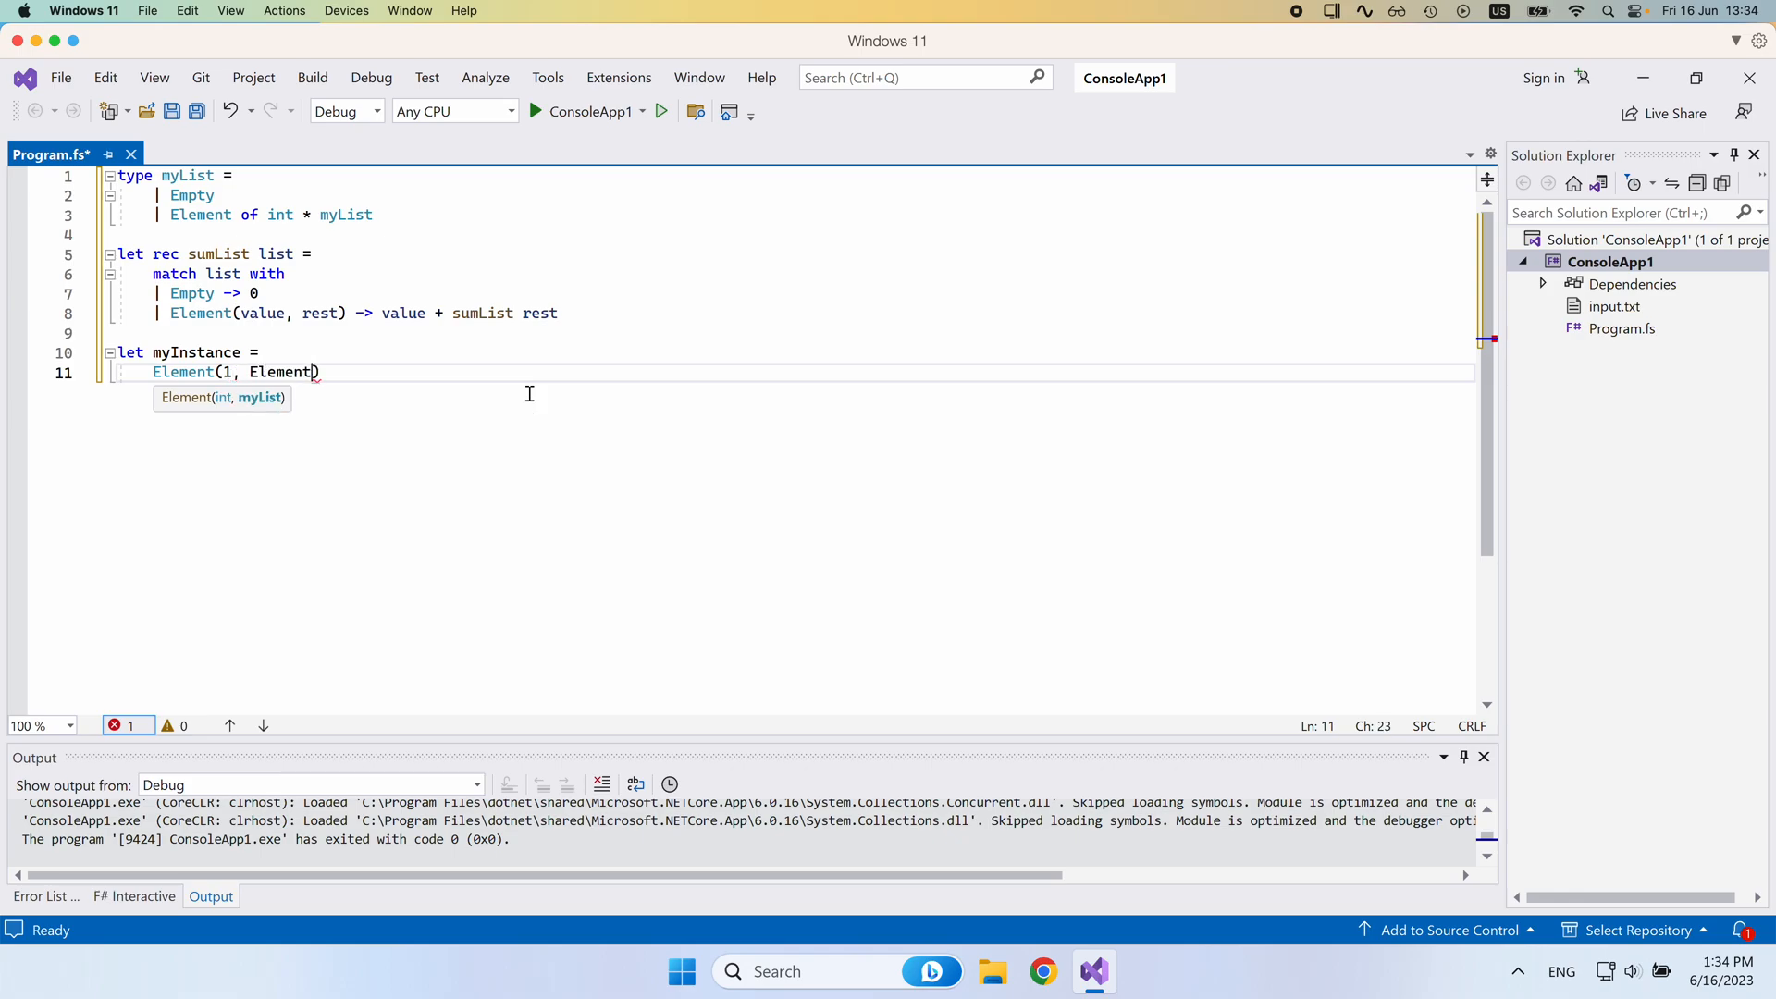
pyautogui.write('()')
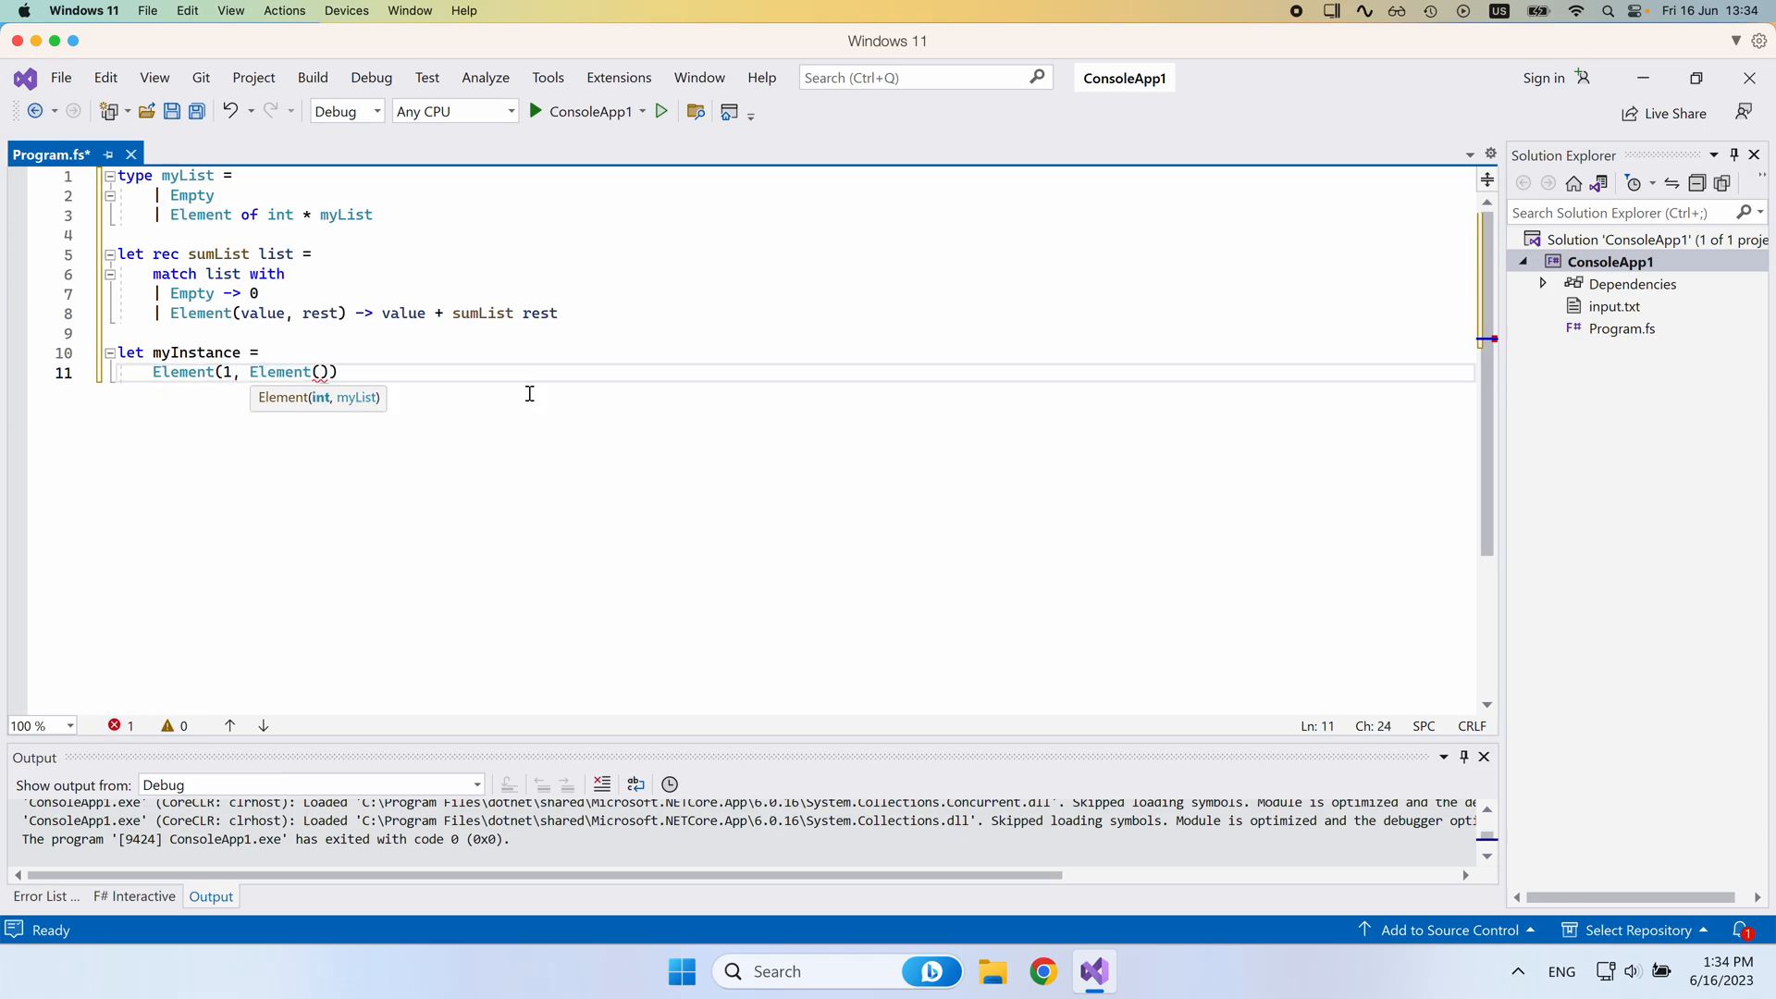
pyautogui.write('1')
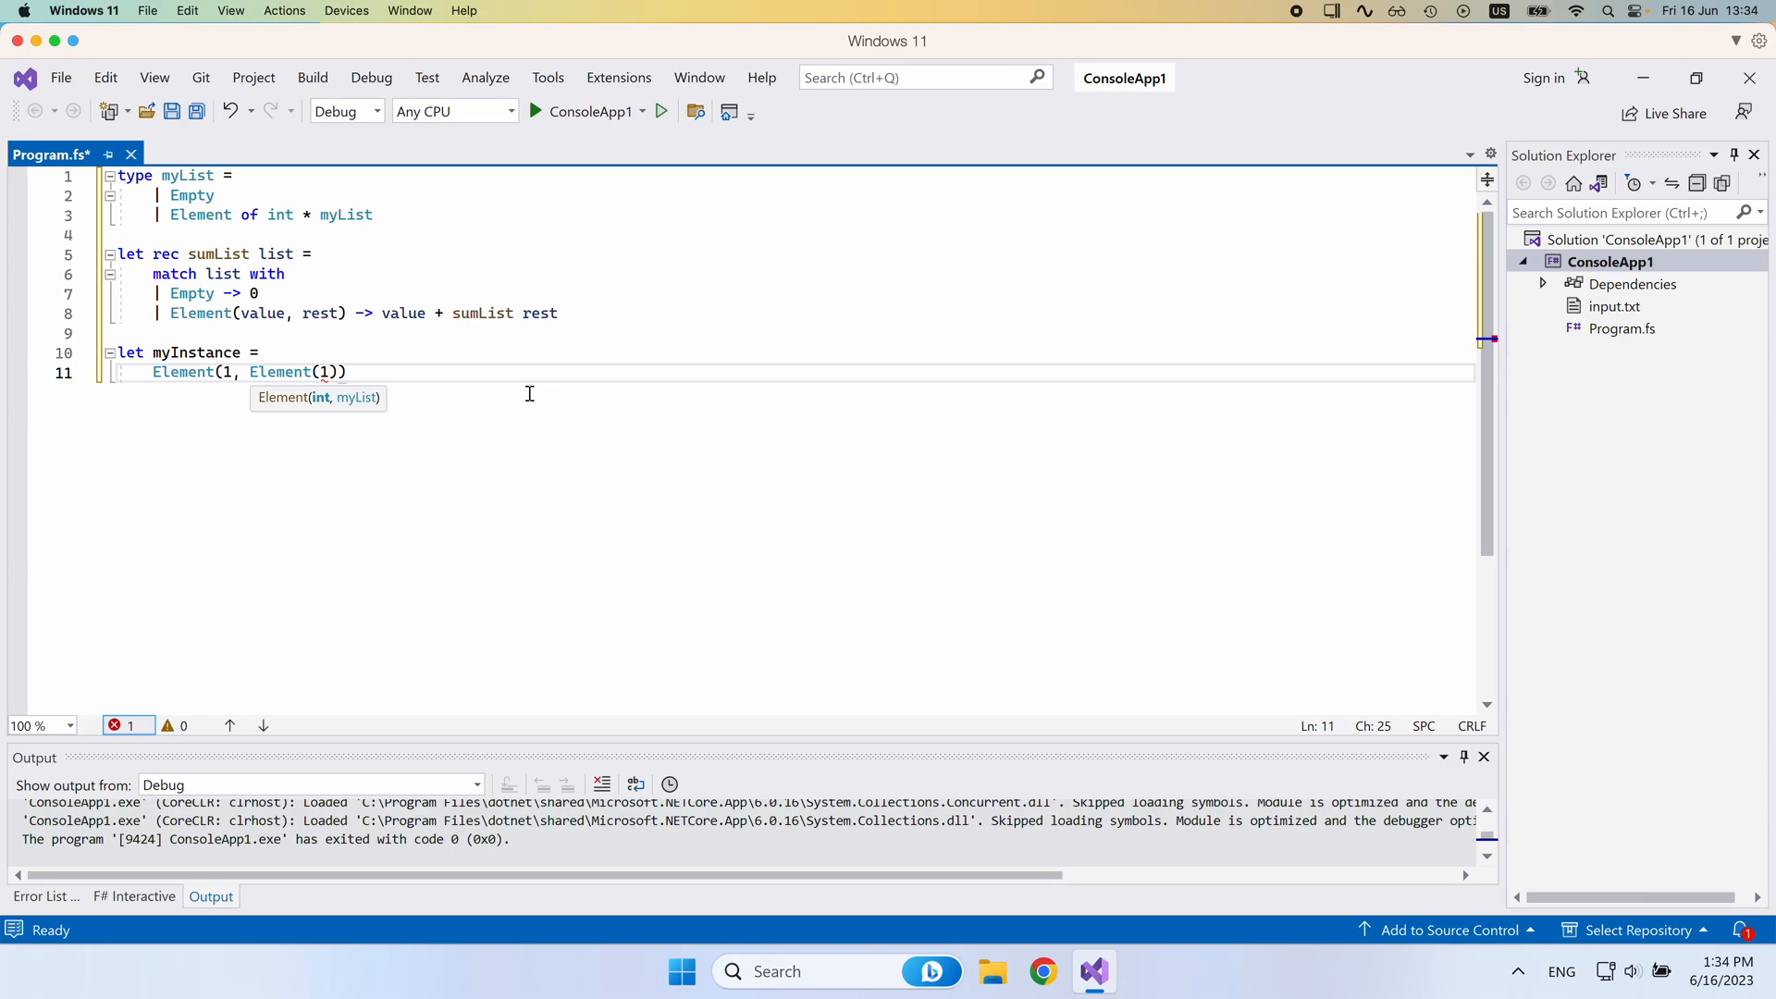
pyautogui.write('2,')
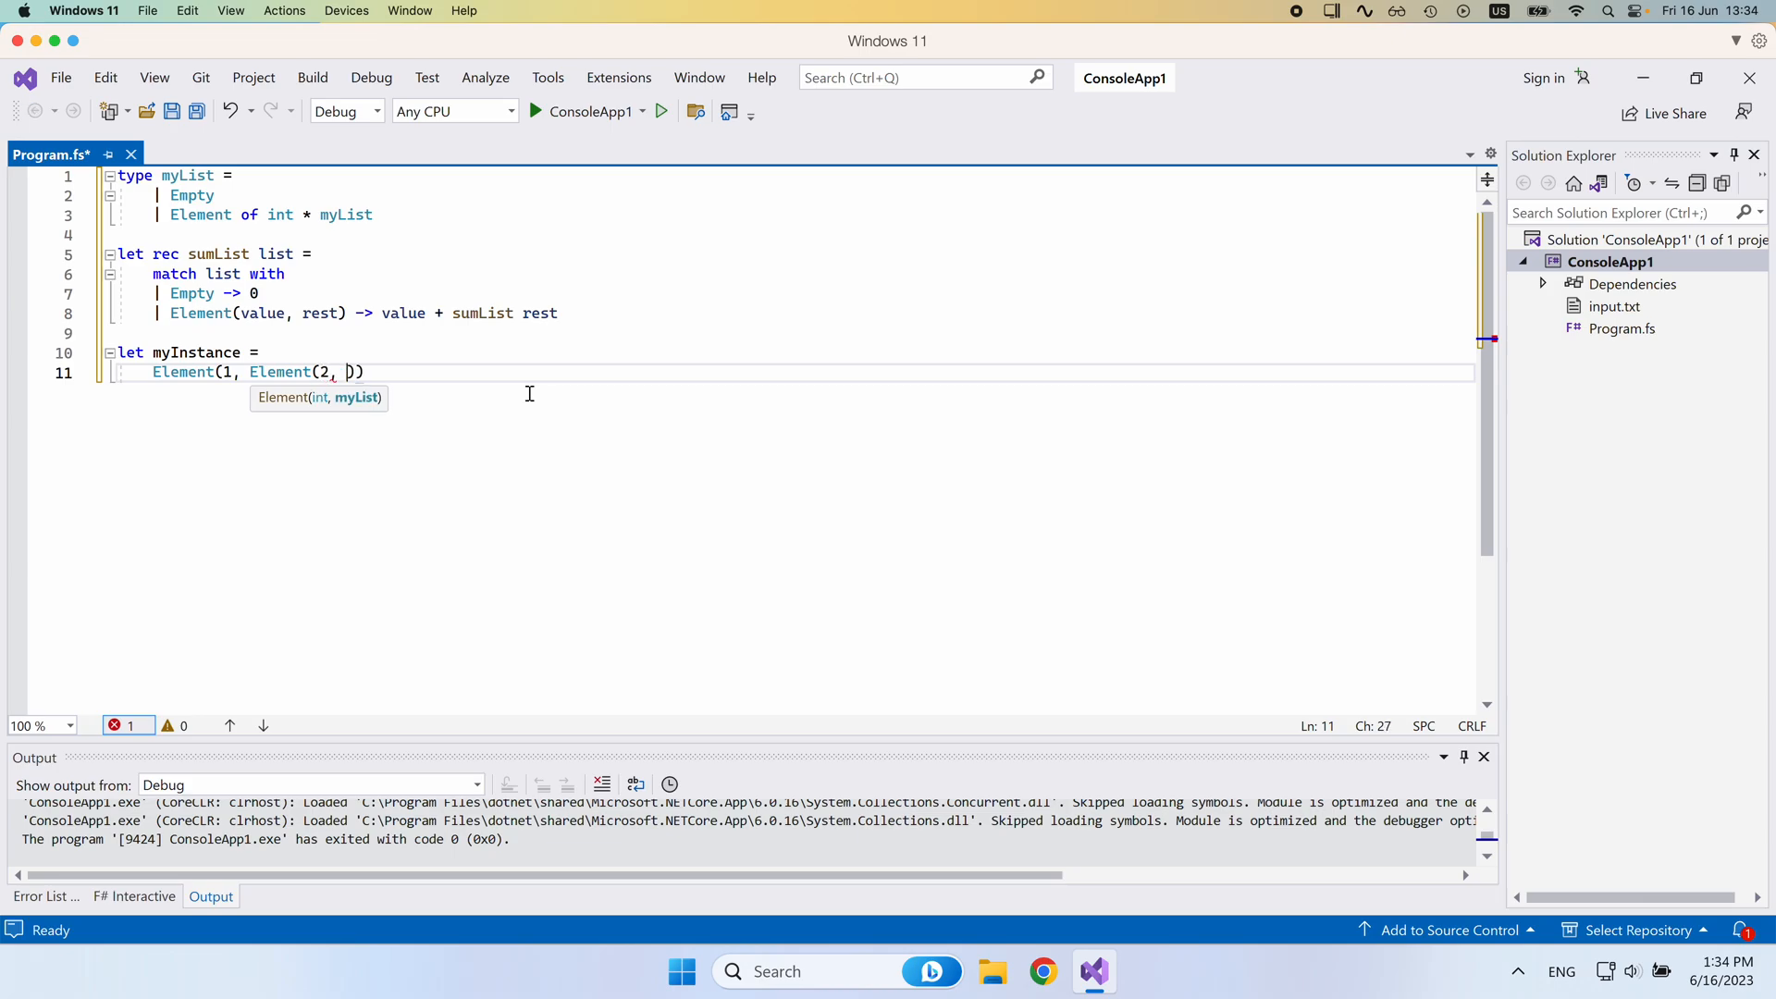
pyautogui.moveTo(185, 419)
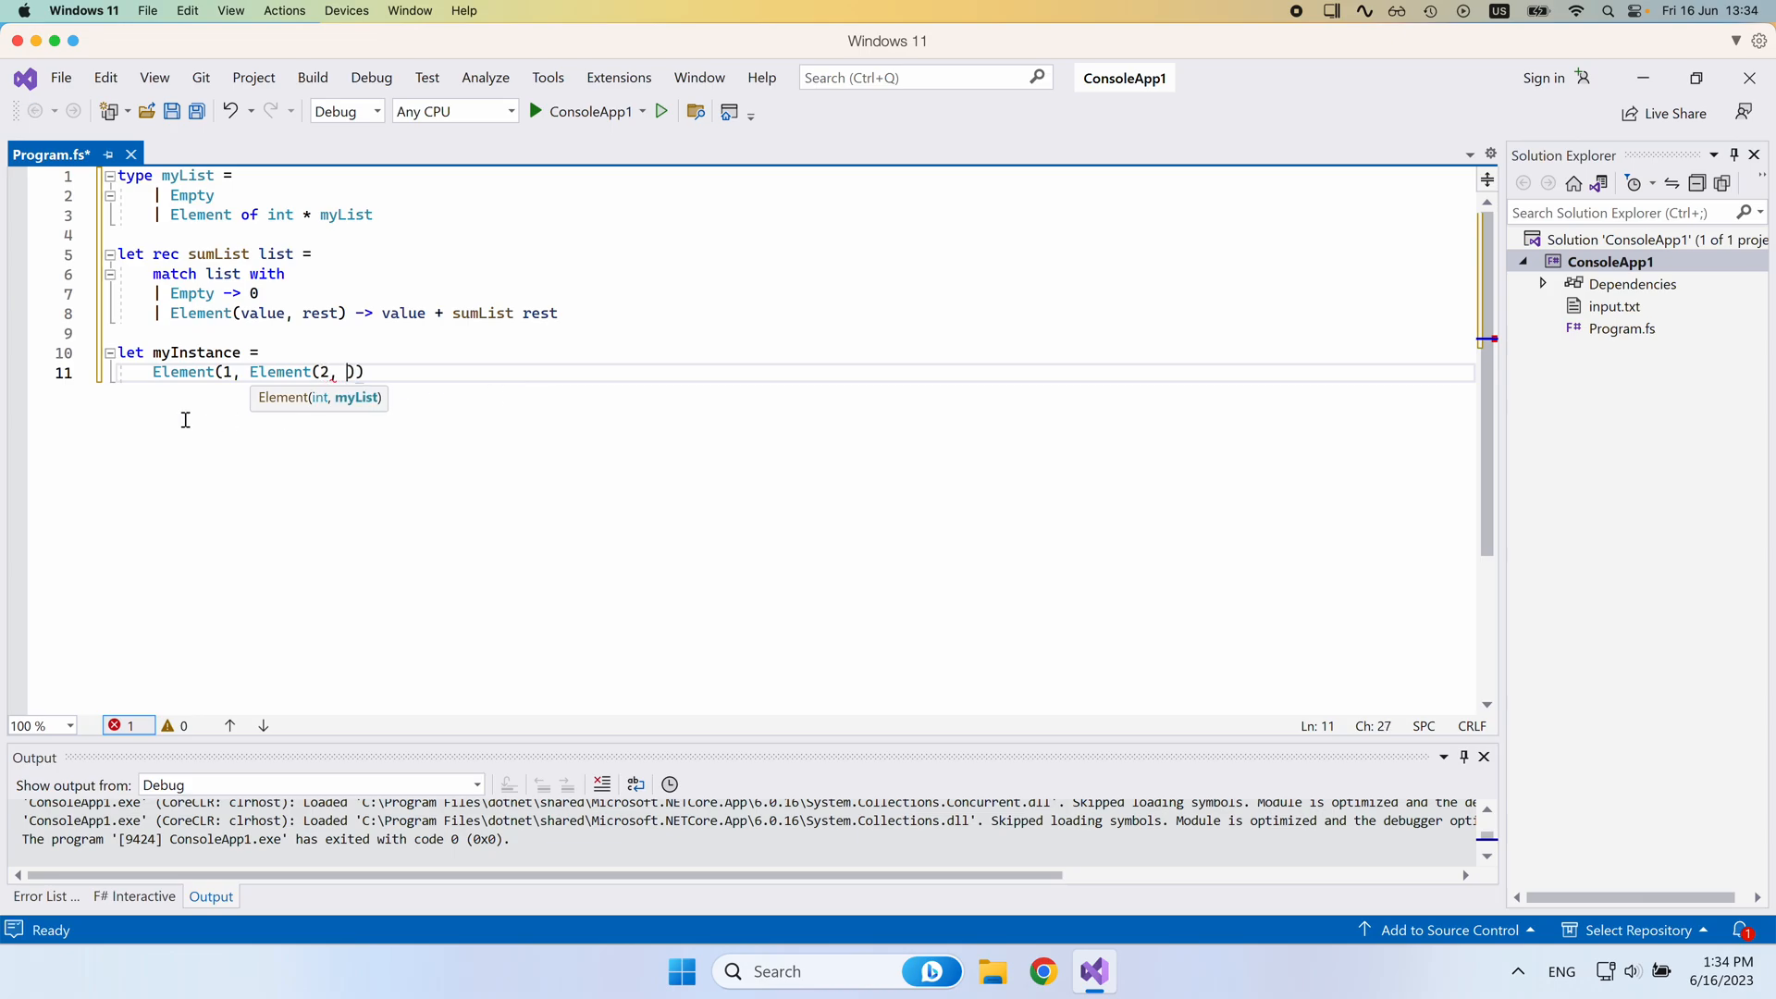
pyautogui.moveTo(277, 372)
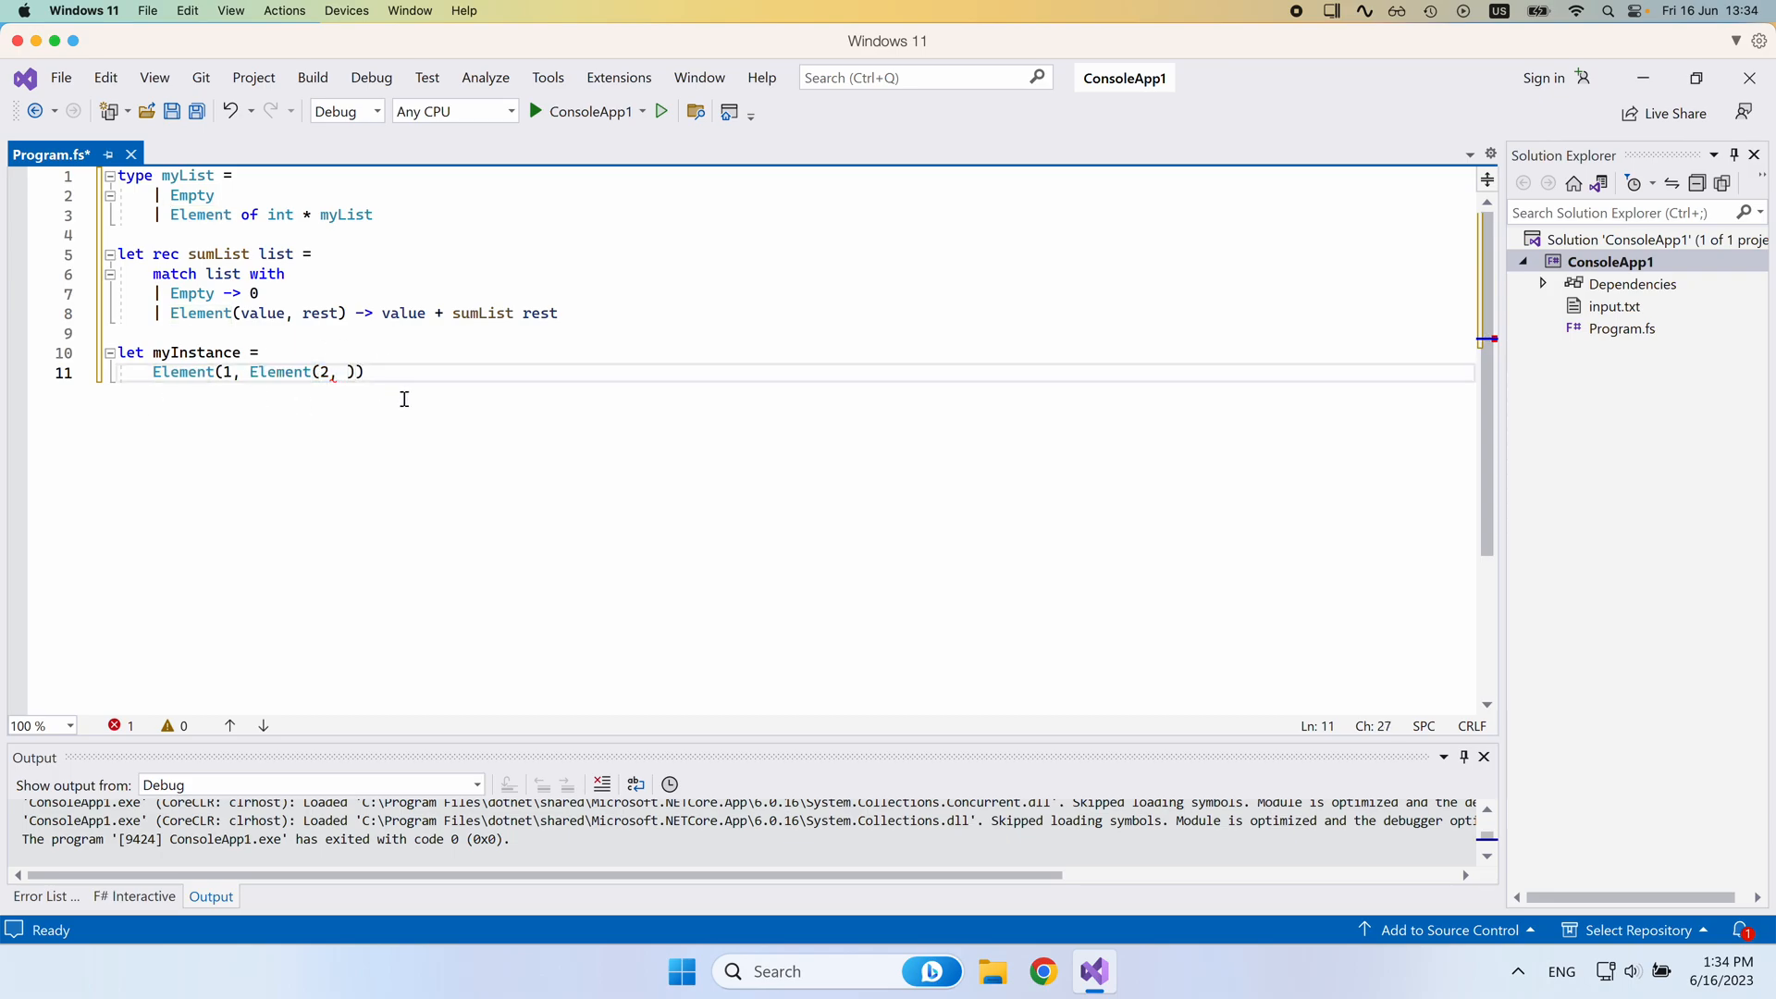
pyautogui.write('Element')
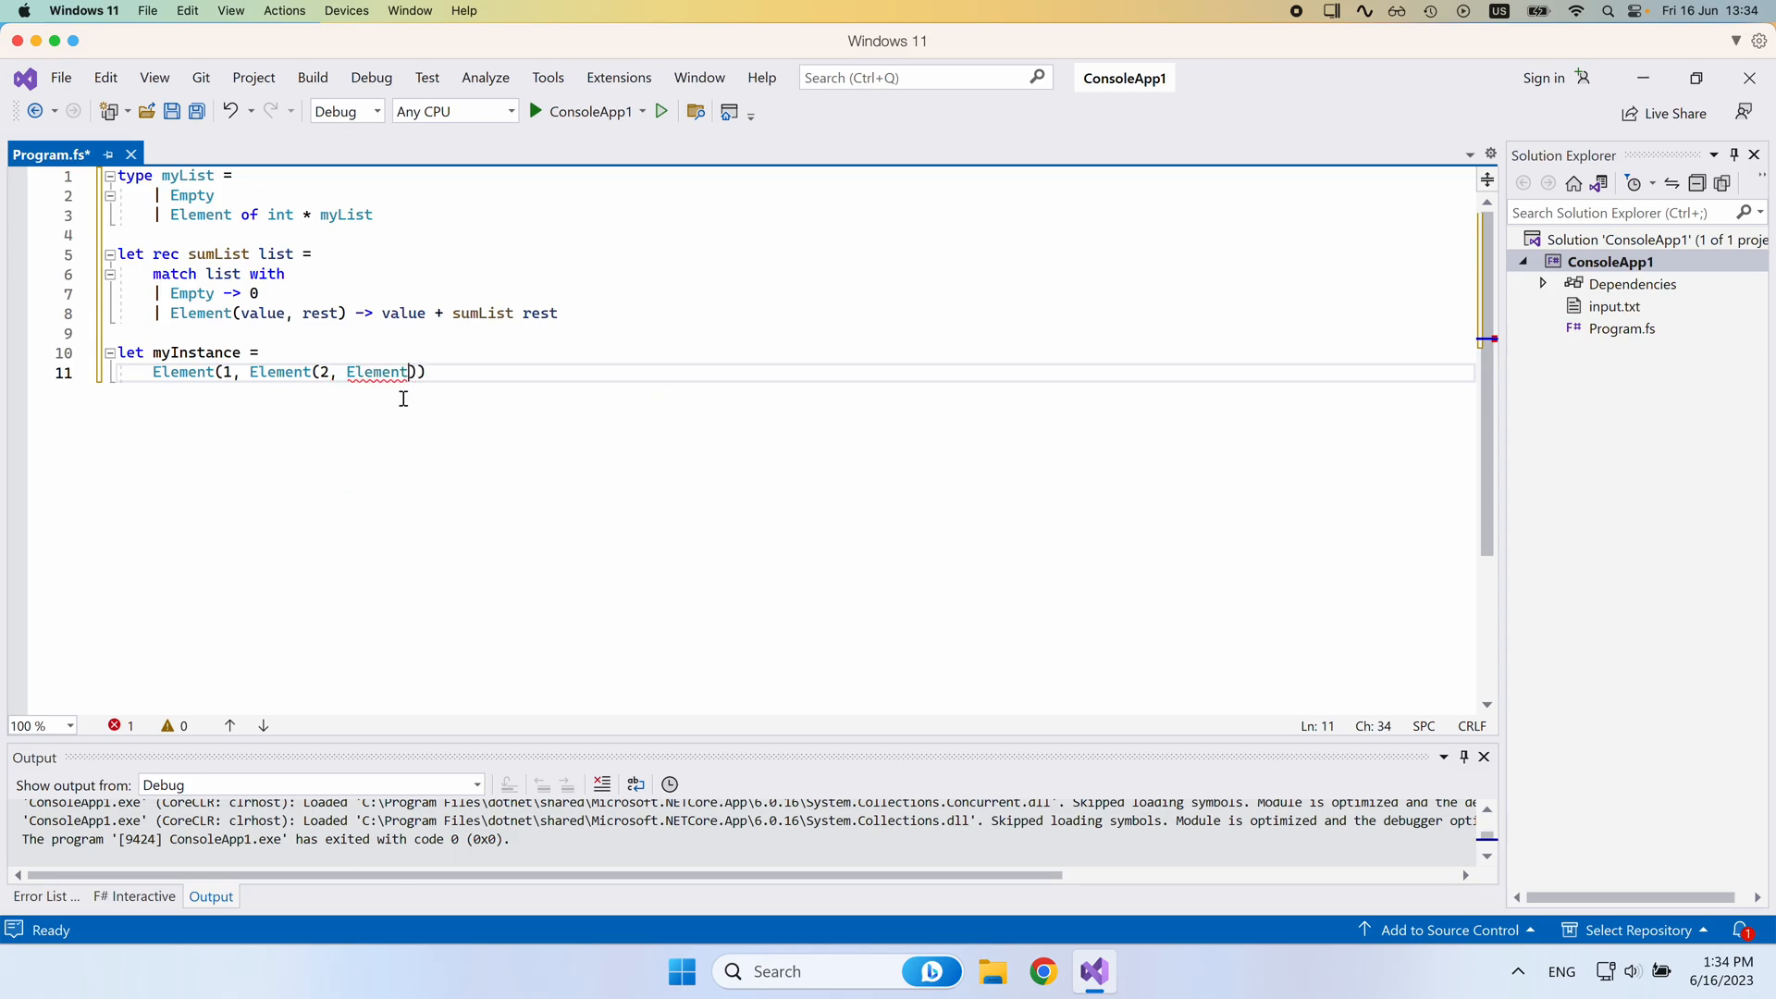
pyautogui.write('3')
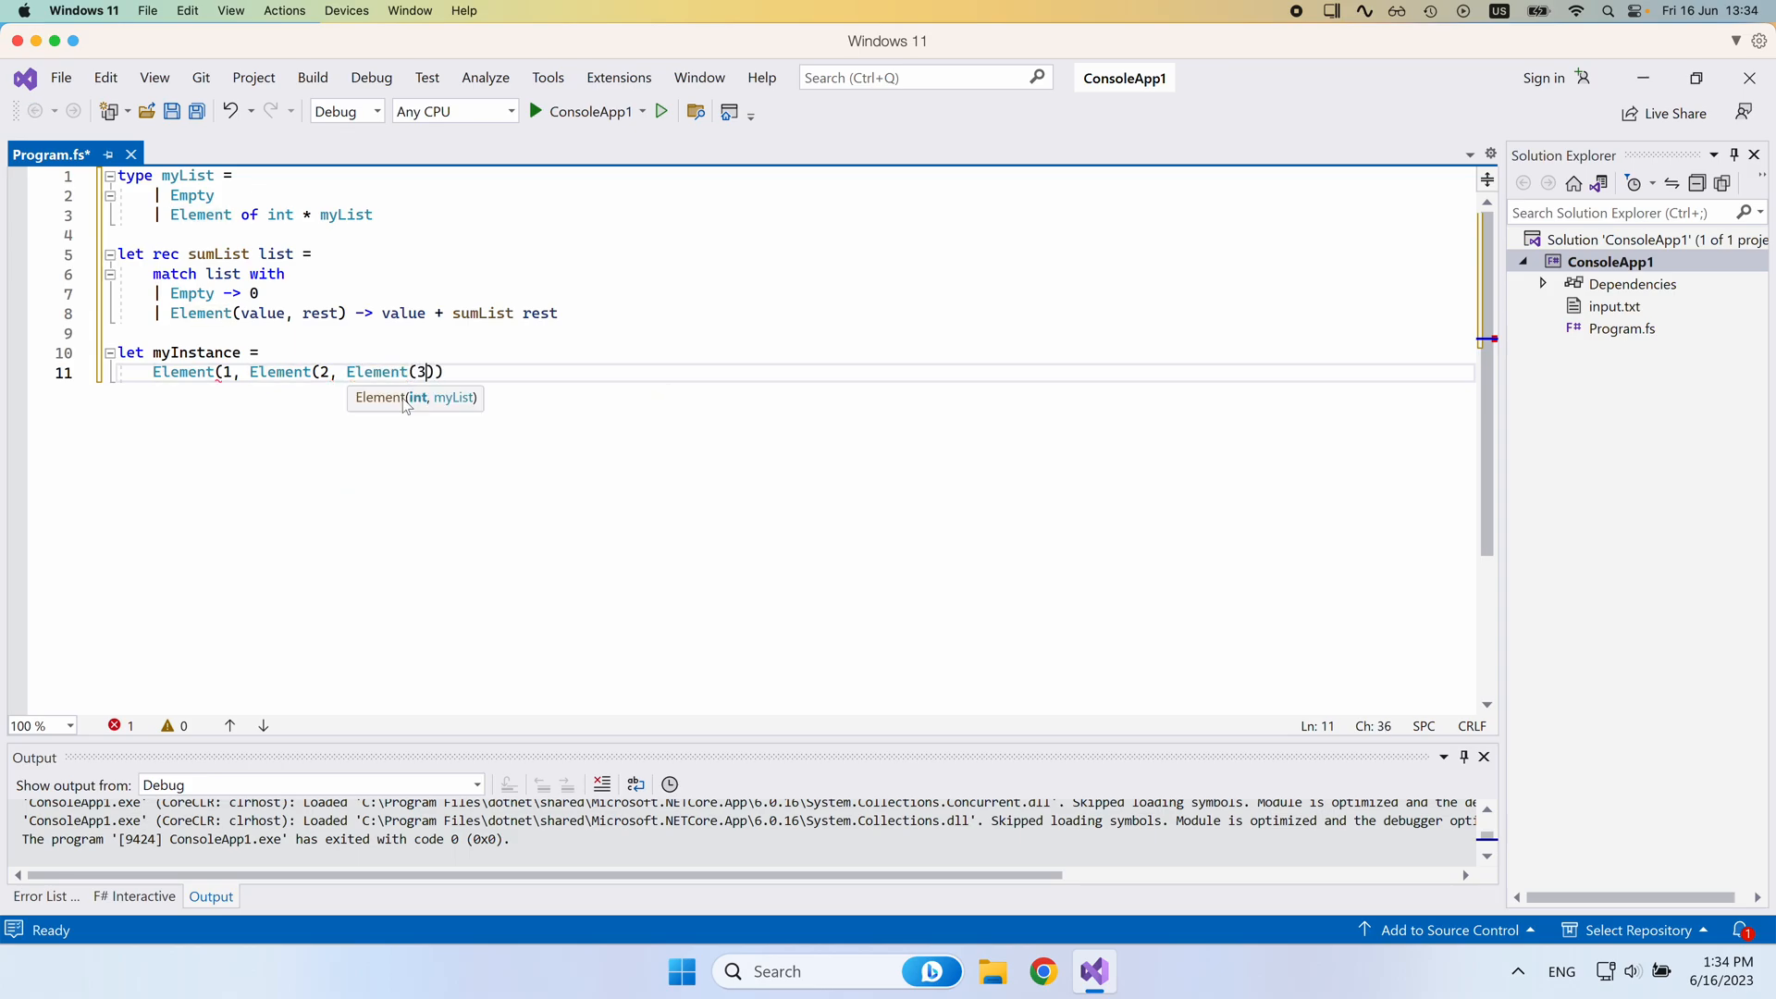
pyautogui.write(',')
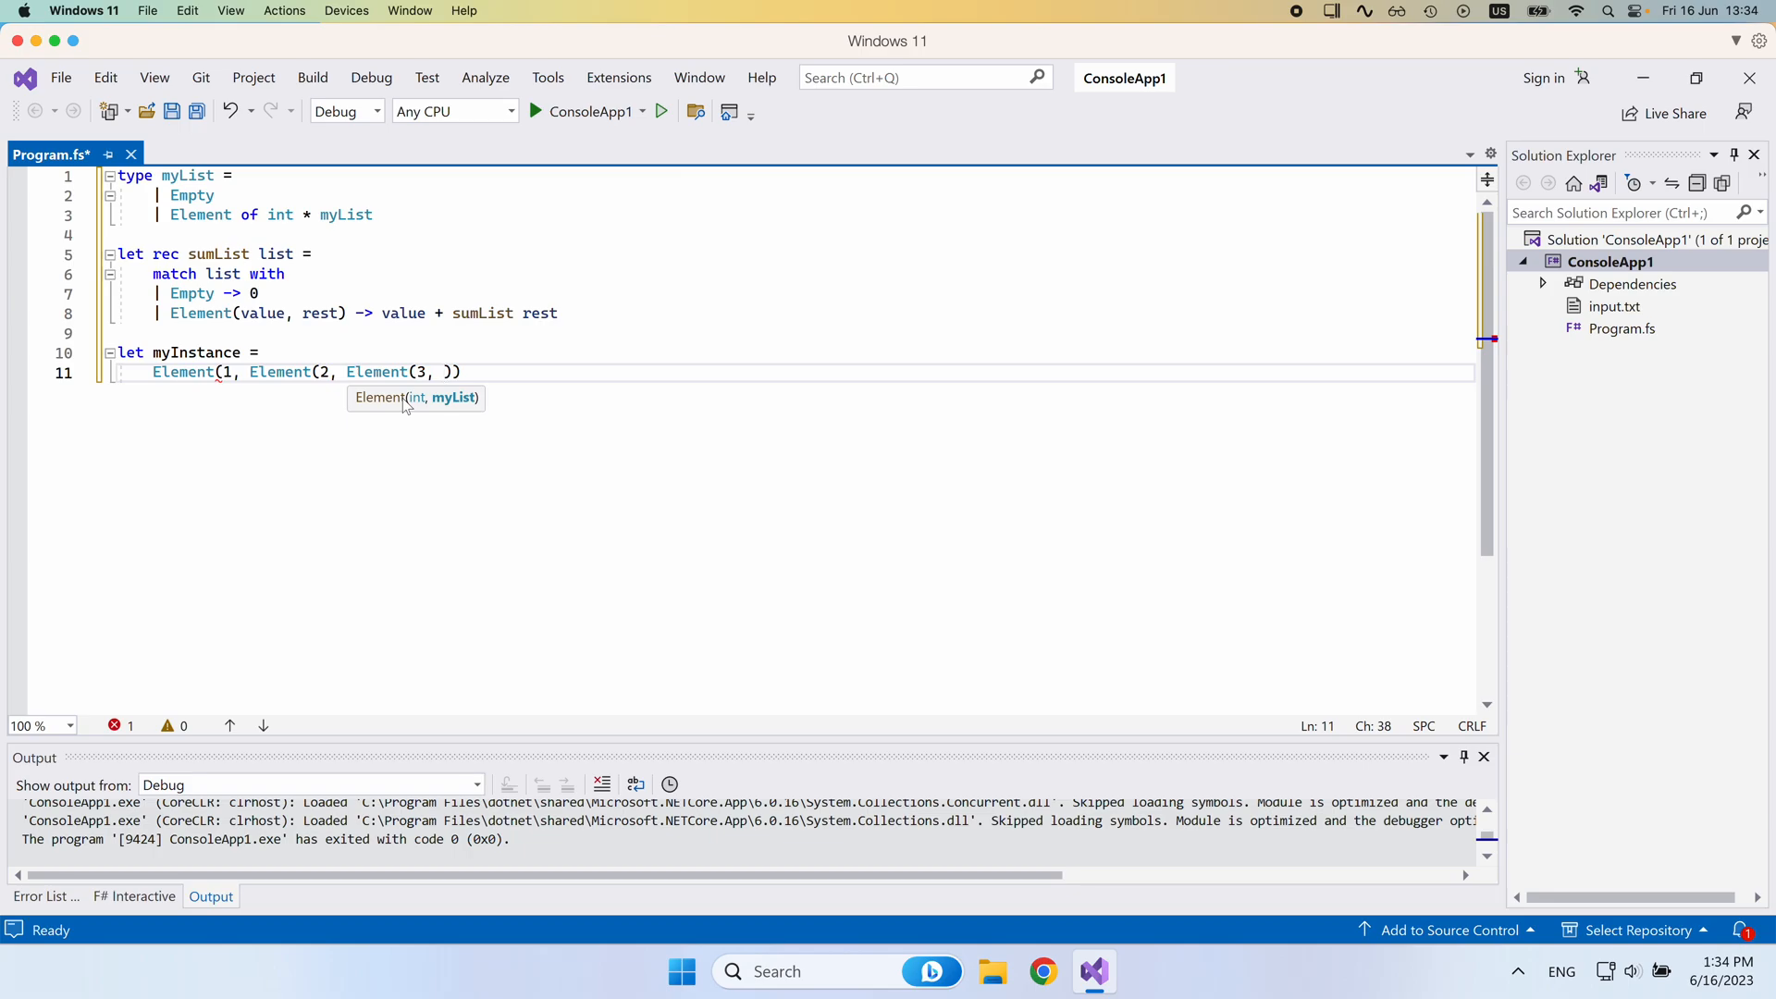
pyautogui.write('Empty')
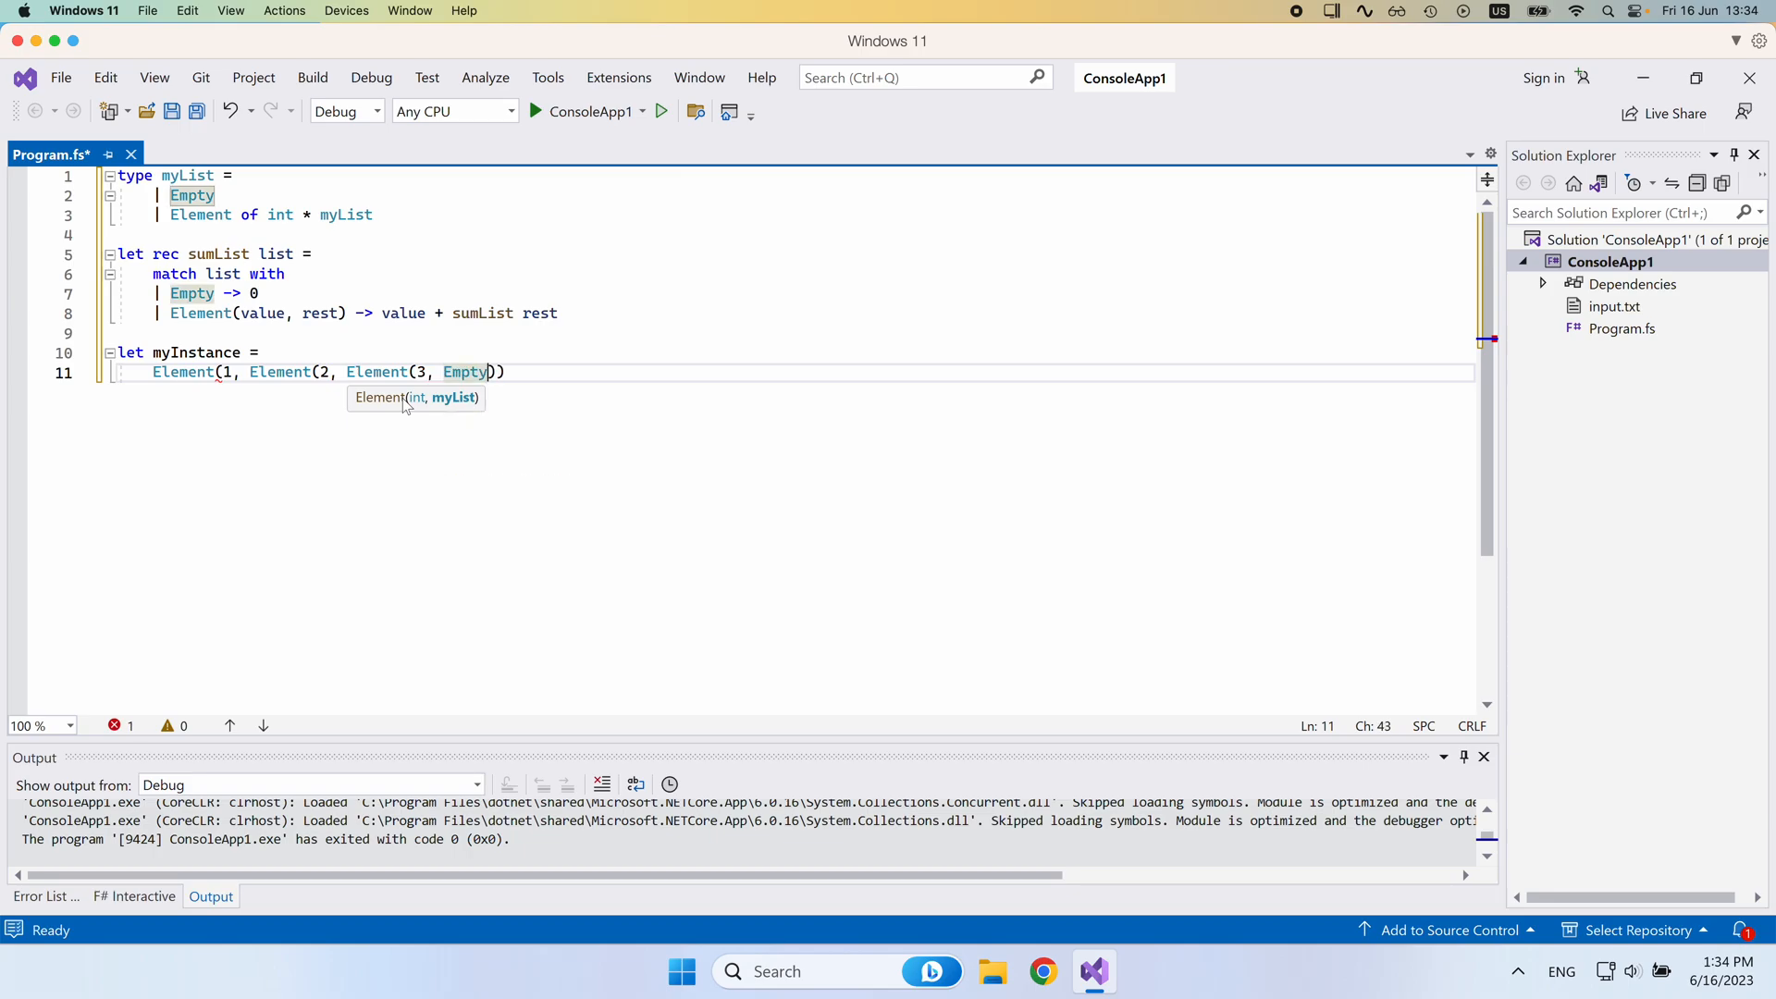
pyautogui.moveTo(526, 372)
pyautogui.write(')')
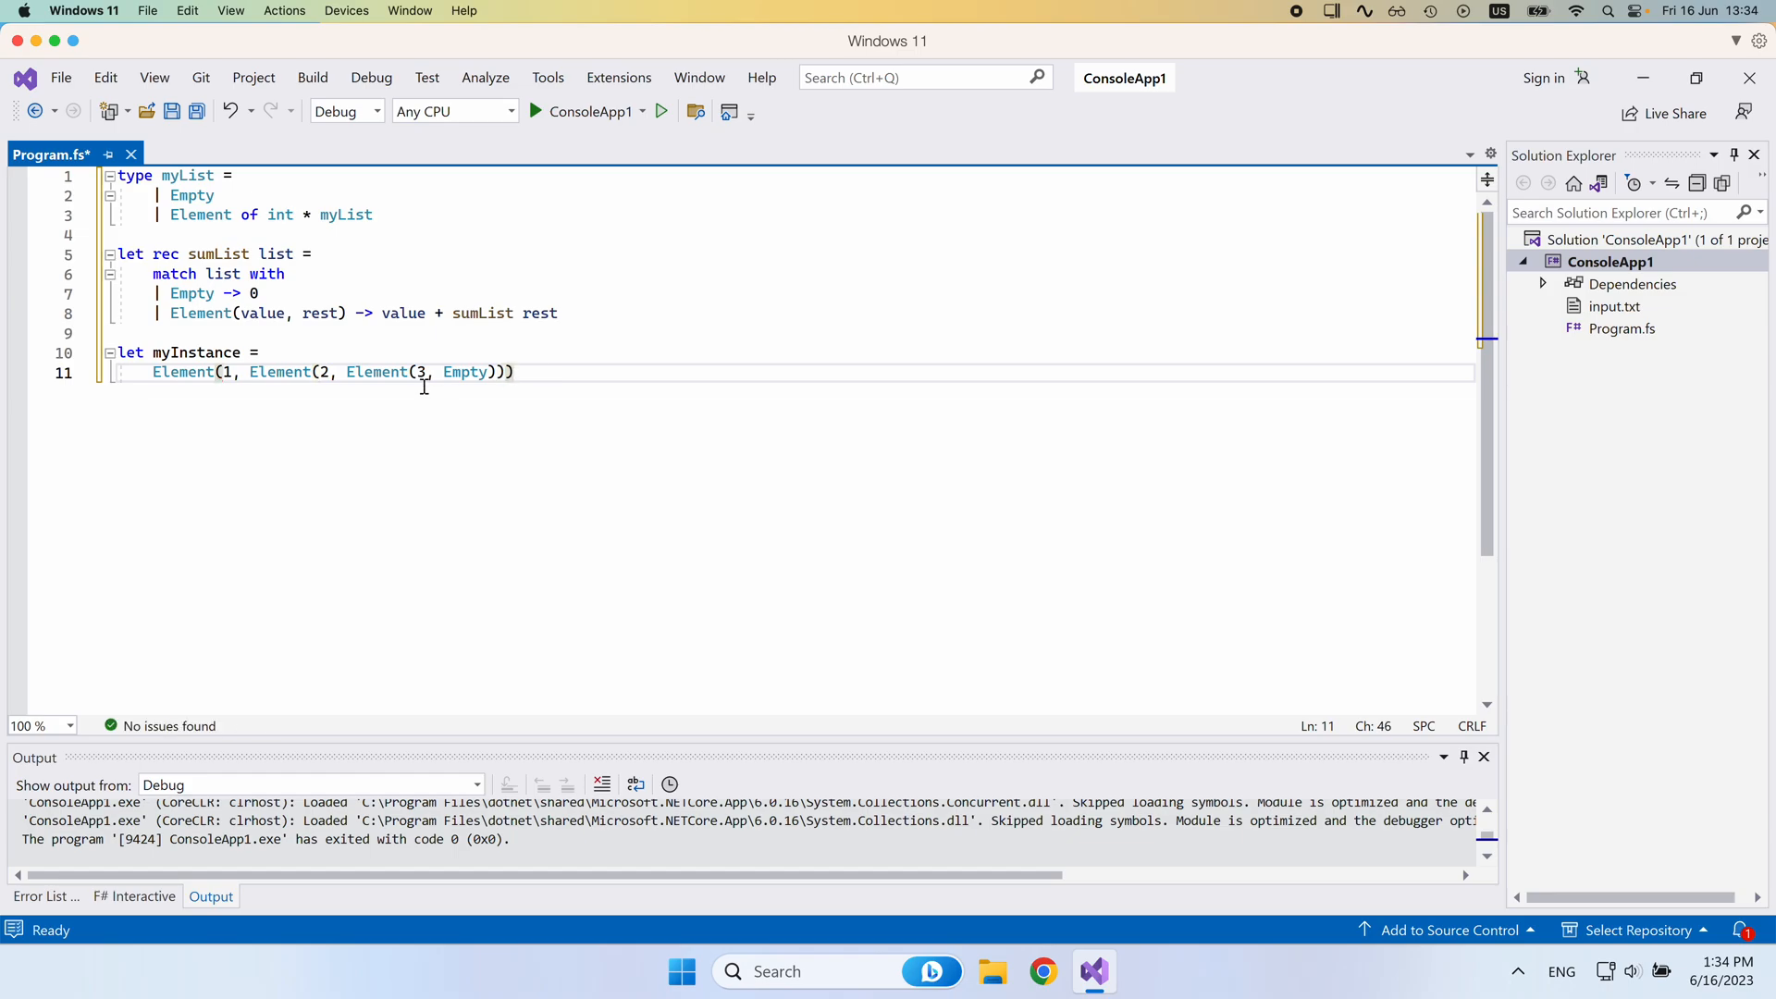
pyautogui.moveTo(464, 372)
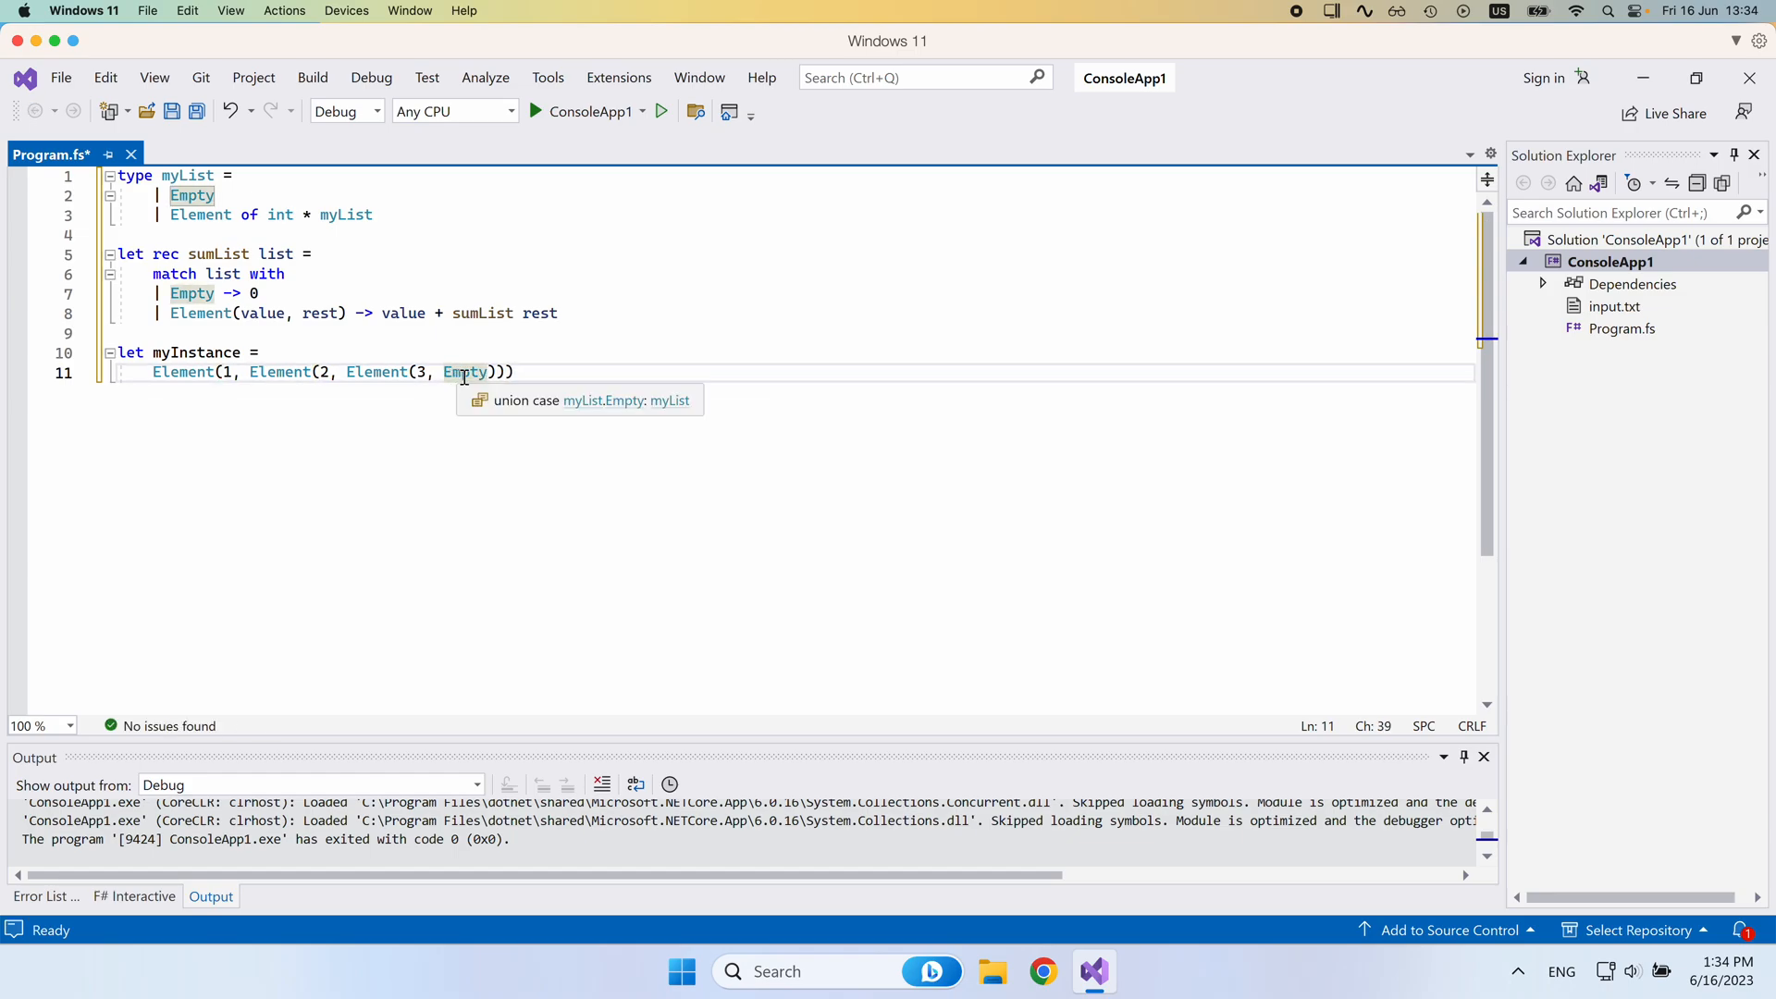
# On a new line, bind 'let sum = sumList myInstance'.
pyautogui.press('Return')
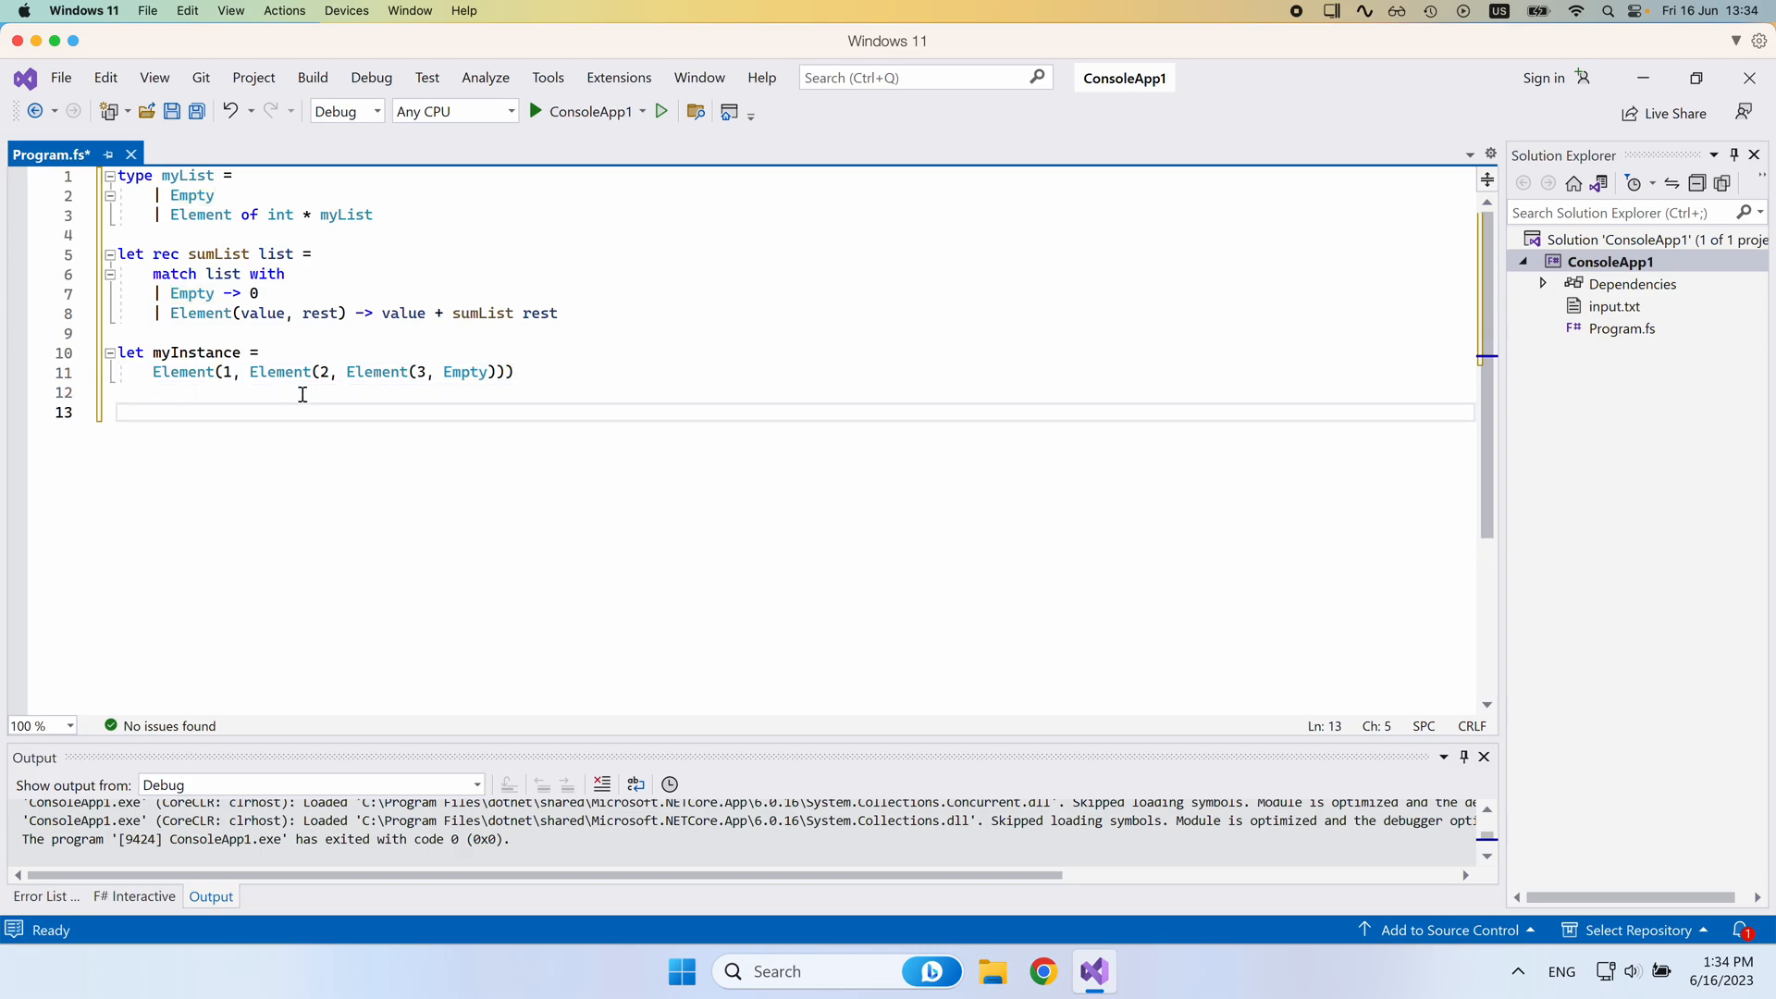
pyautogui.click(120, 413)
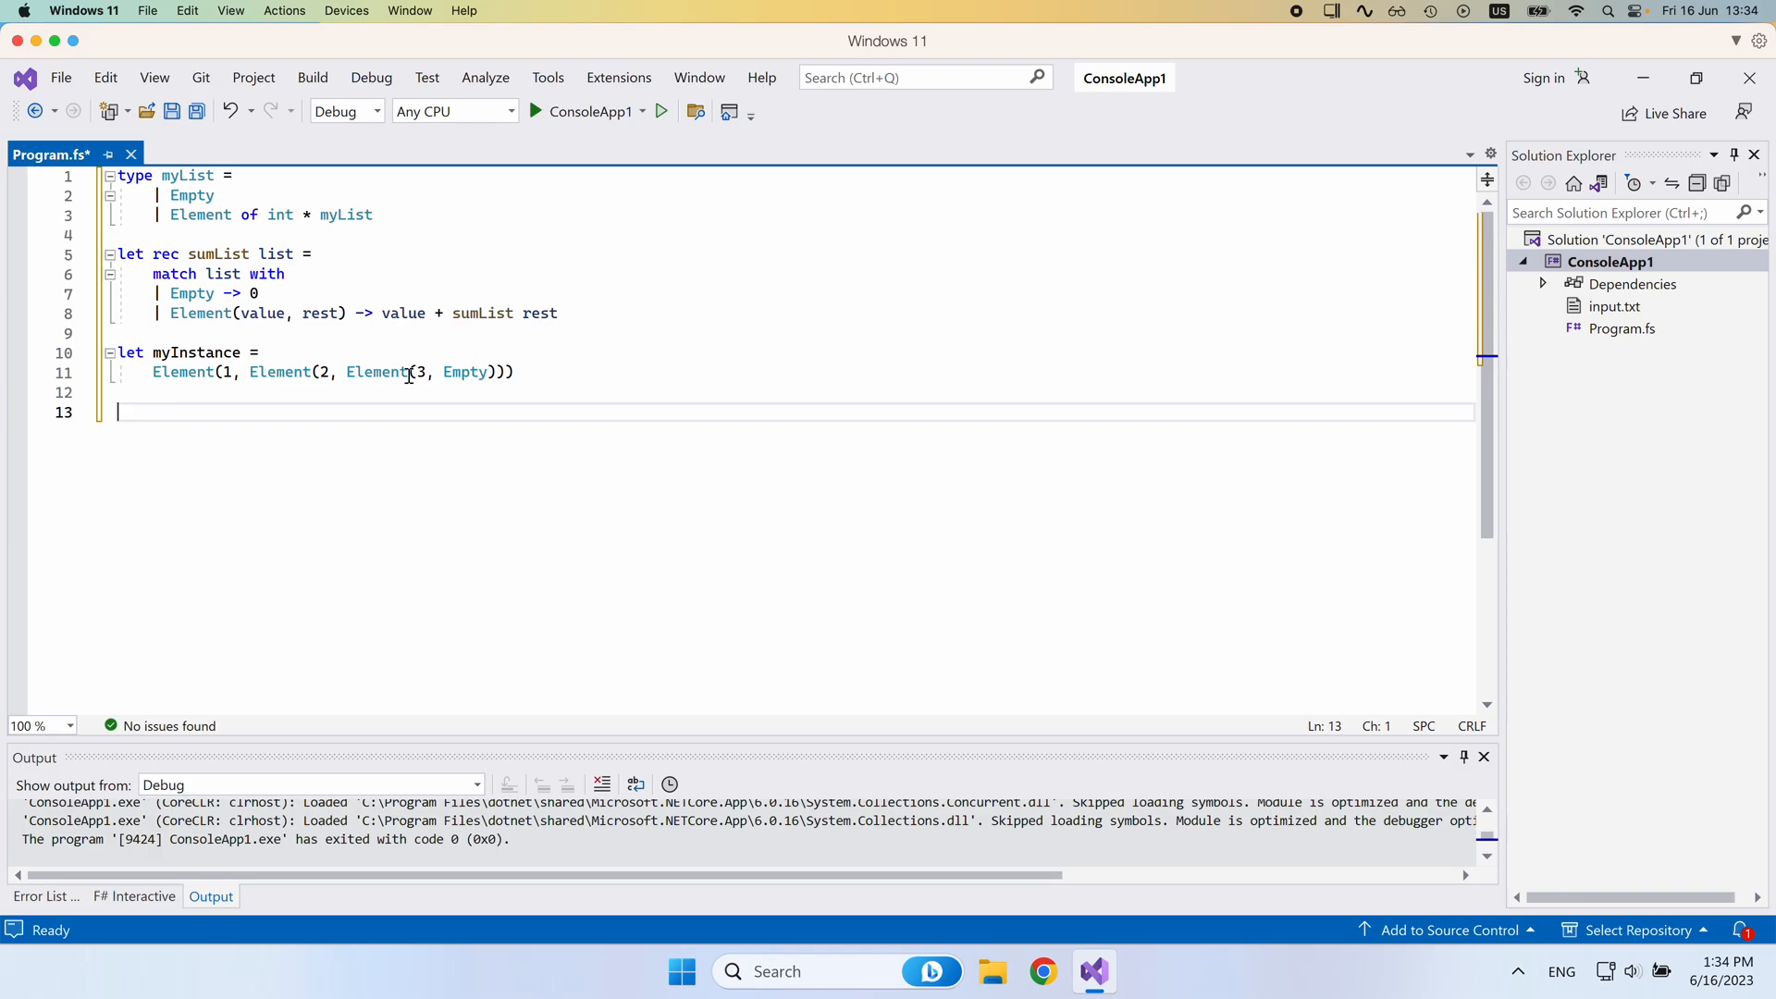
pyautogui.write('let sum')
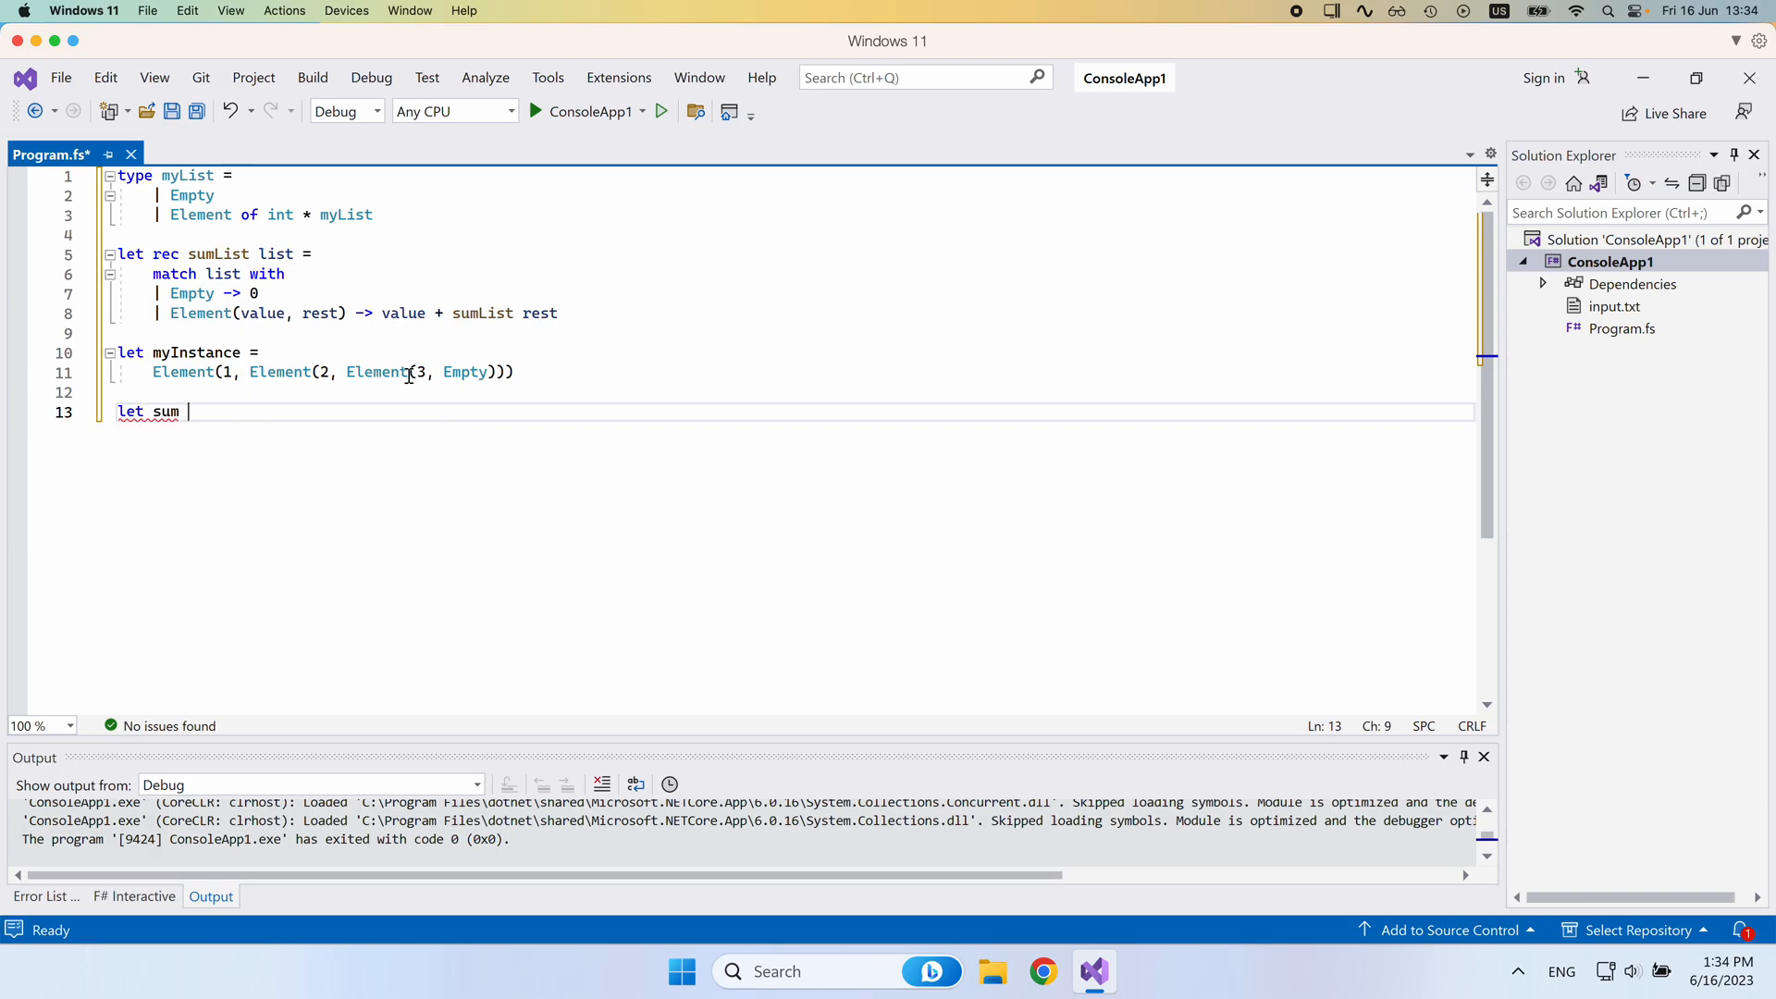
pyautogui.write('=')
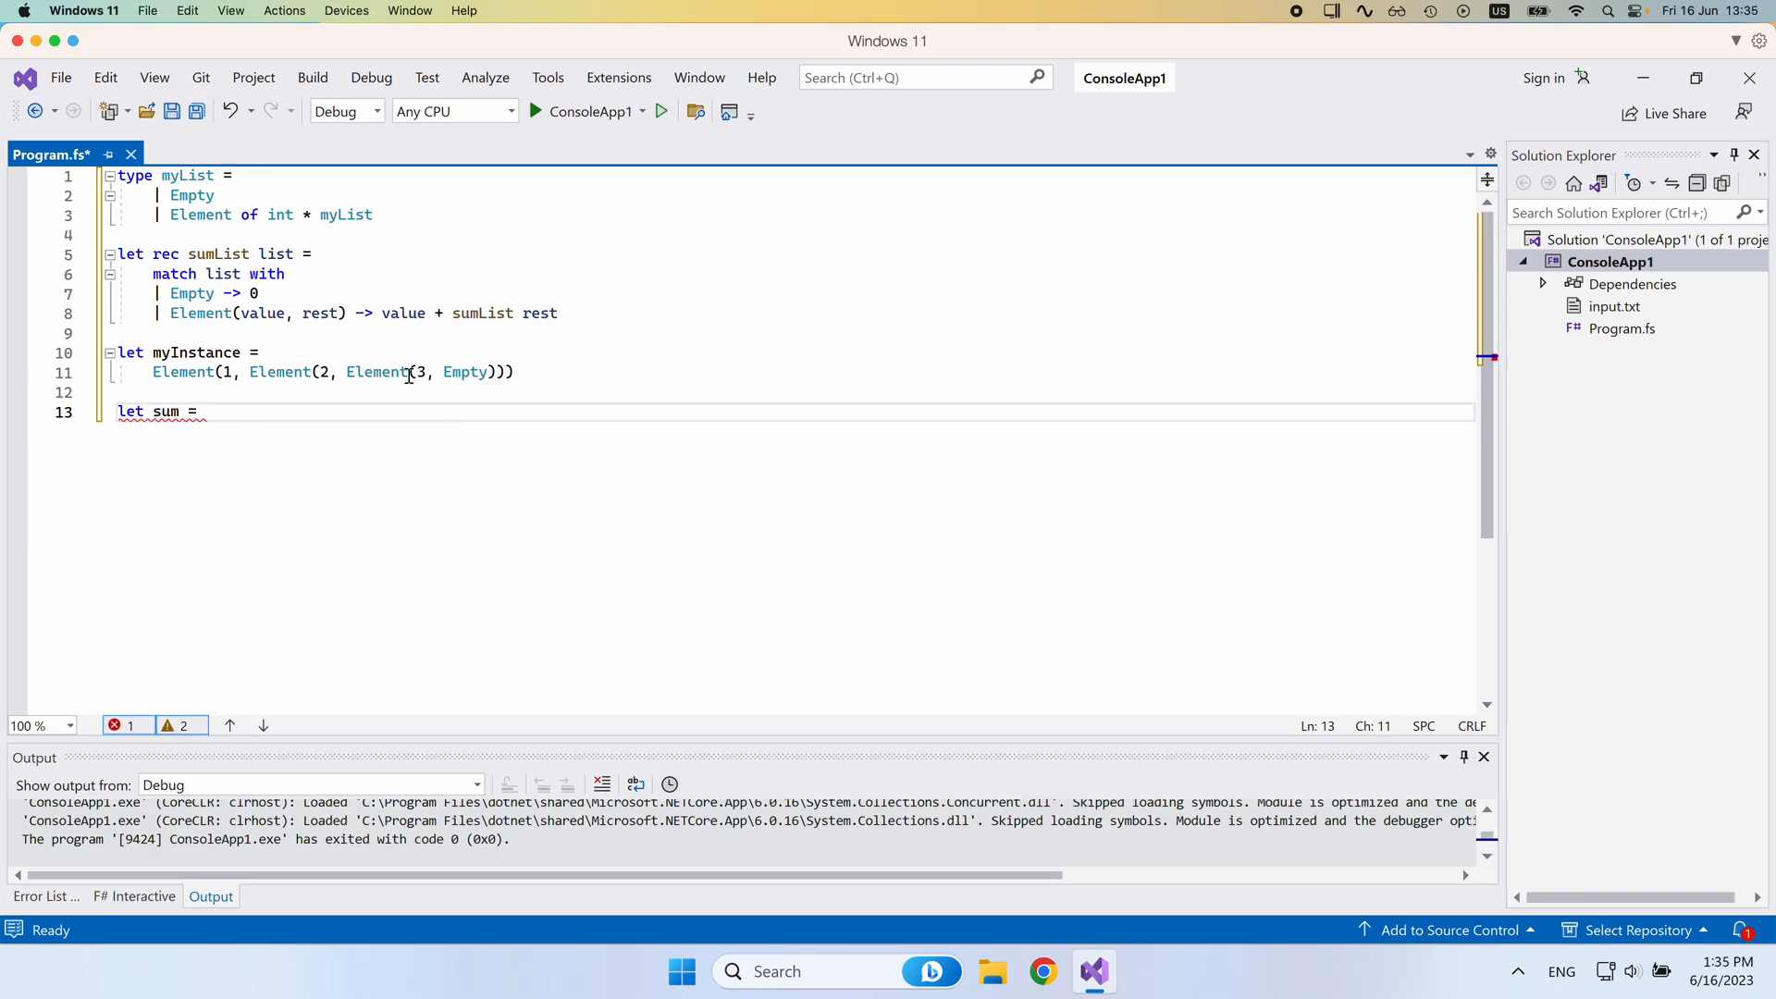
pyautogui.write('sumList')
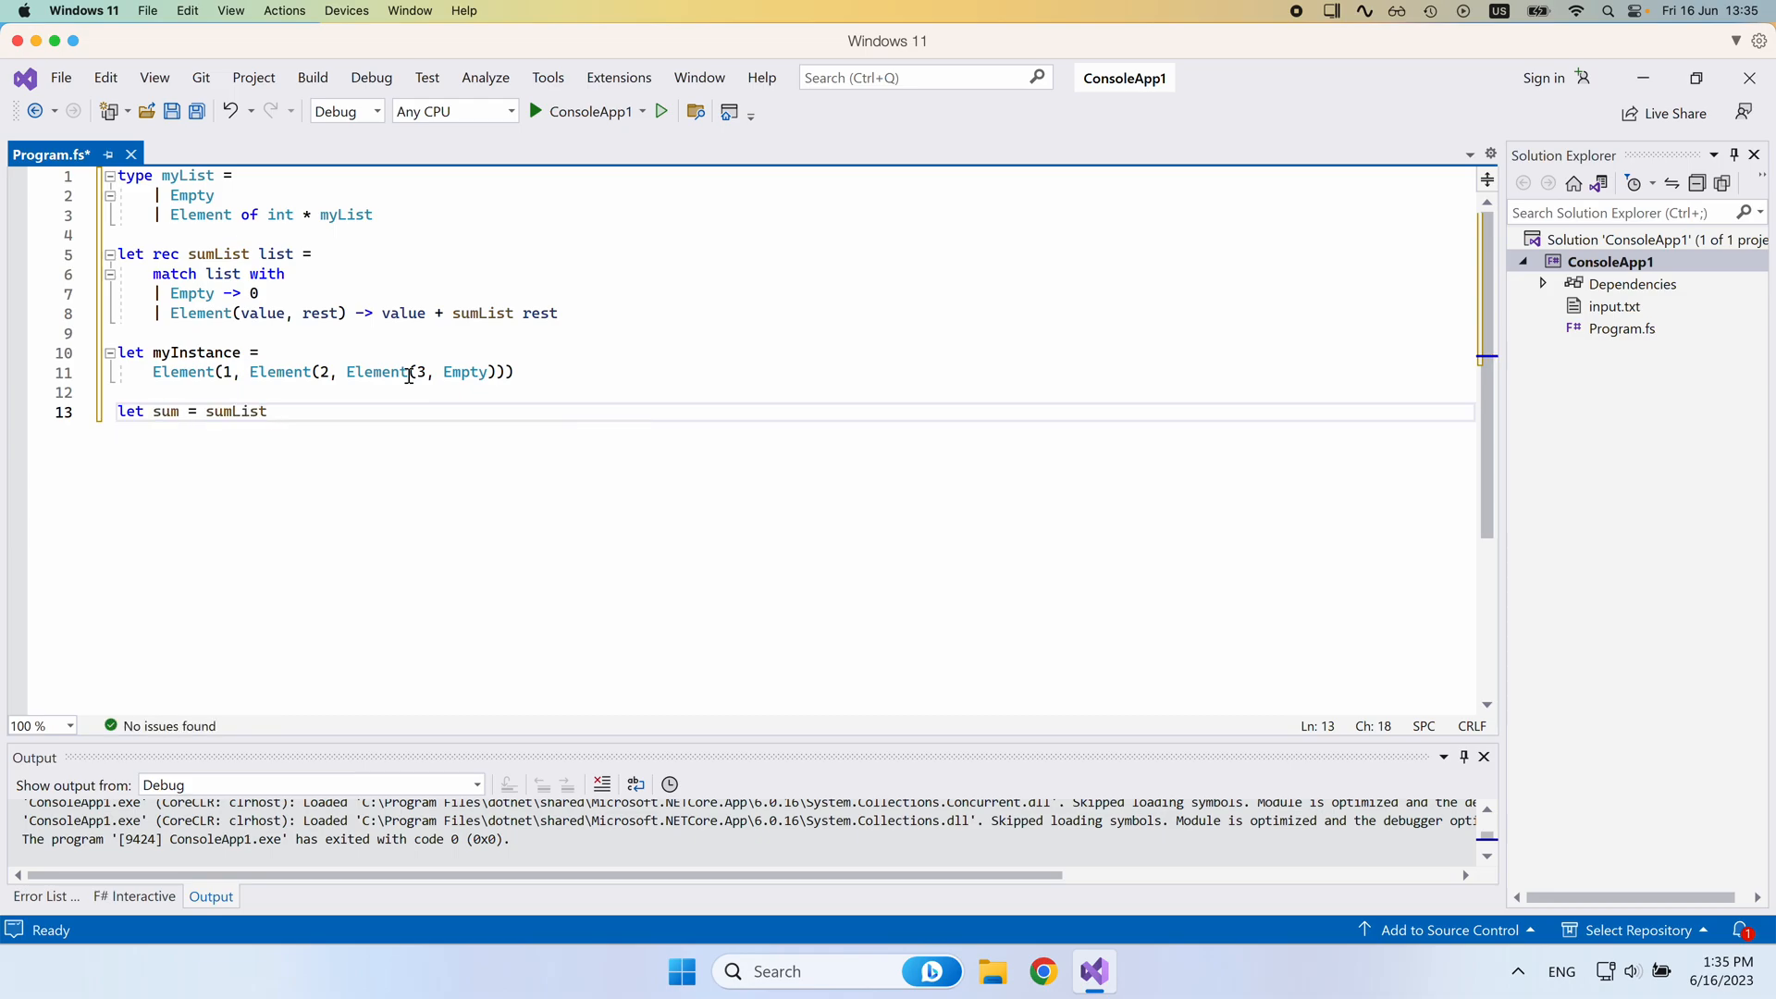
pyautogui.write('myInstance')
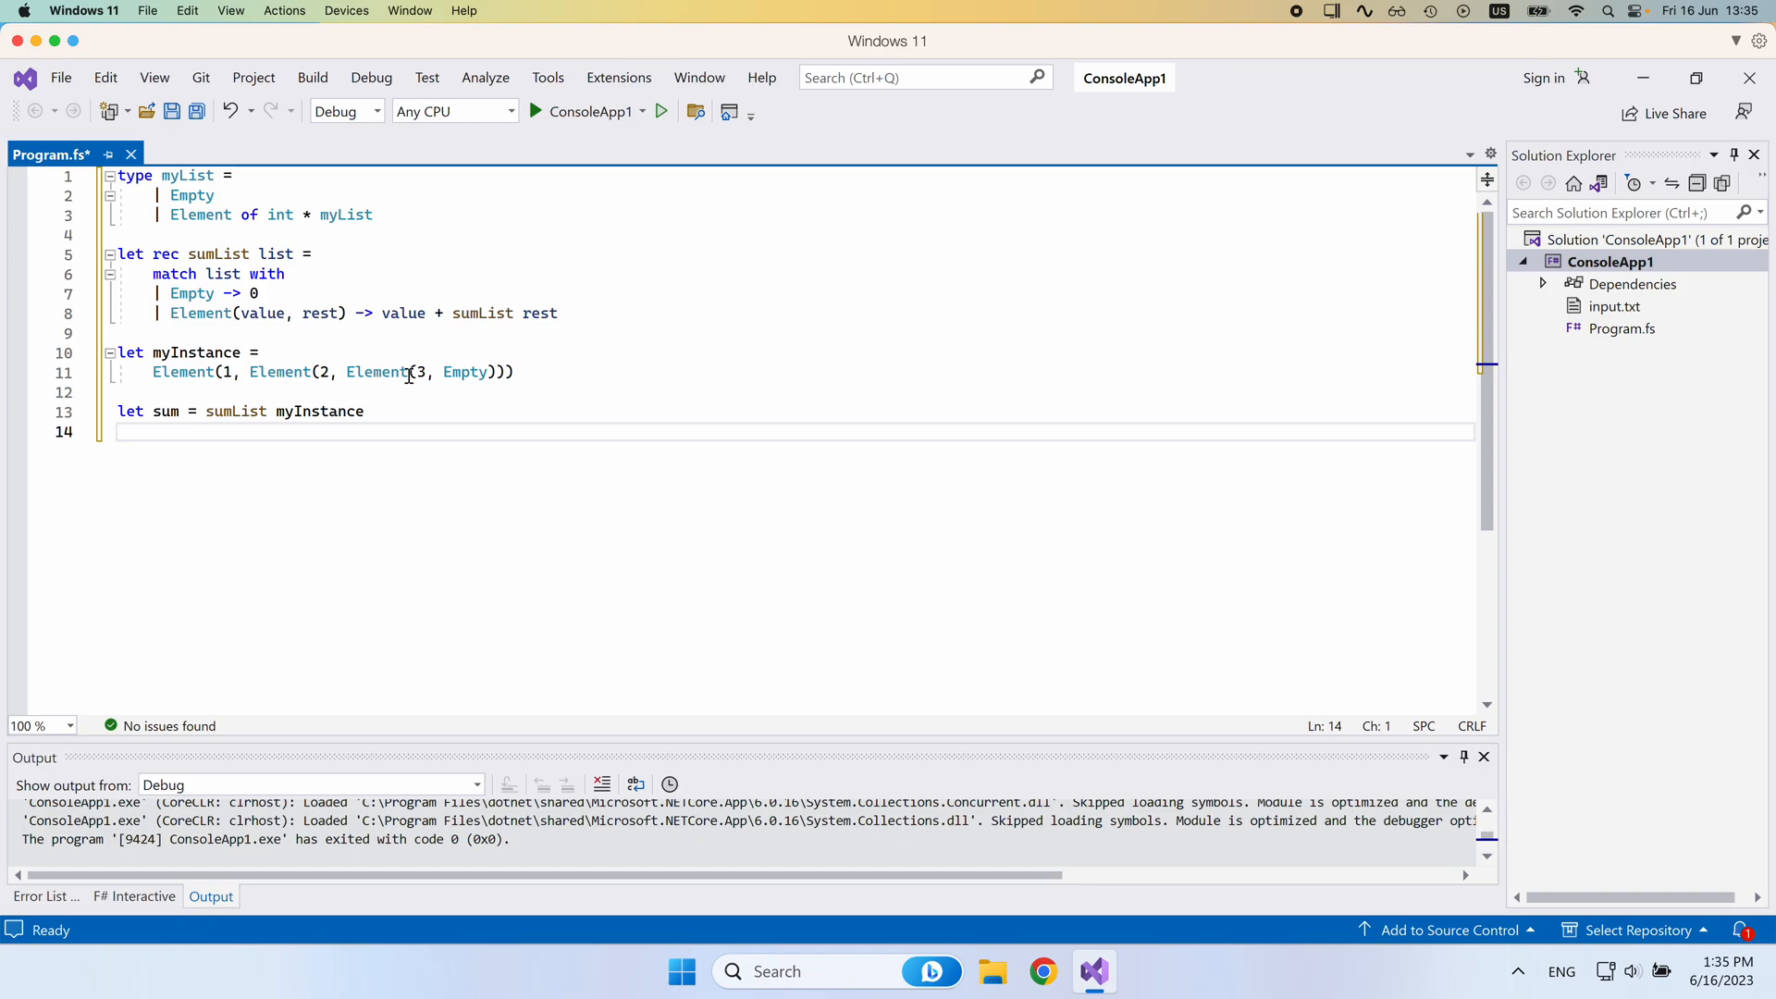
# Print the result with printfn "sum %A" sum.
pyautogui.write('printfn')
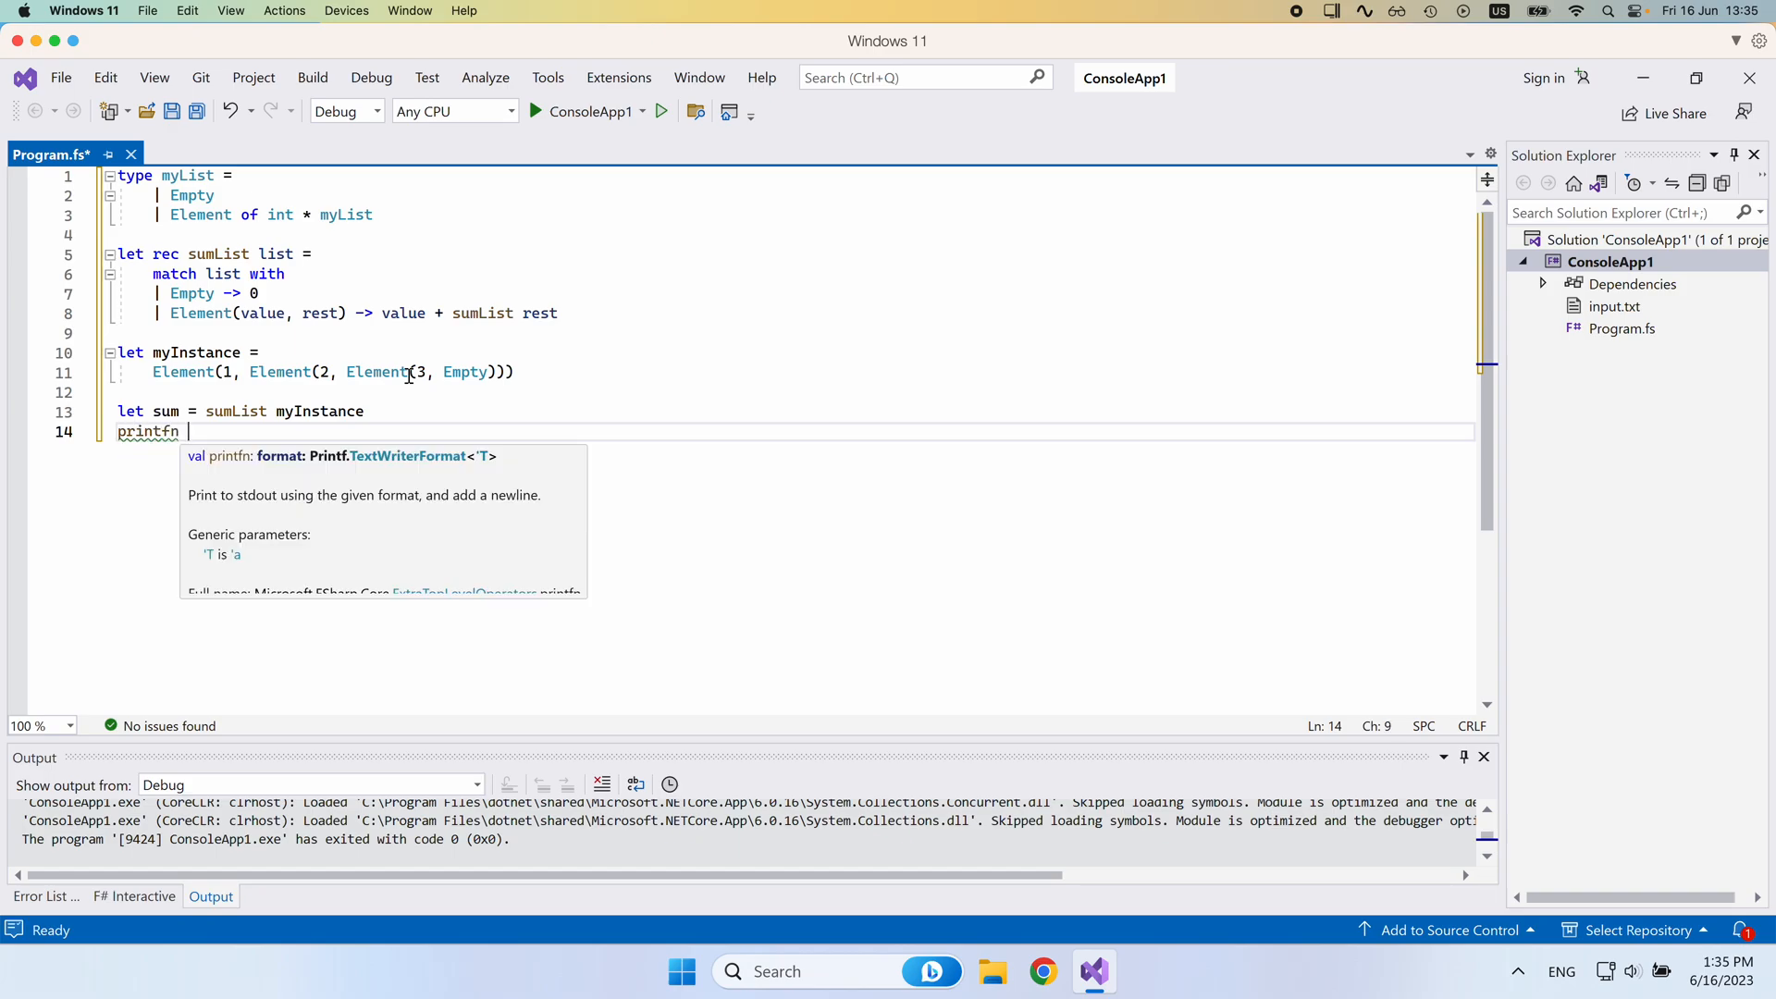
pyautogui.write('"sum"')
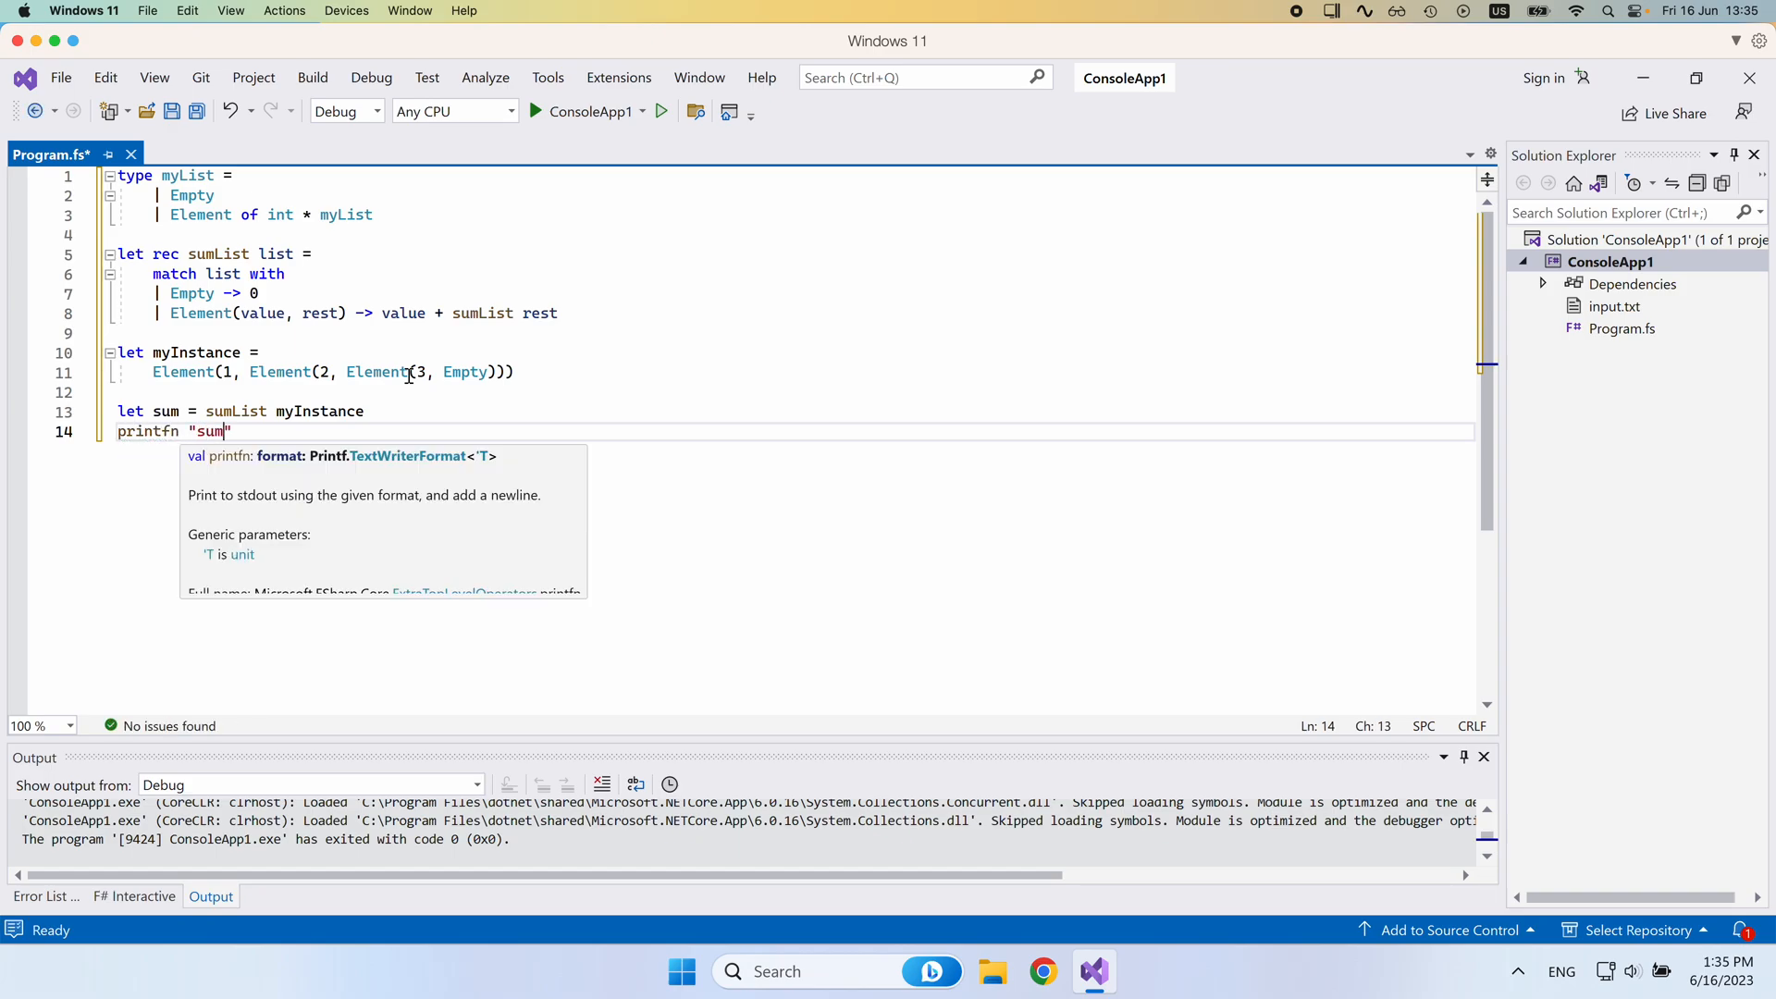
pyautogui.write('%A')
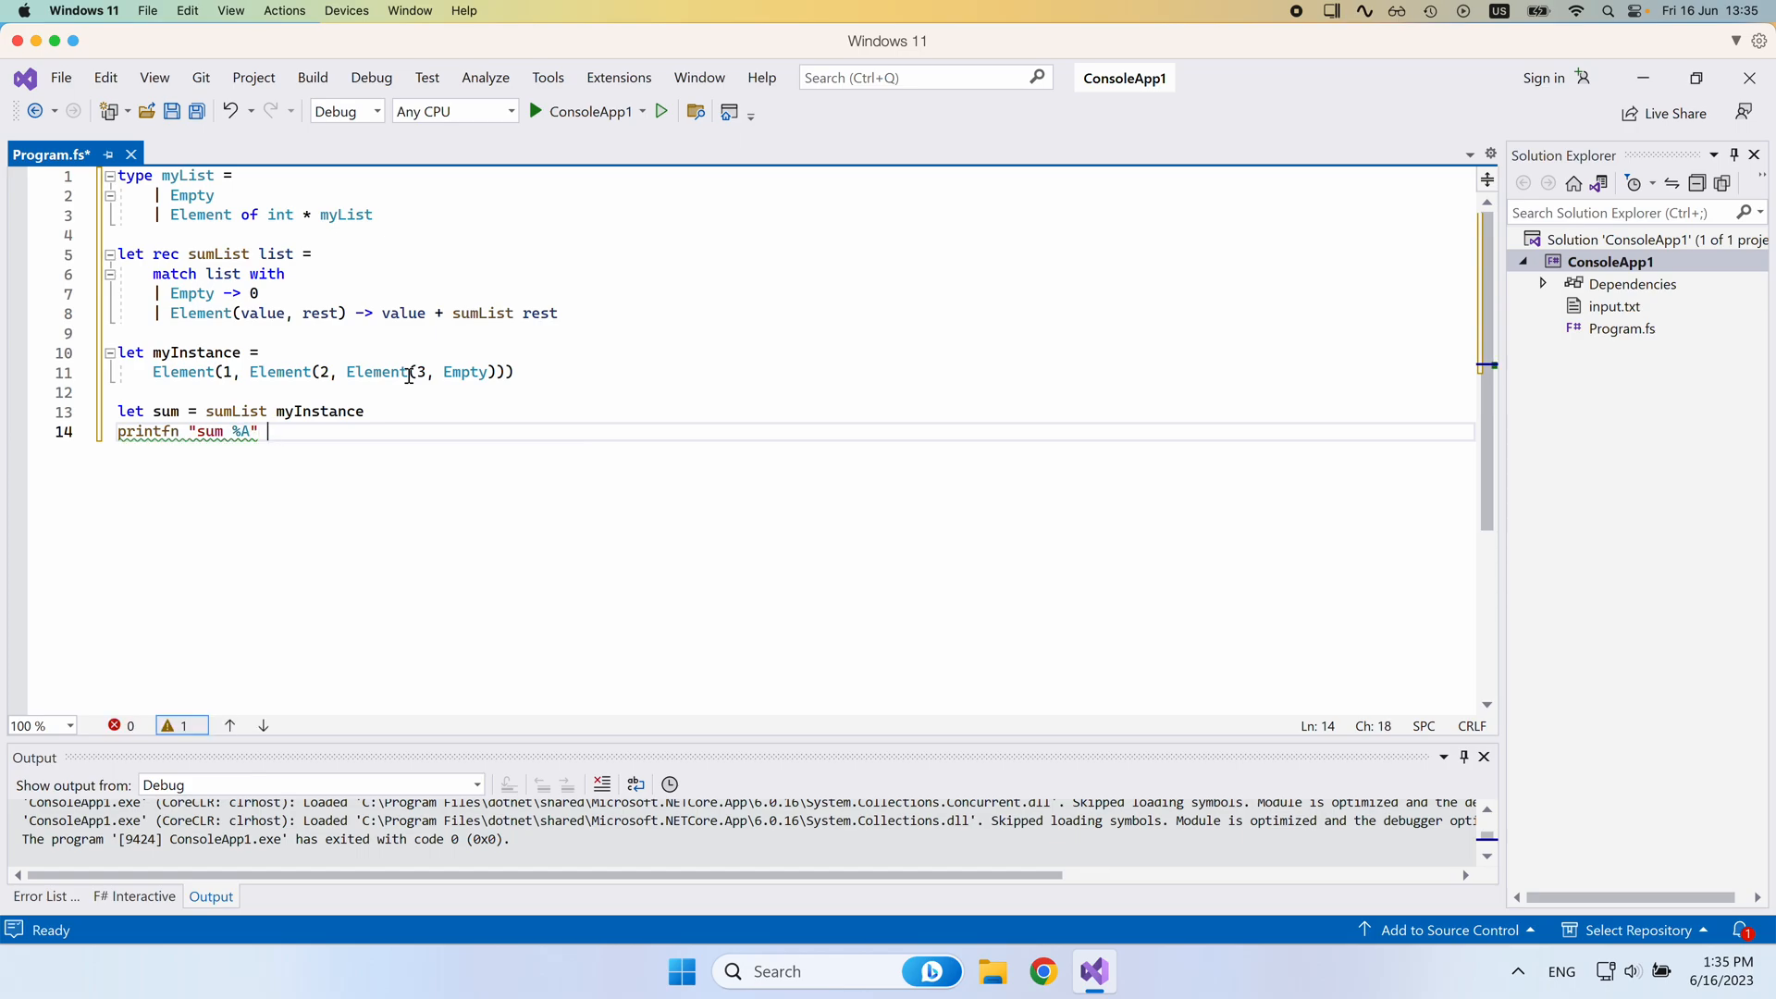
pyautogui.write('sum')
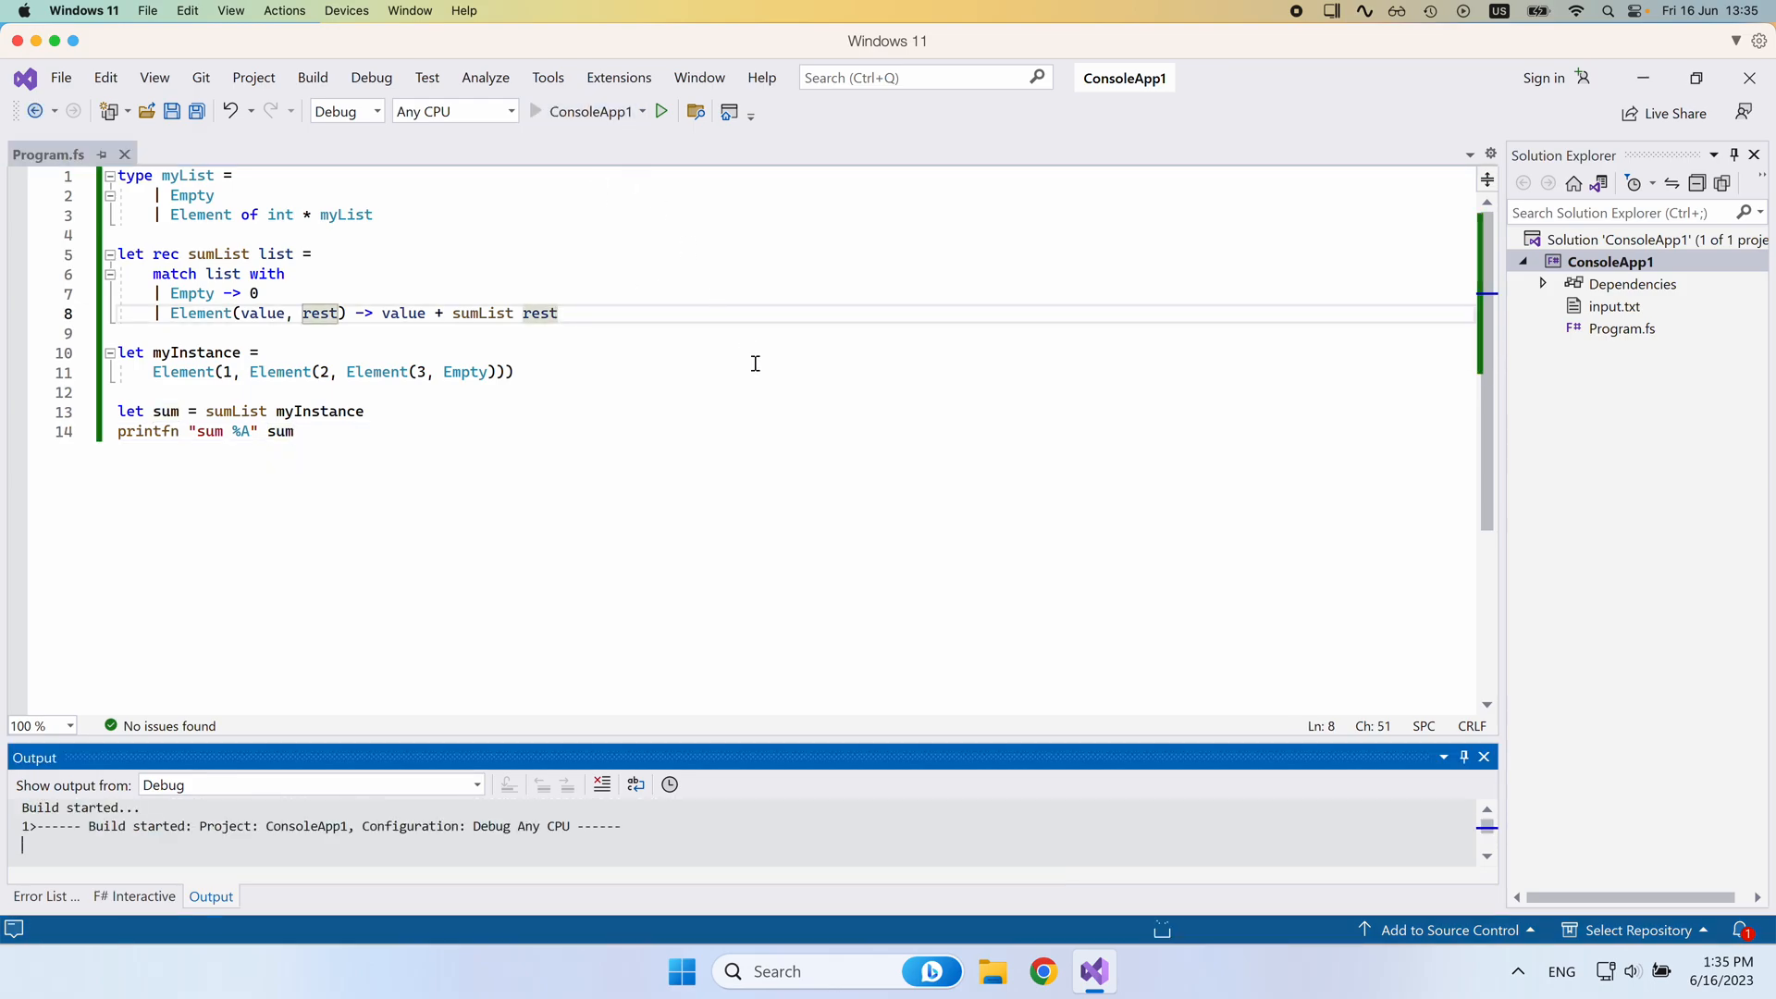
# Run ConsoleApp1 with the green Start button to save, build and execute it.
pyautogui.click(662, 111)
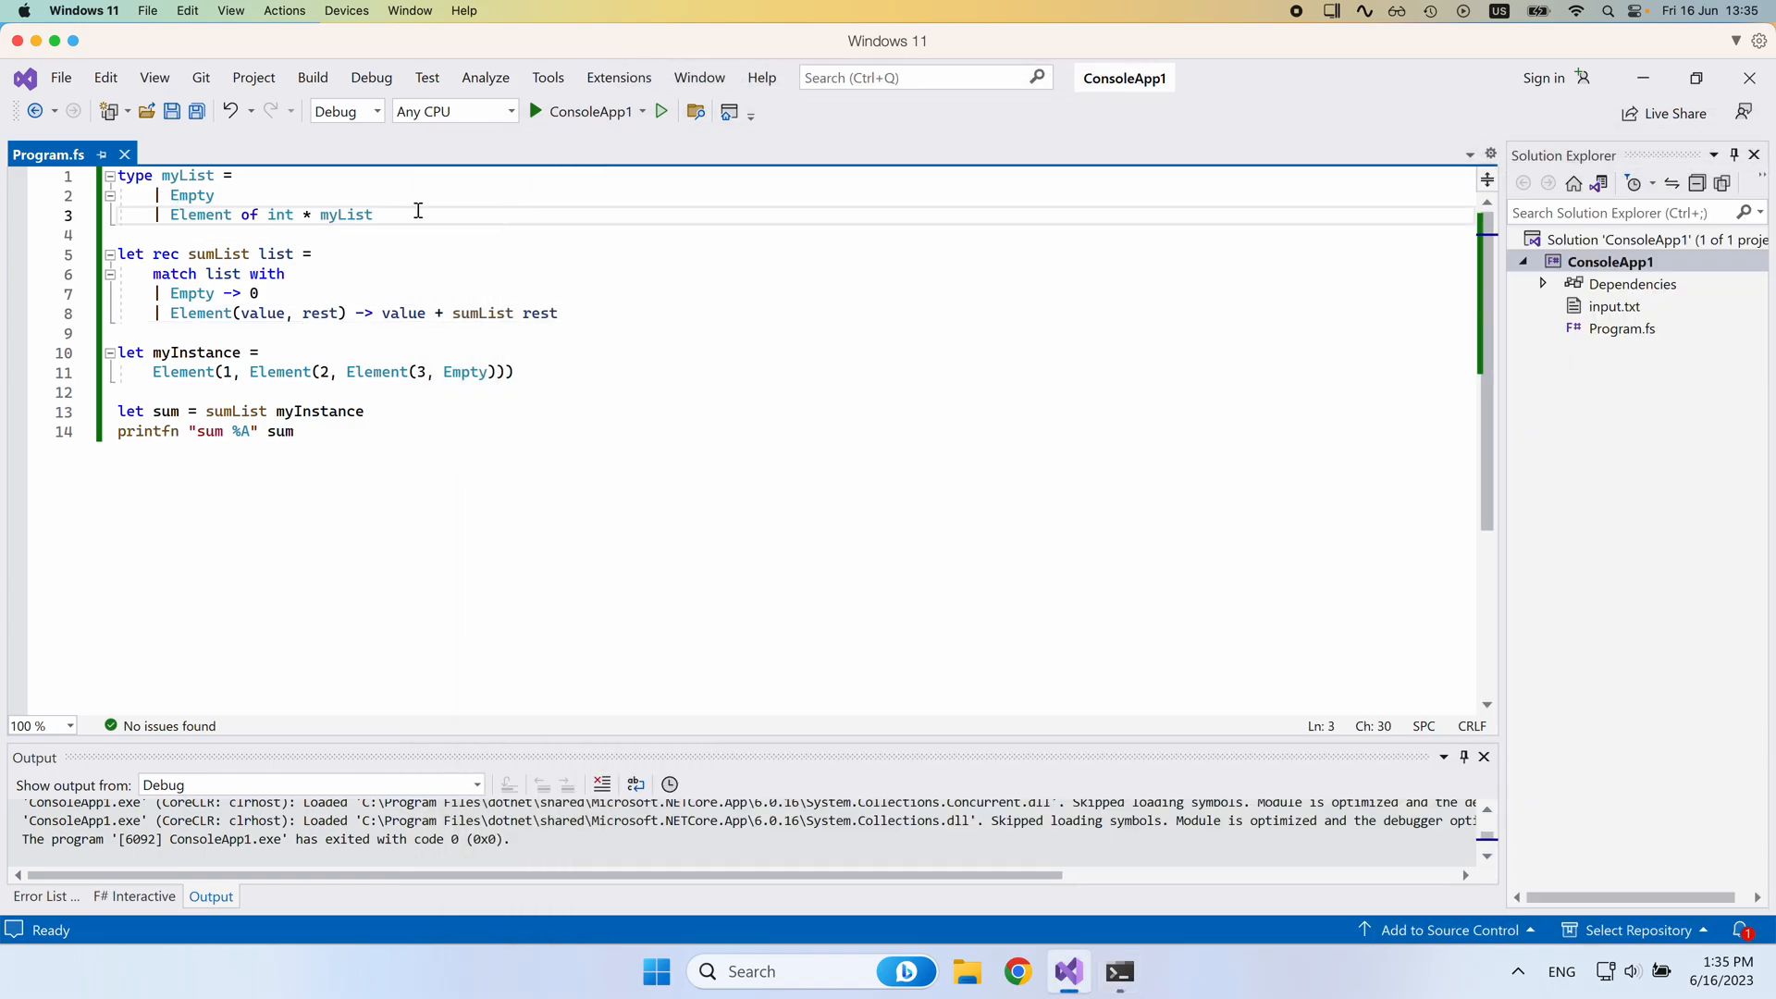
pyautogui.click(321, 254)
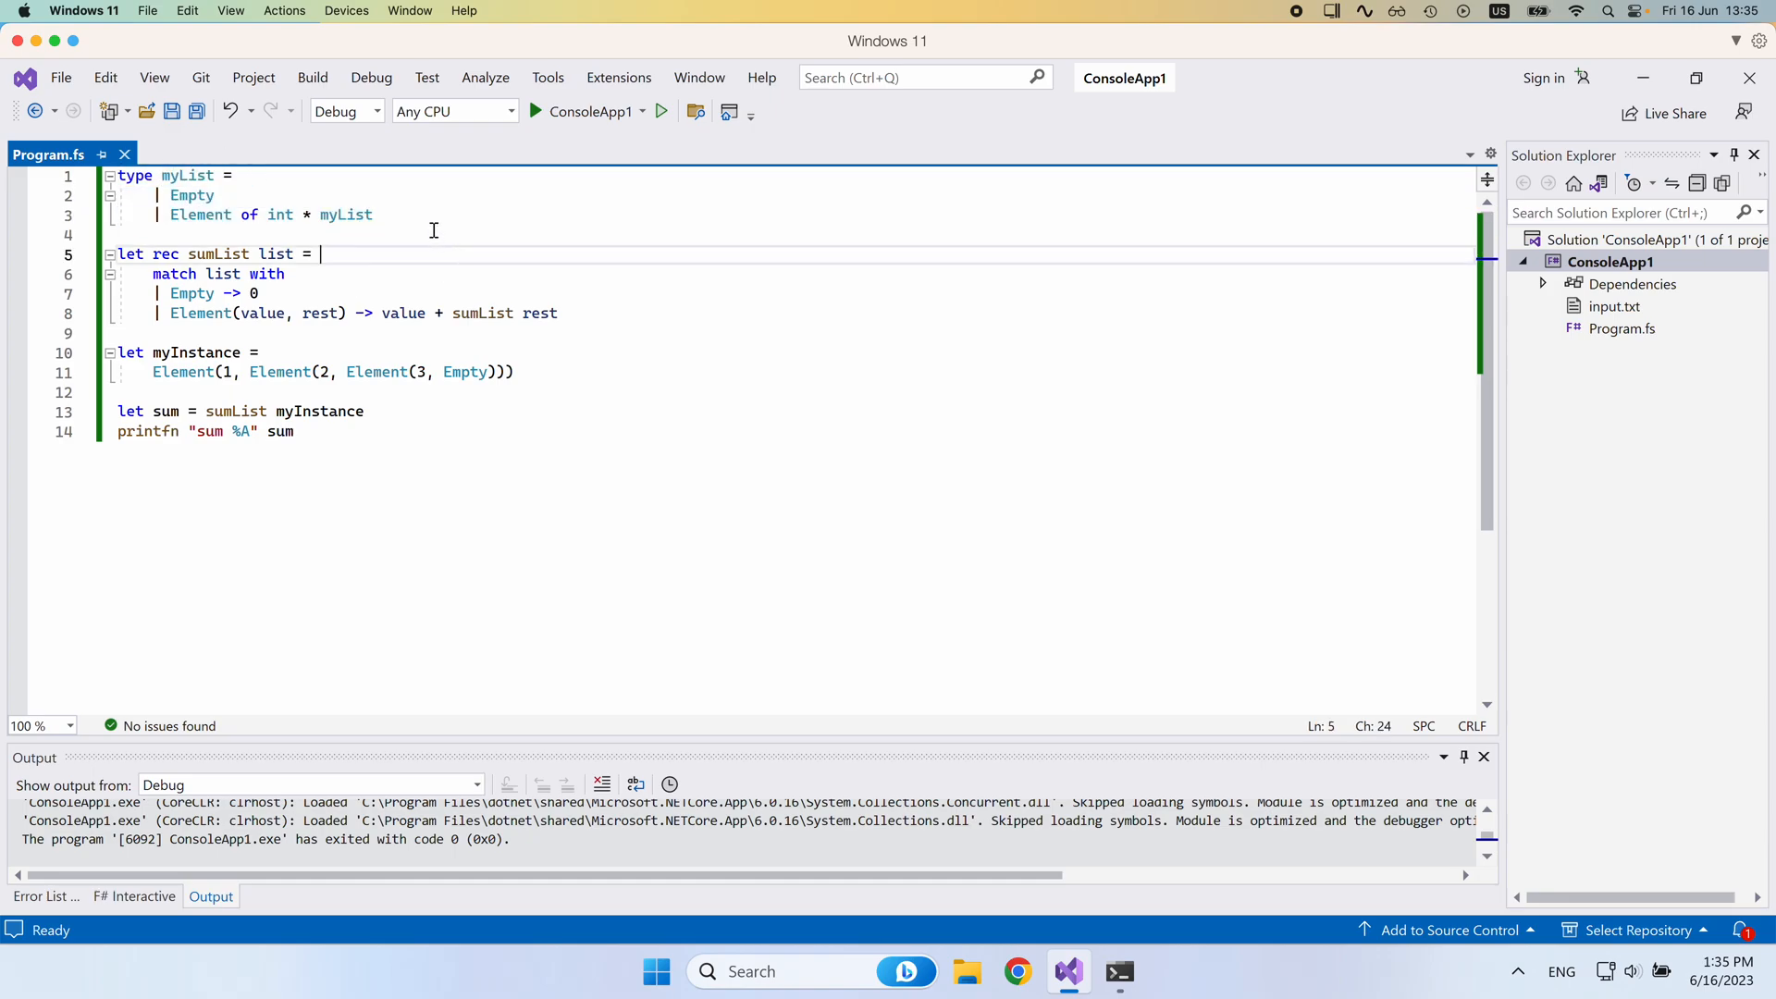
pyautogui.moveTo(188, 176)
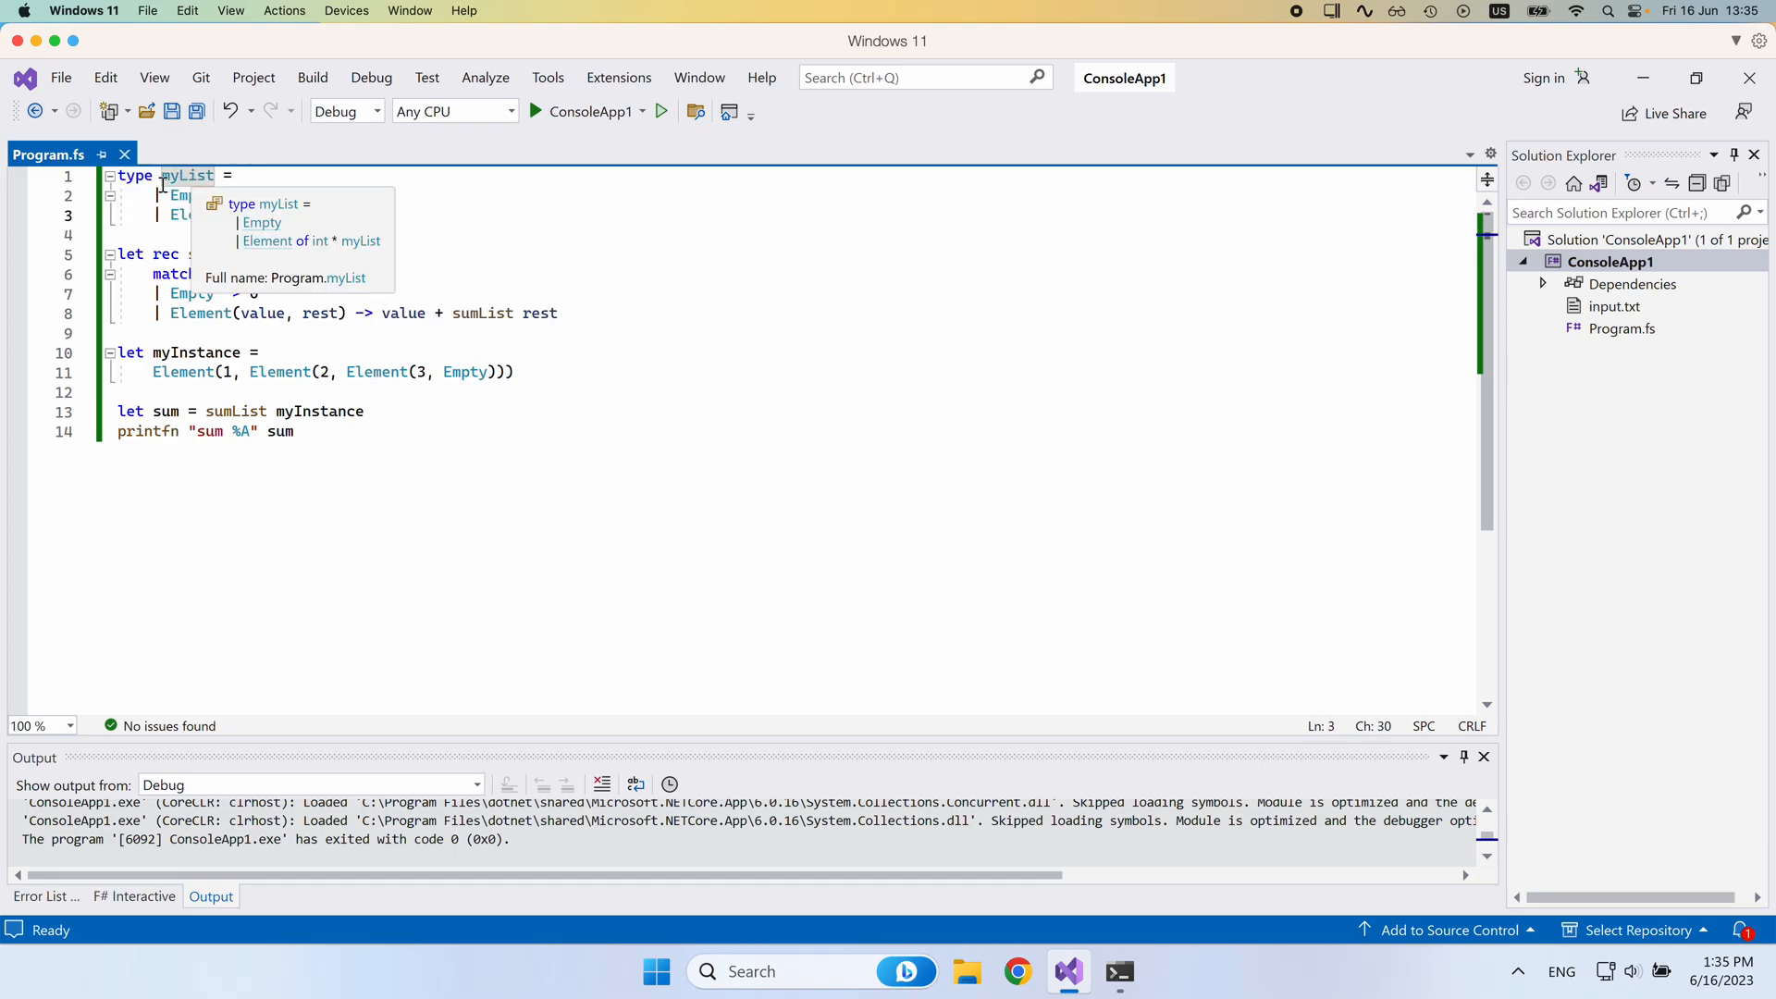
pyautogui.moveTo(347, 214)
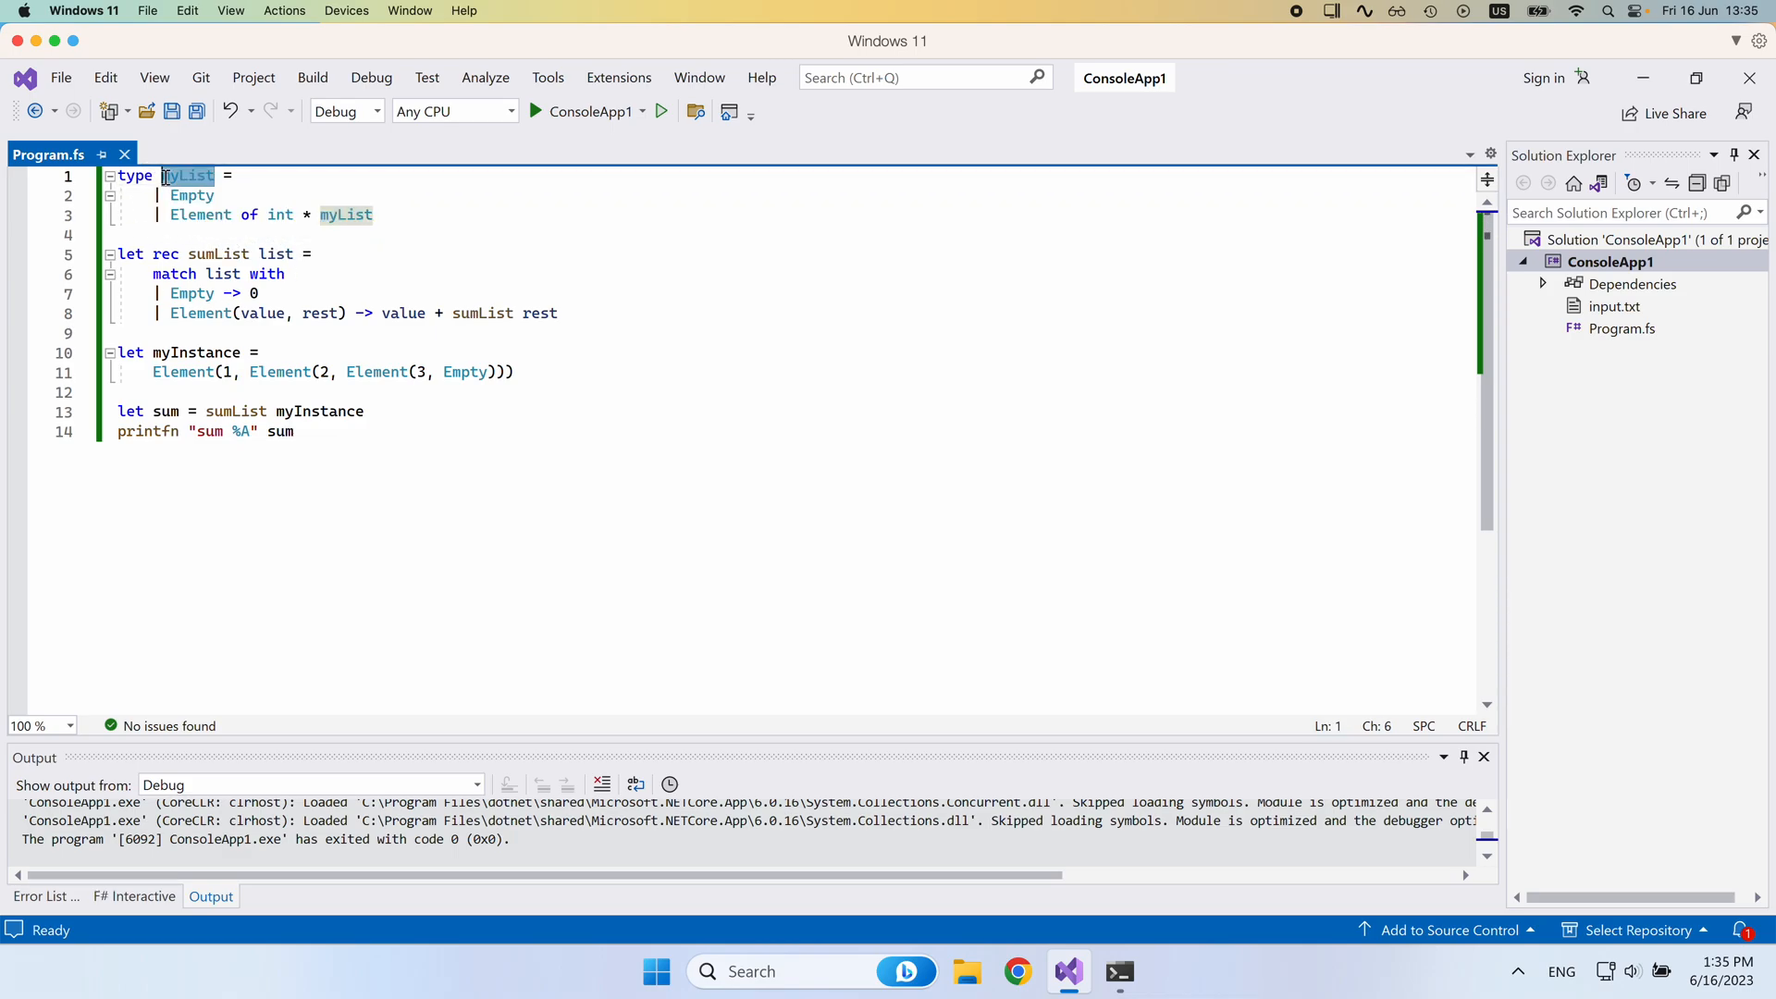
pyautogui.doubleClick(345, 214)
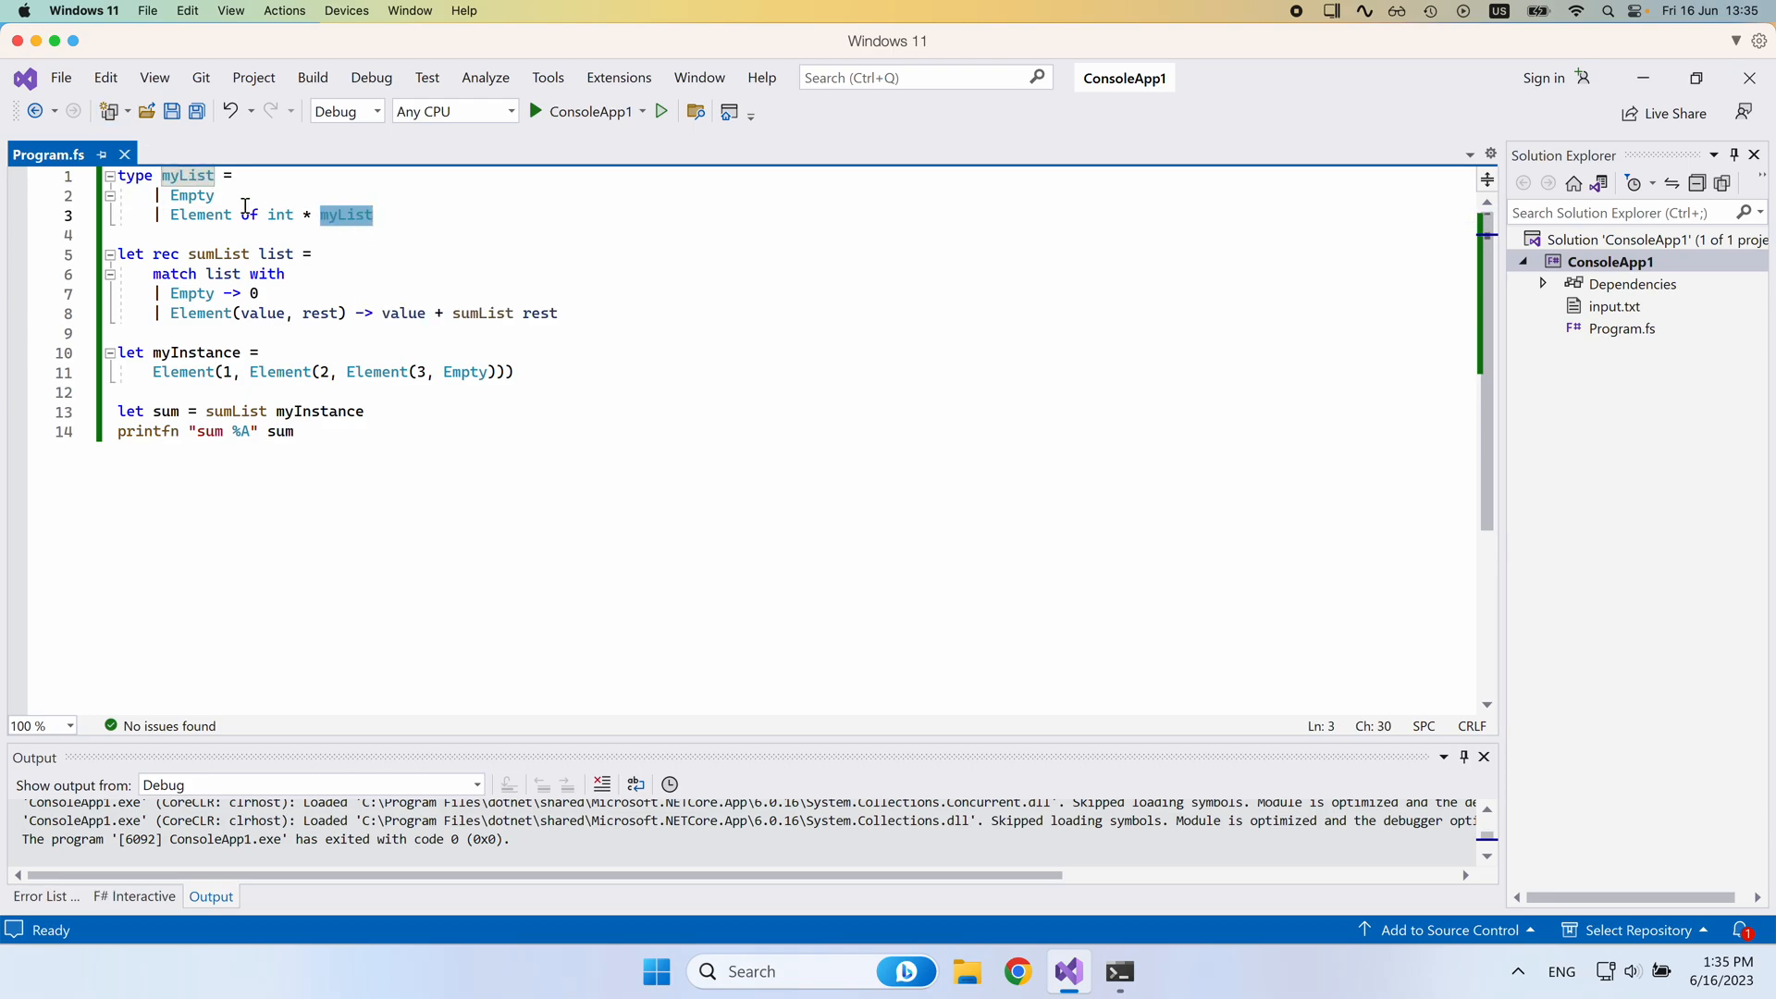